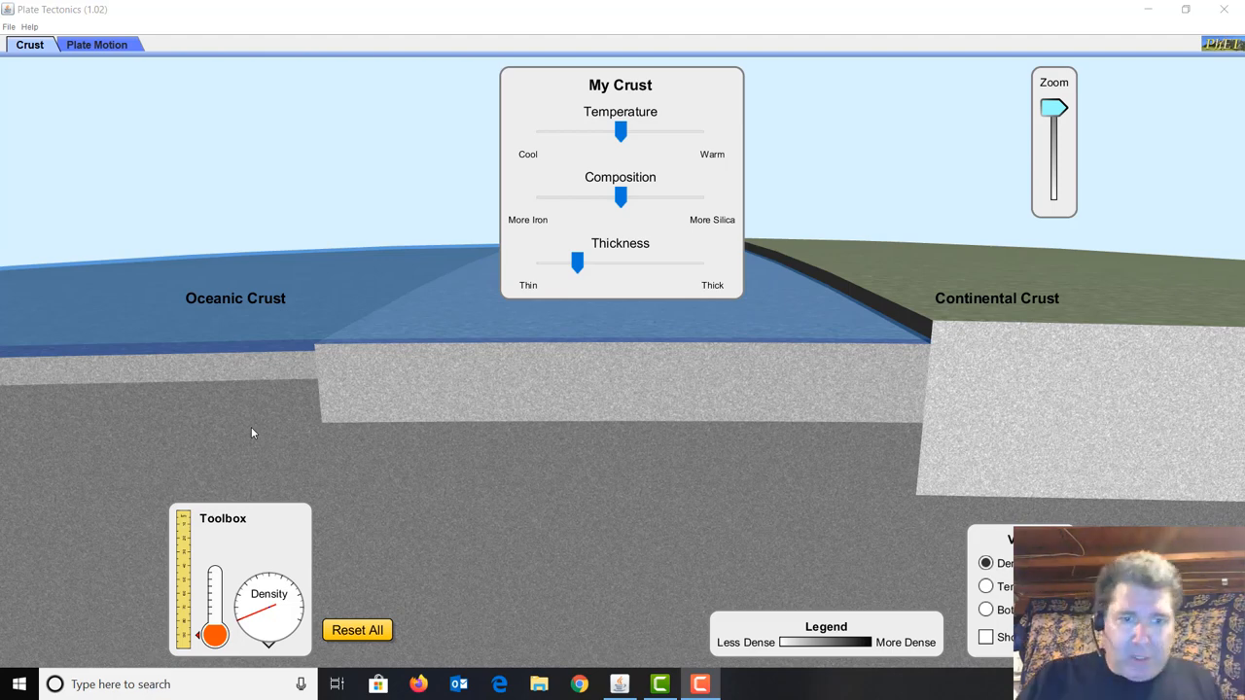
mouse_move(463, 354)
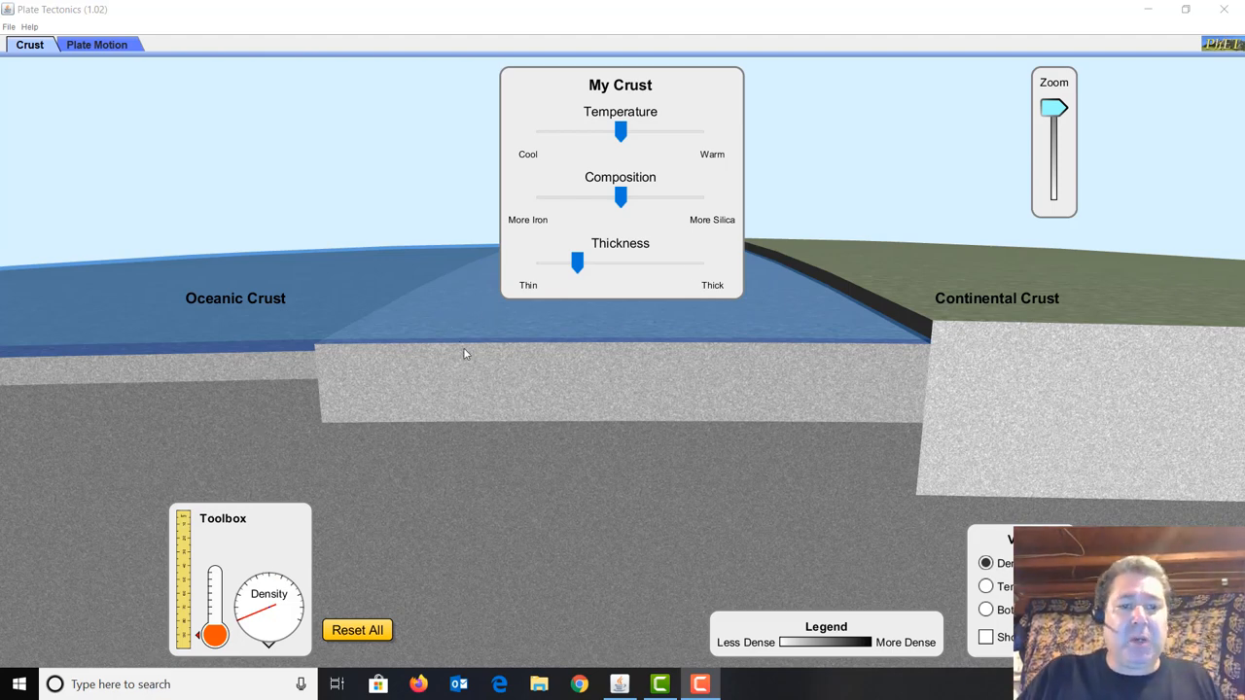
mouse_move(576, 364)
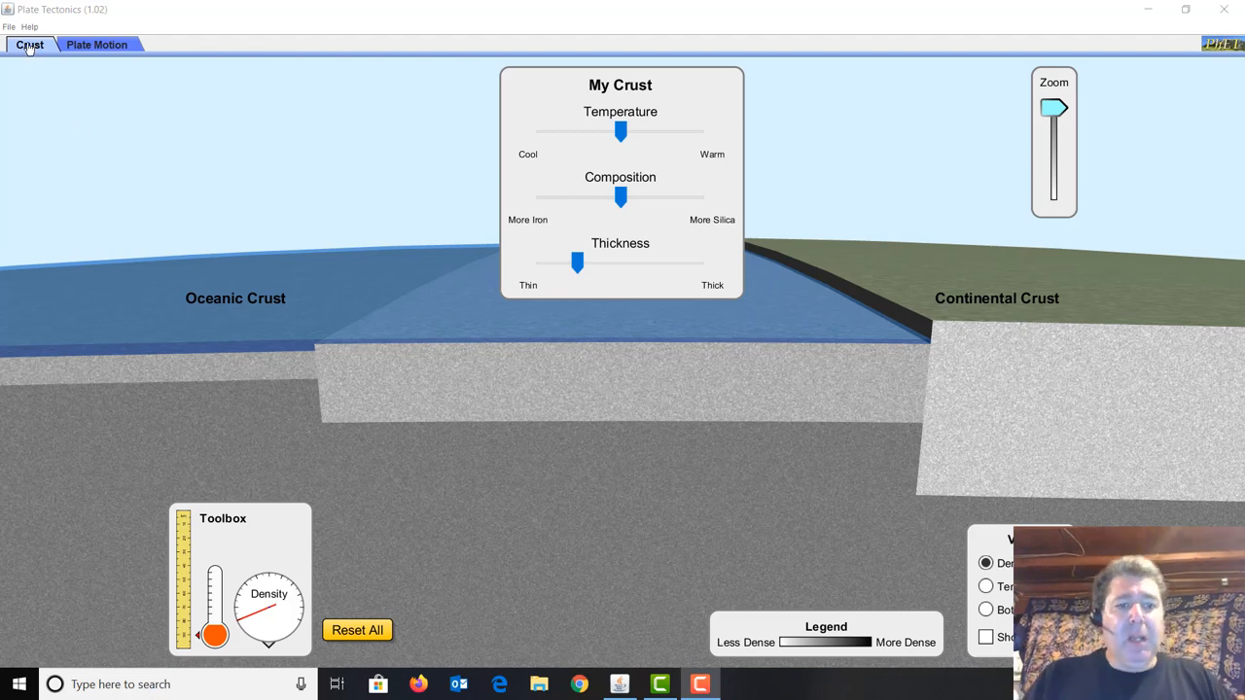
mouse_move(408, 391)
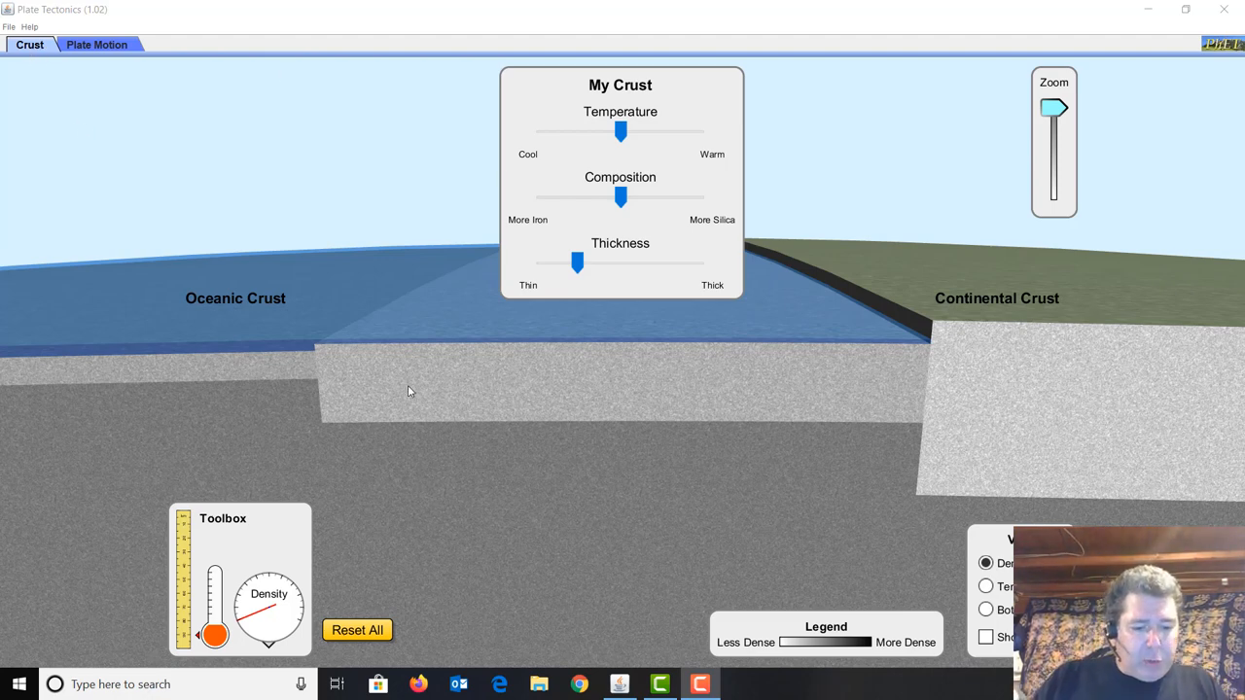
mouse_move(494, 374)
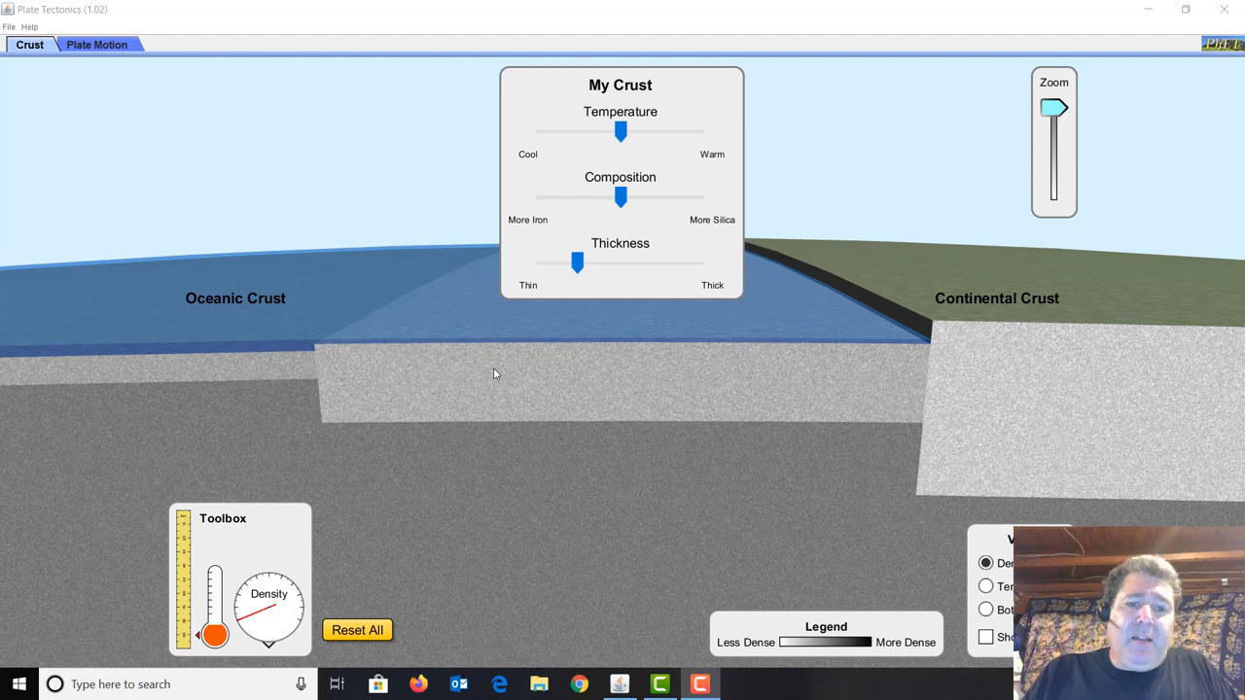
mouse_move(591, 157)
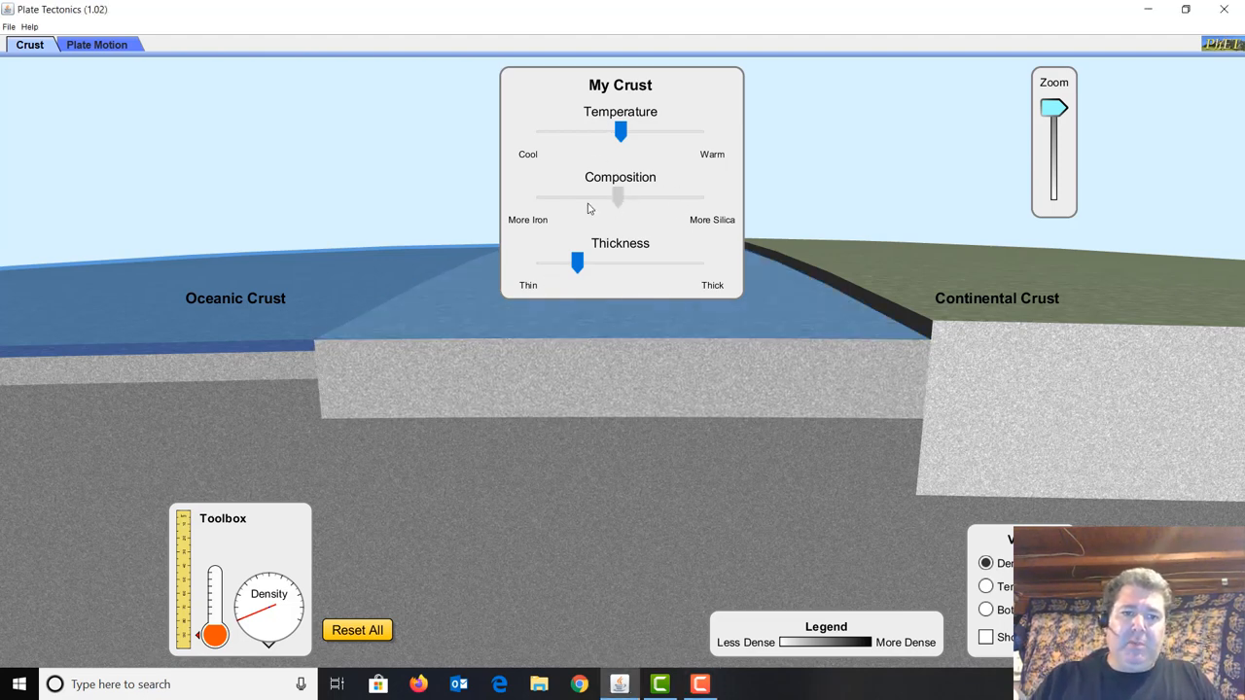
Shift My Crust's Composition slider slightly toward More Iron
left_click_drag(618, 198, 606, 199)
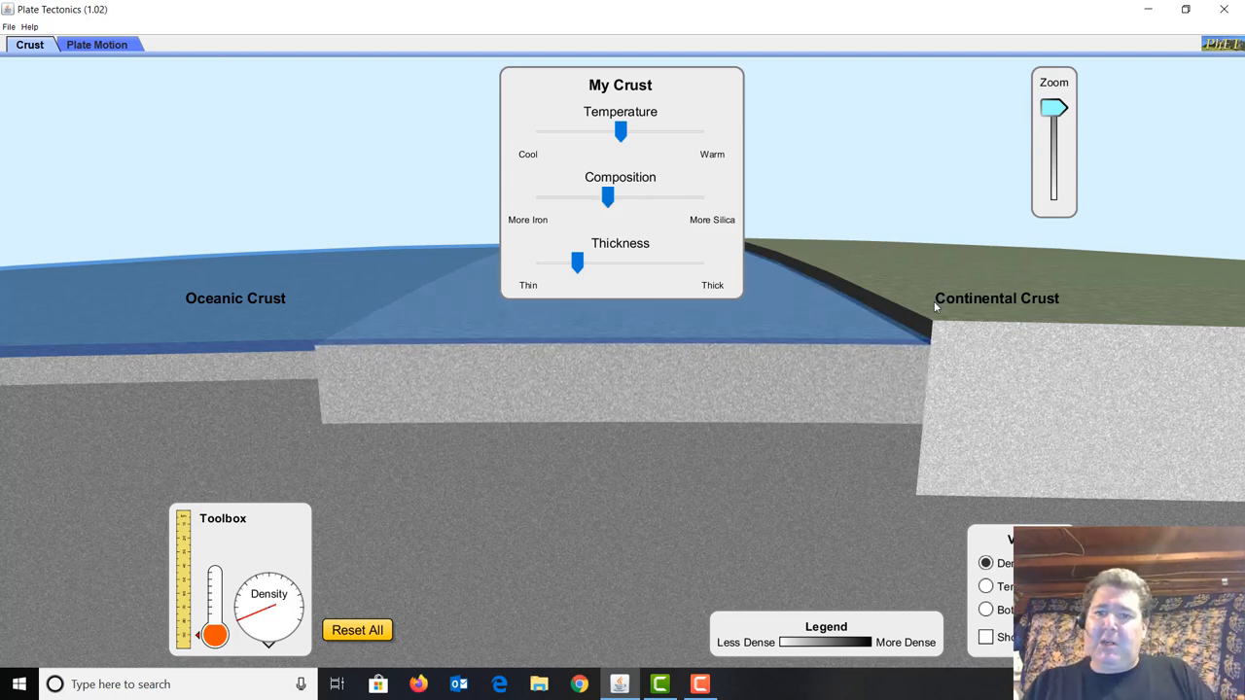
mouse_move(926, 315)
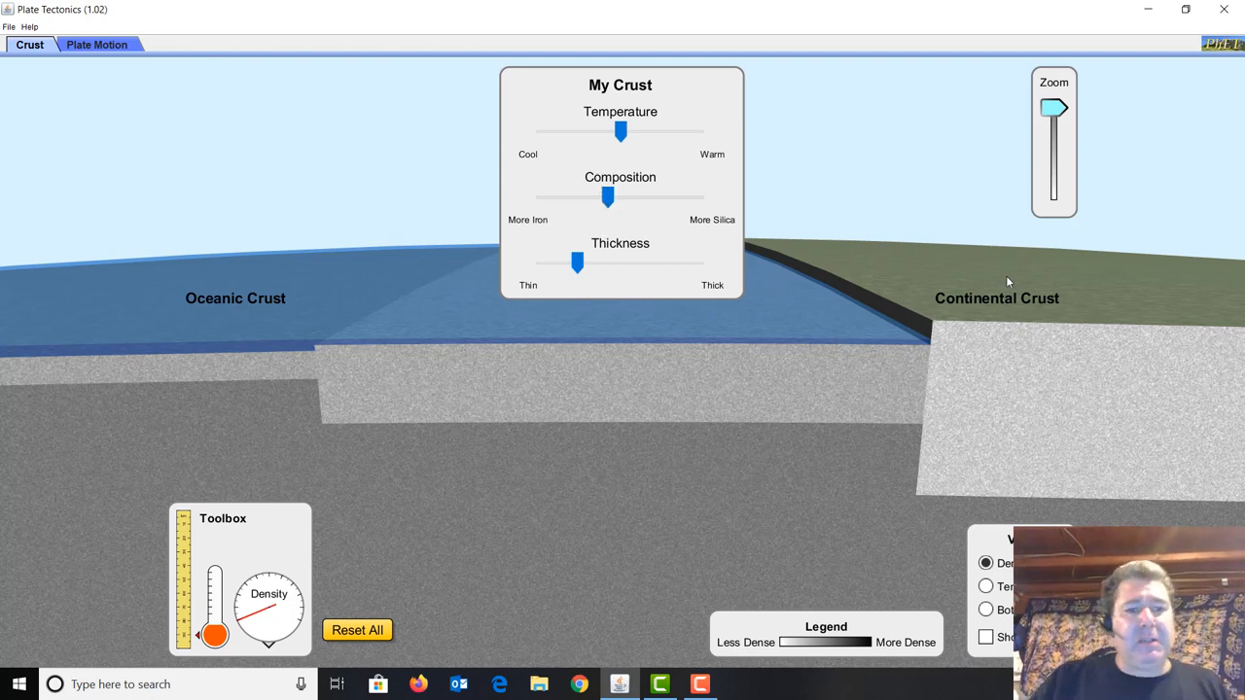
mouse_move(642, 319)
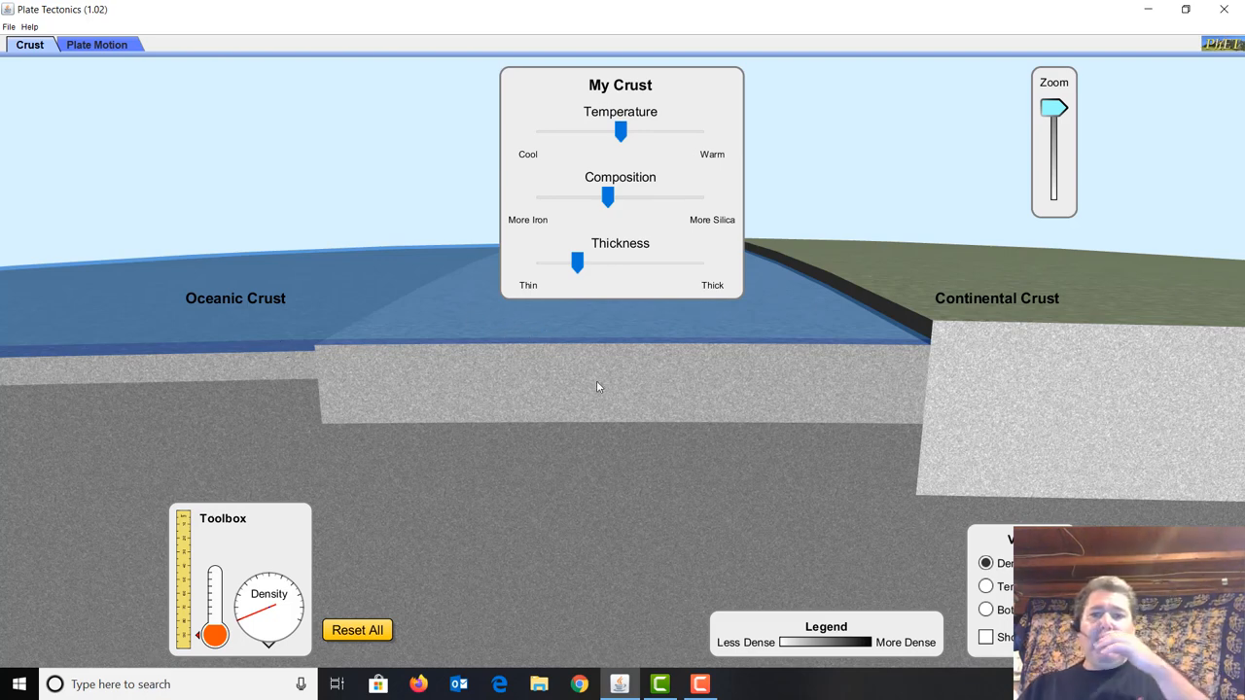
mouse_move(883, 378)
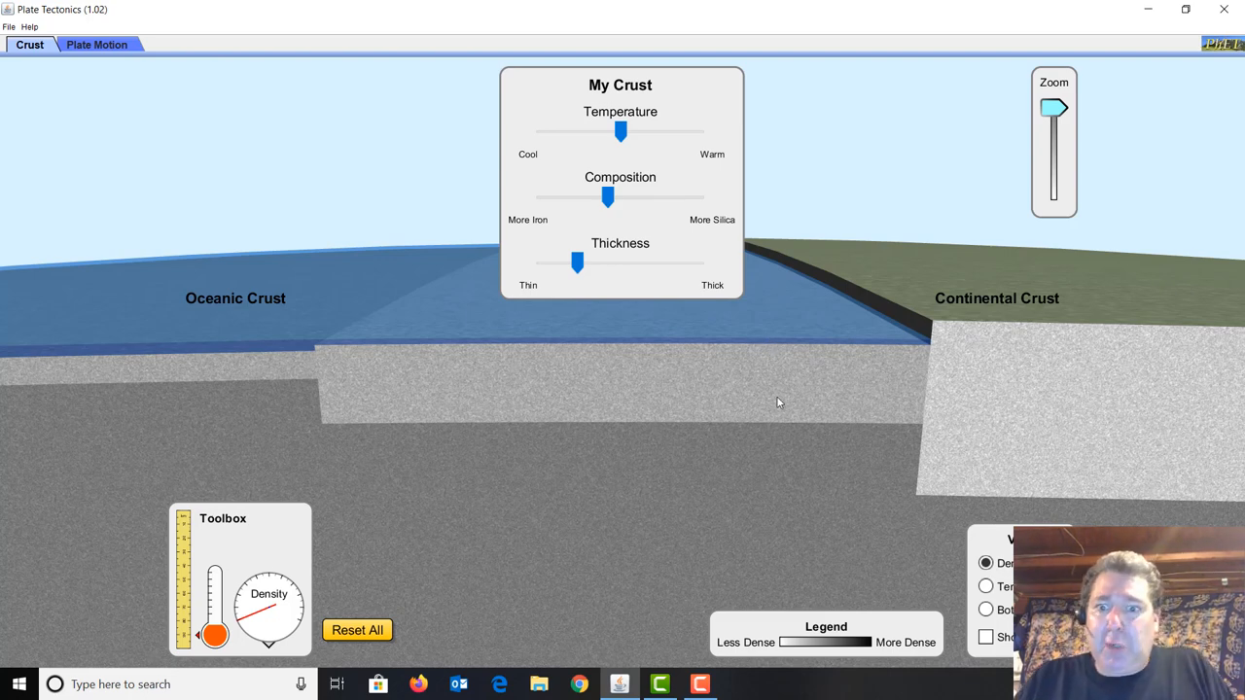
mouse_move(856, 389)
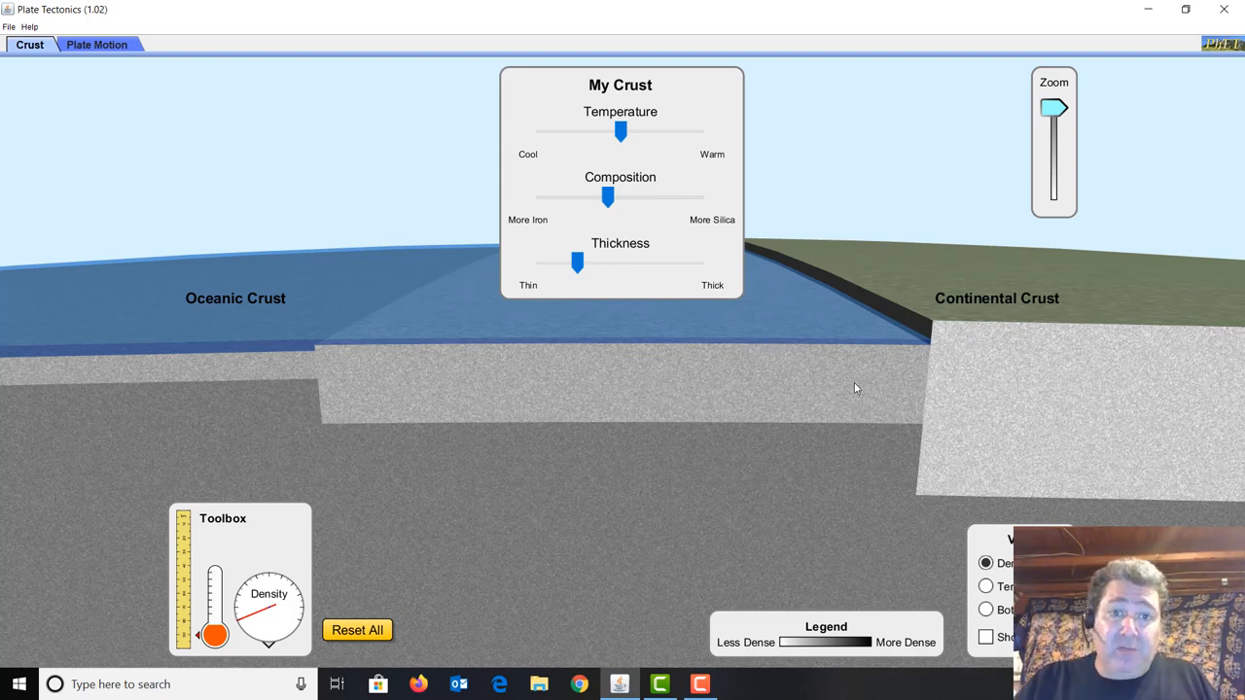
mouse_move(1027, 146)
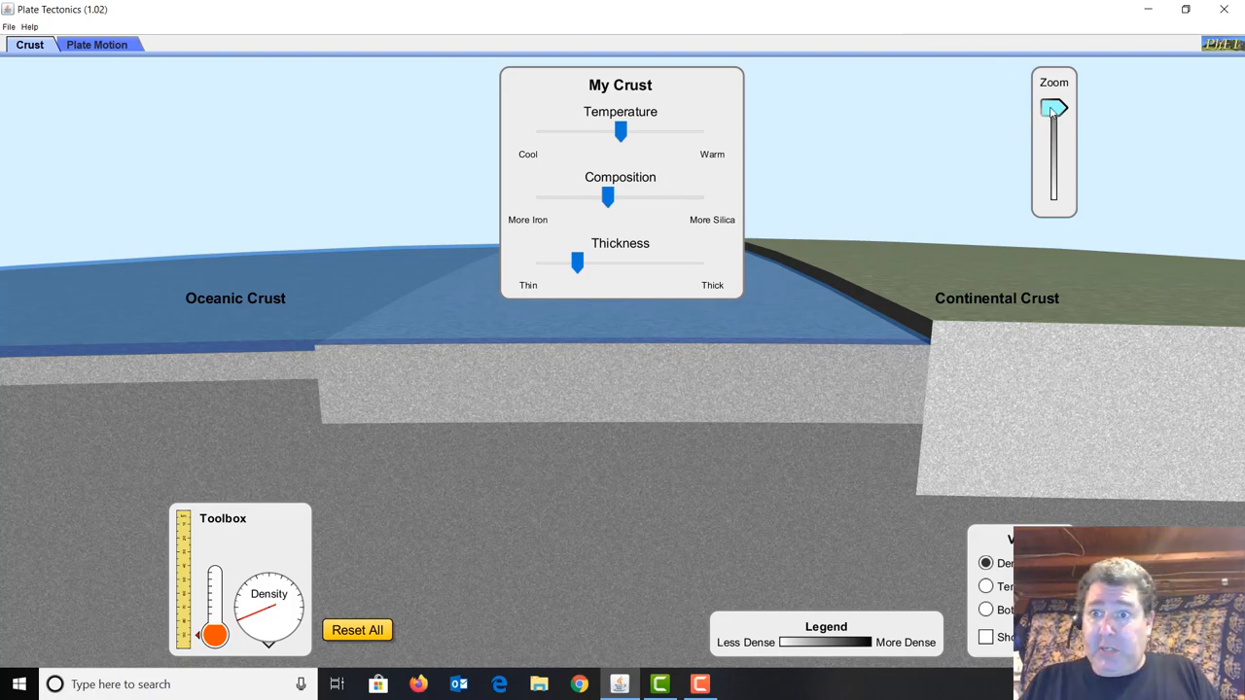
left_click_drag(1055, 107, 1054, 136)
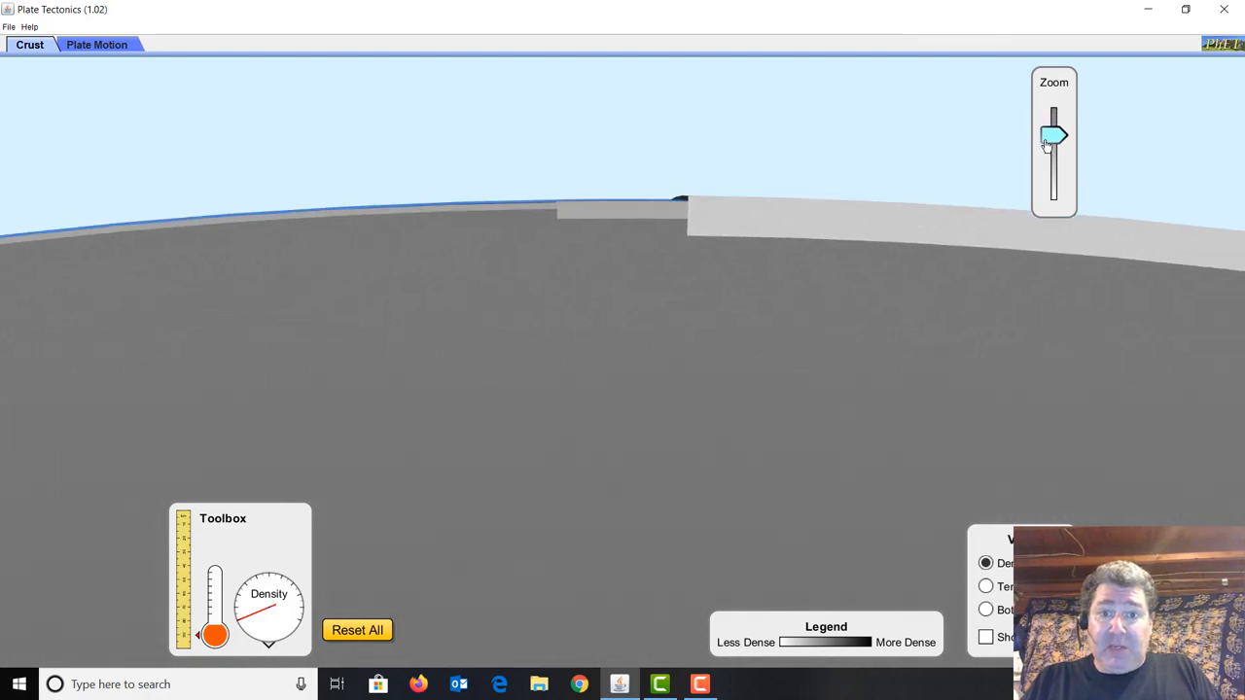
left_click_drag(1054, 136, 1054, 179)
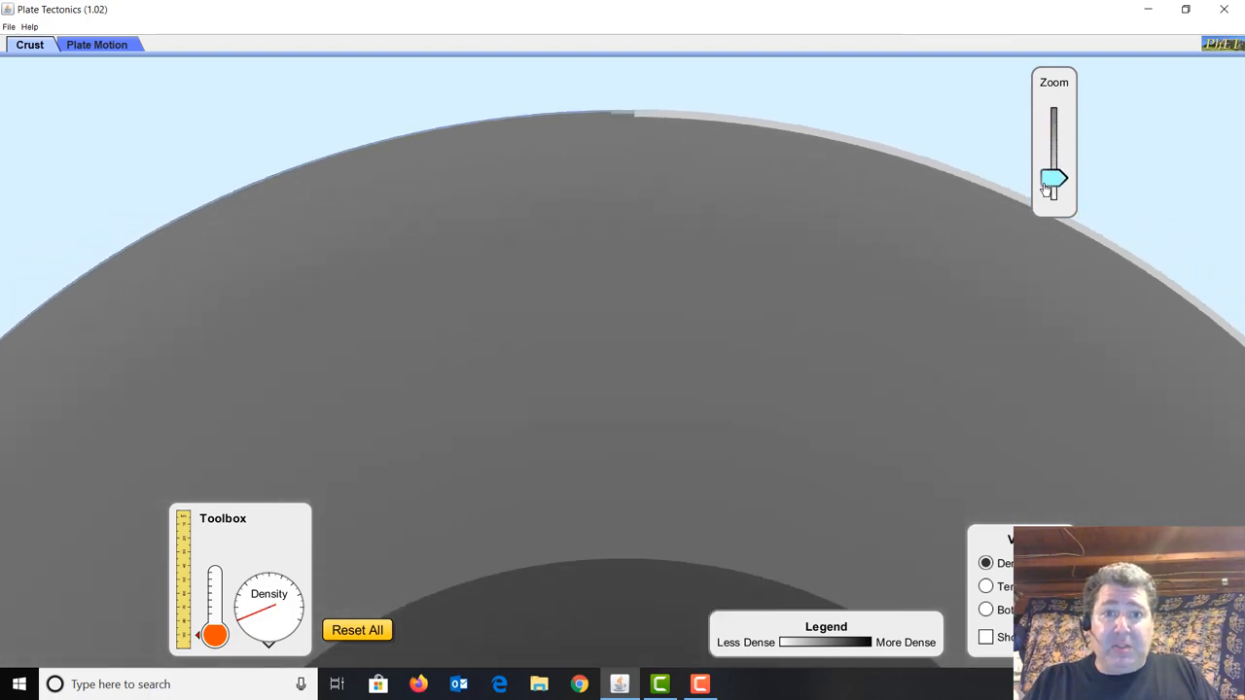
left_click_drag(1055, 179, 1054, 199)
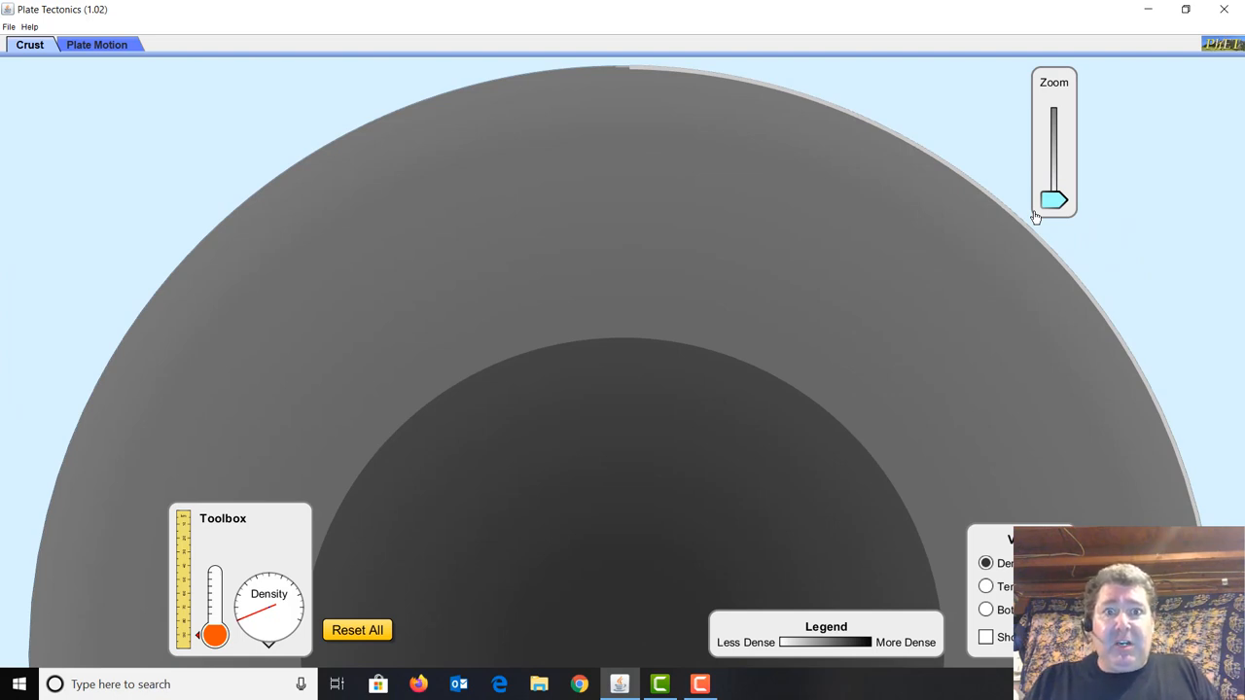
left_click_drag(1054, 198, 1054, 176)
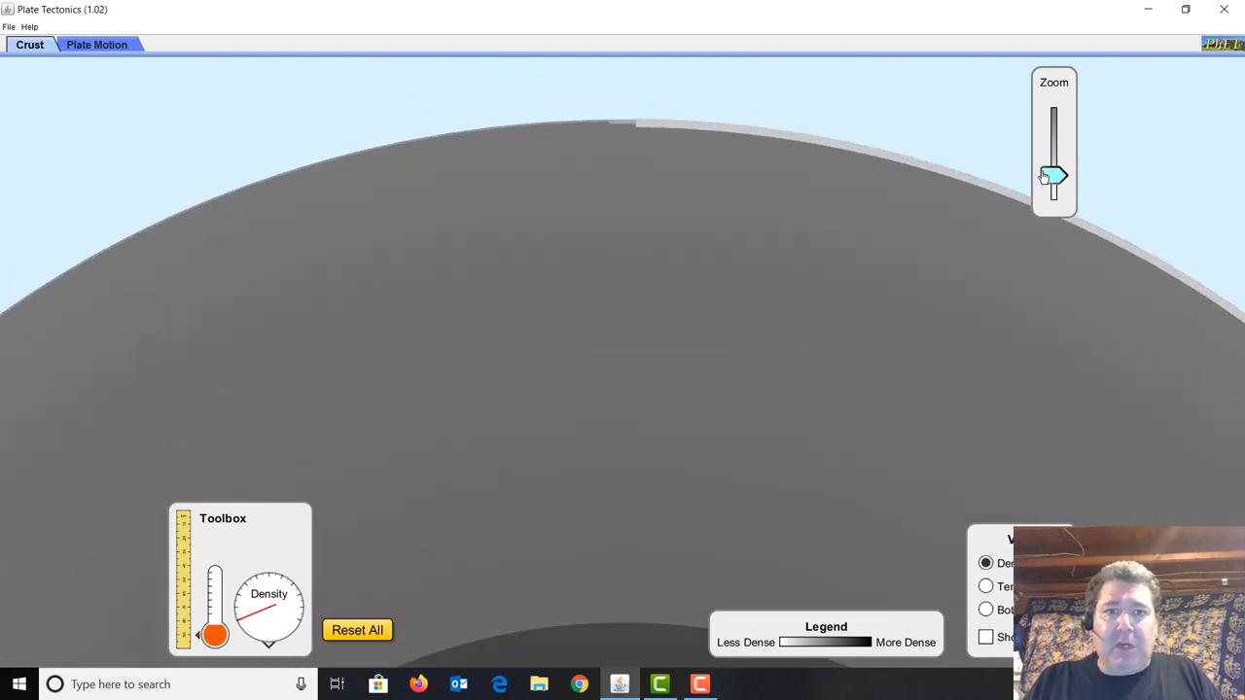
left_click_drag(1054, 175, 1054, 125)
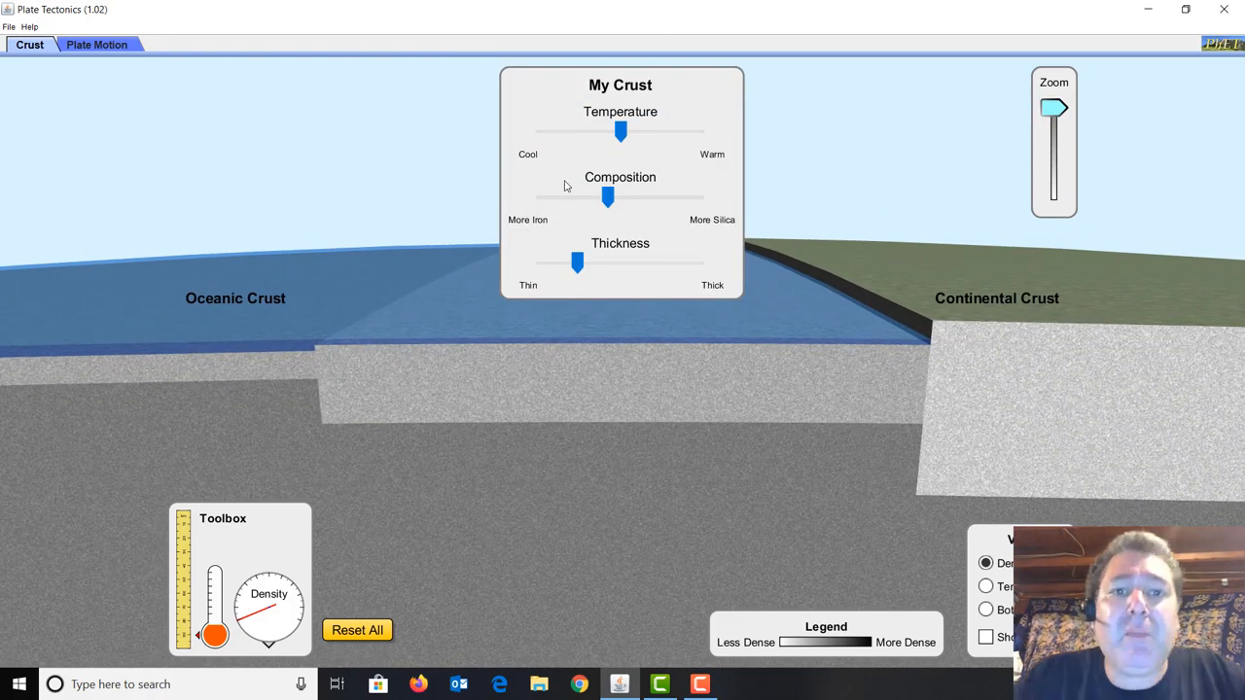
mouse_move(735, 330)
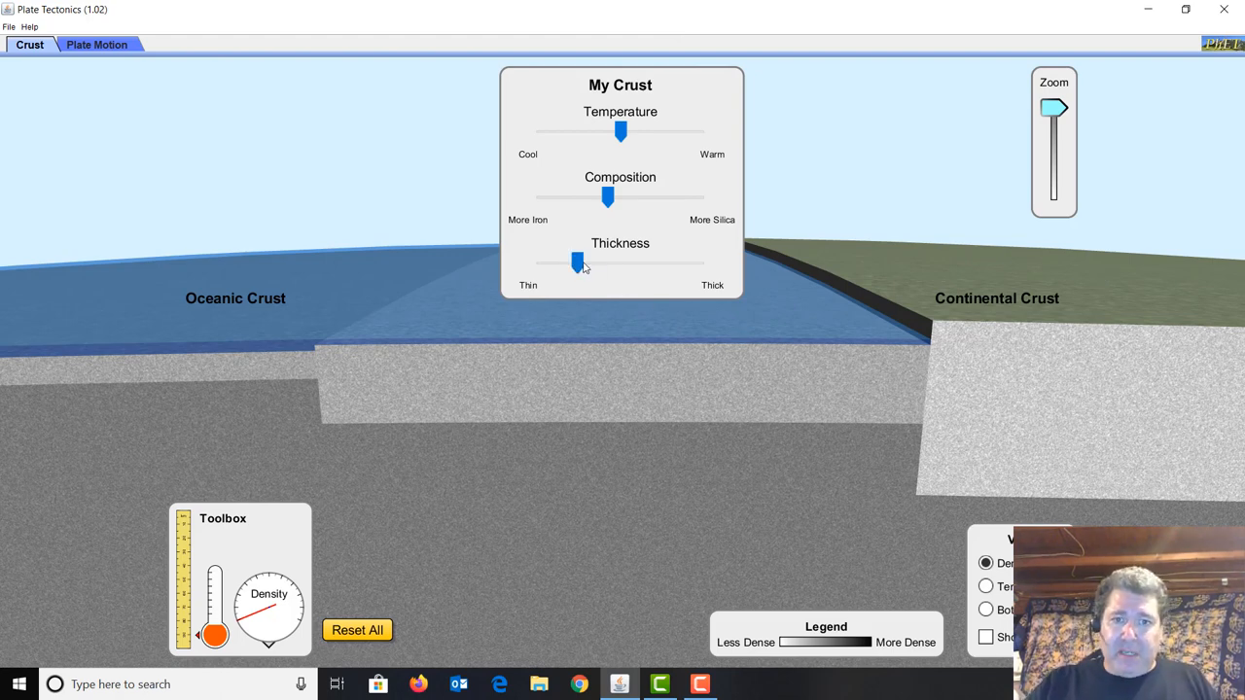
Make My Crust much thicker and settle its temperature at moderately warm
left_click_drag(580, 262, 623, 263)
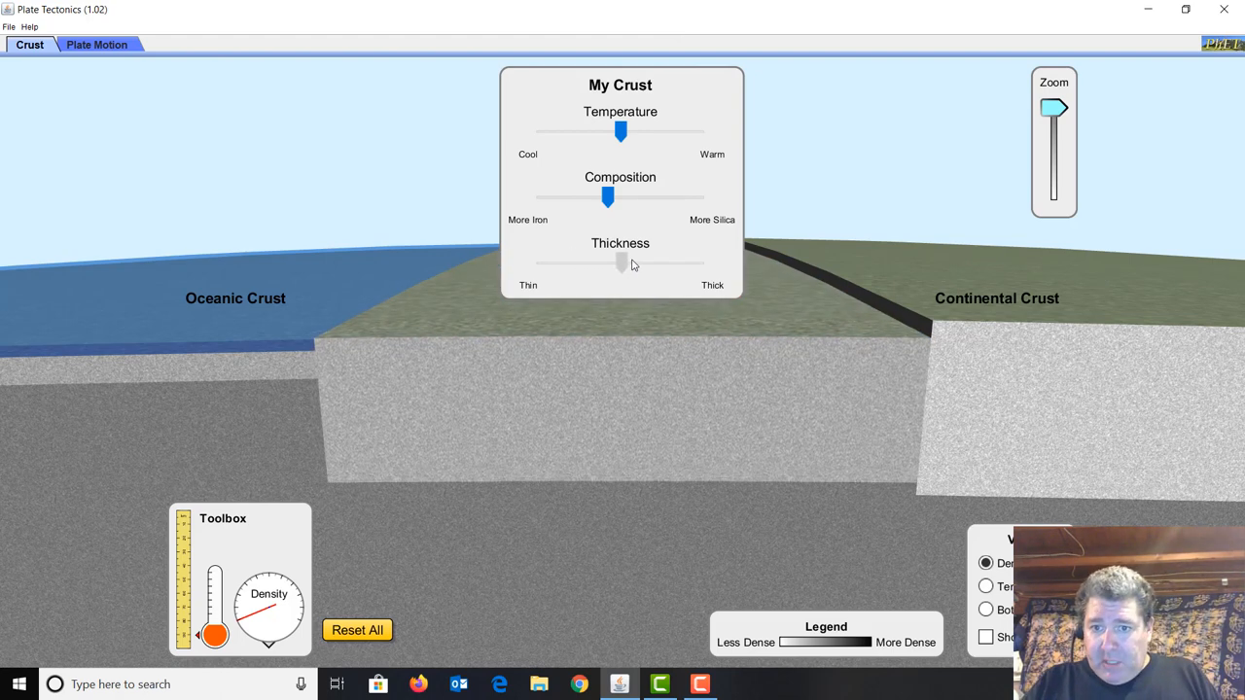
left_click_drag(620, 263, 642, 262)
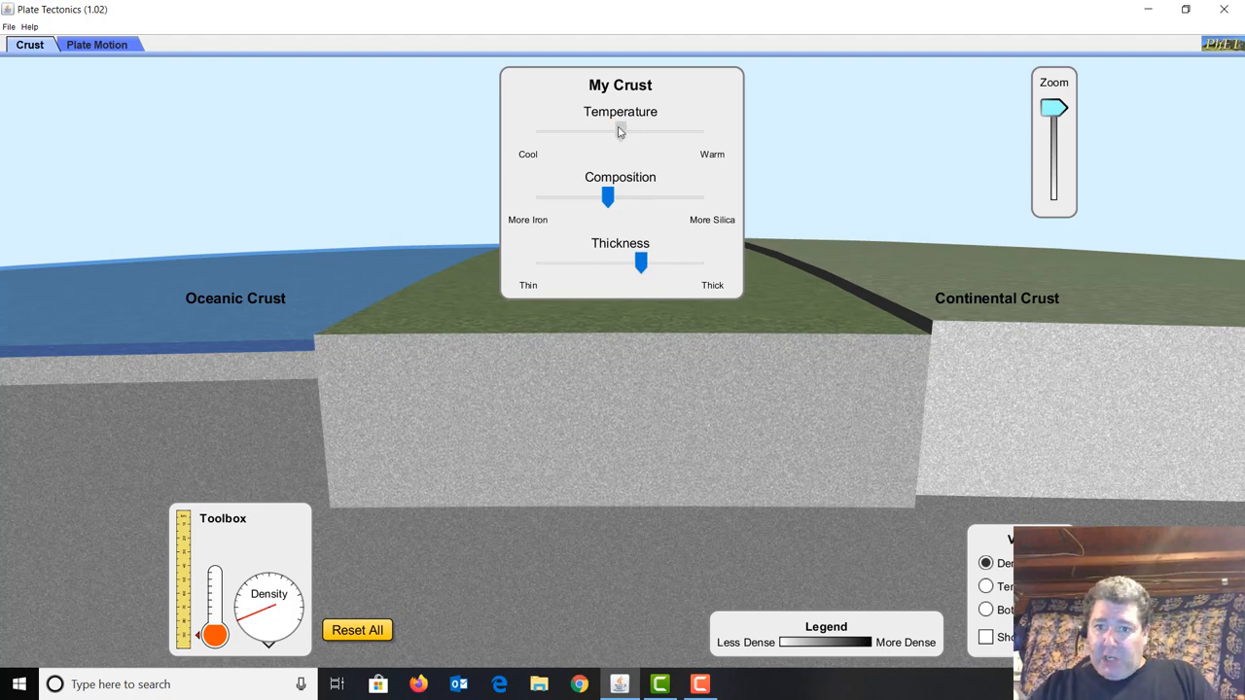
left_click_drag(619, 132, 661, 132)
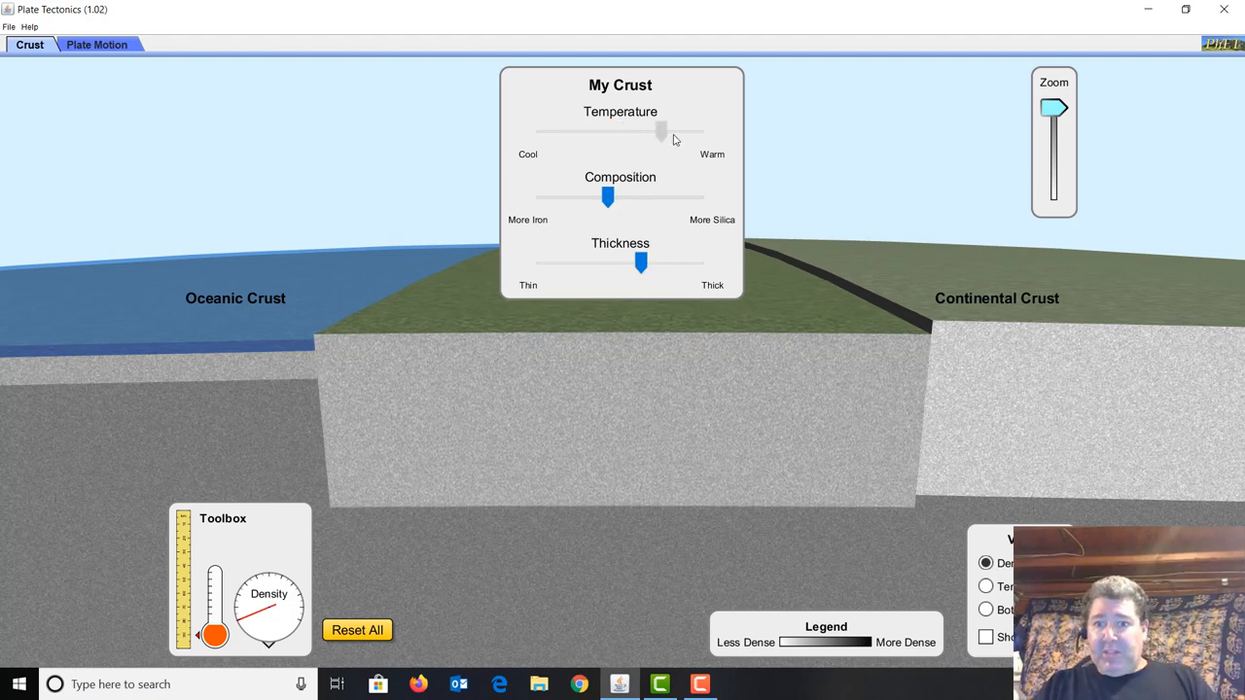
left_click_drag(661, 133, 588, 132)
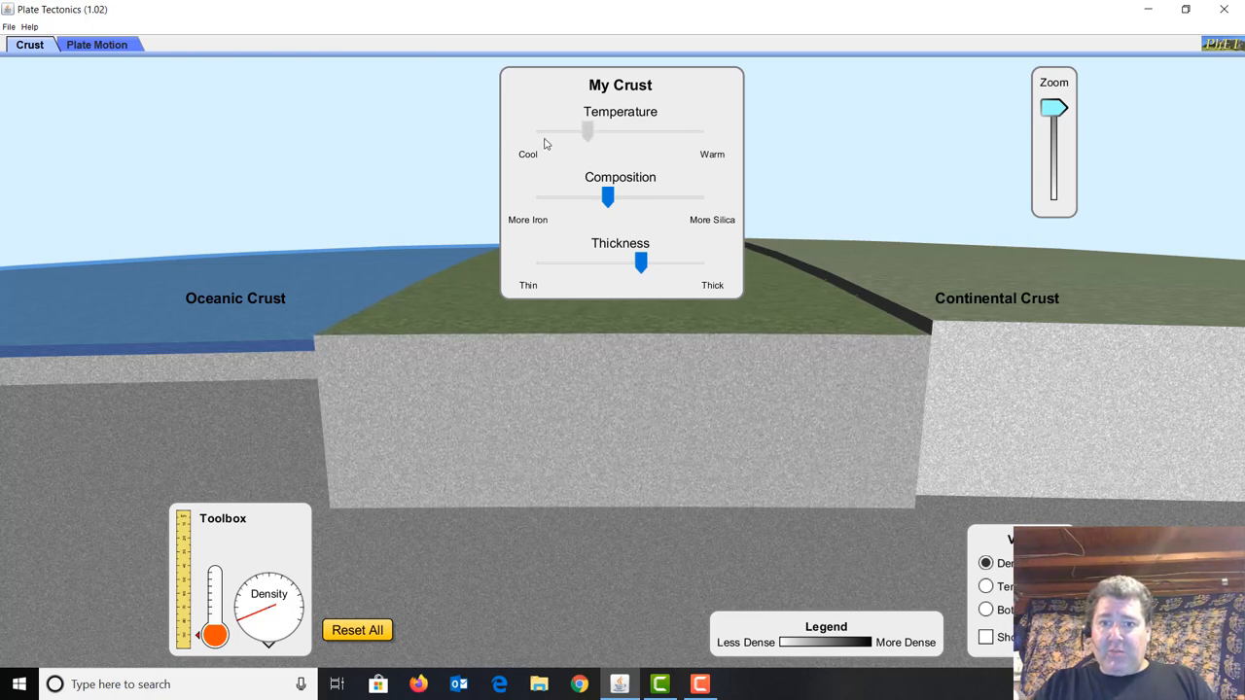
left_click_drag(587, 133, 640, 133)
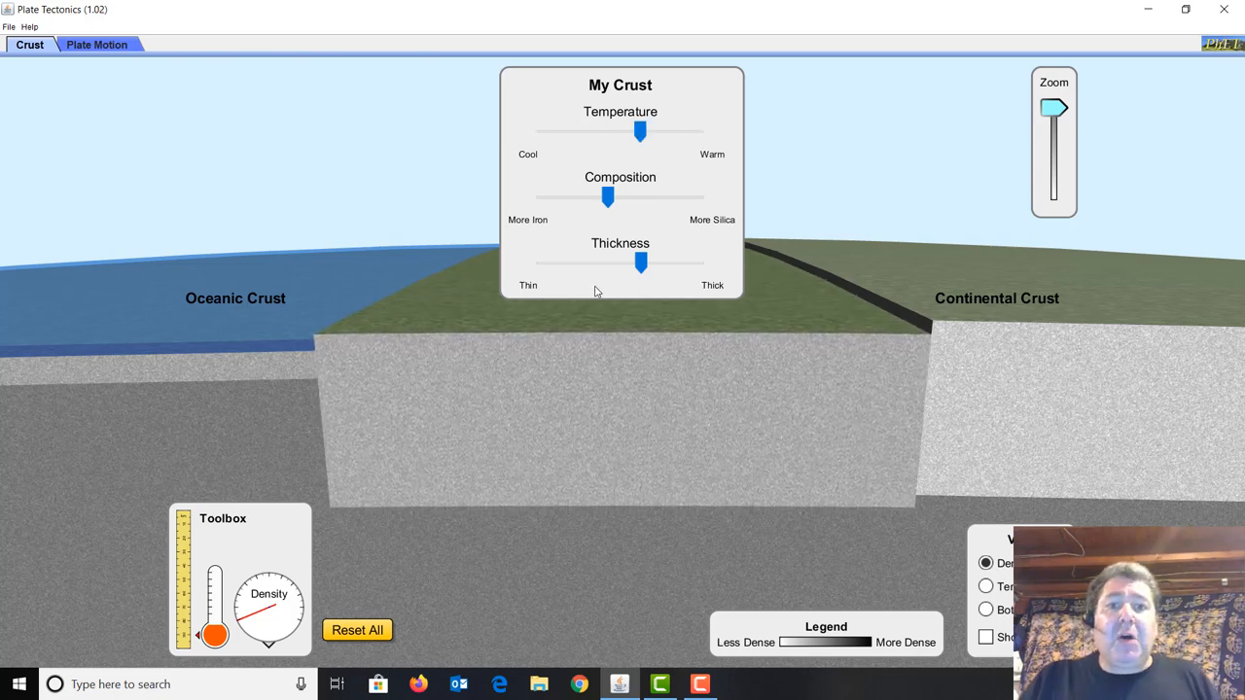
mouse_move(568, 214)
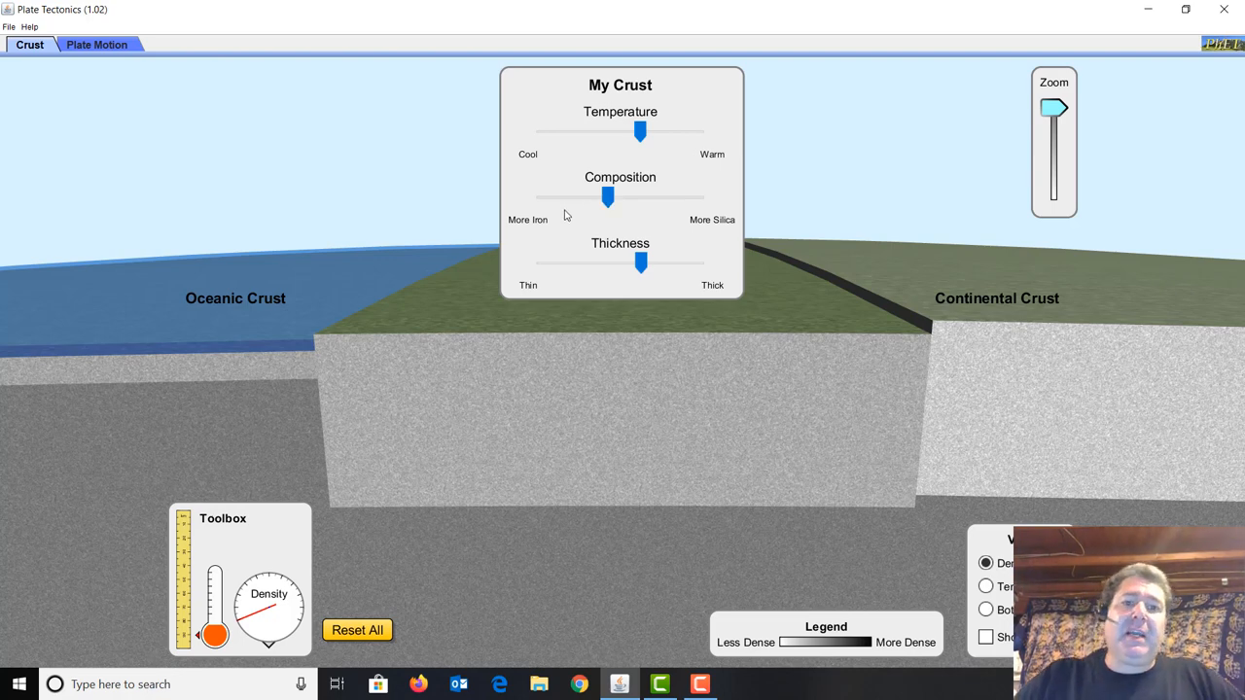
mouse_move(505, 210)
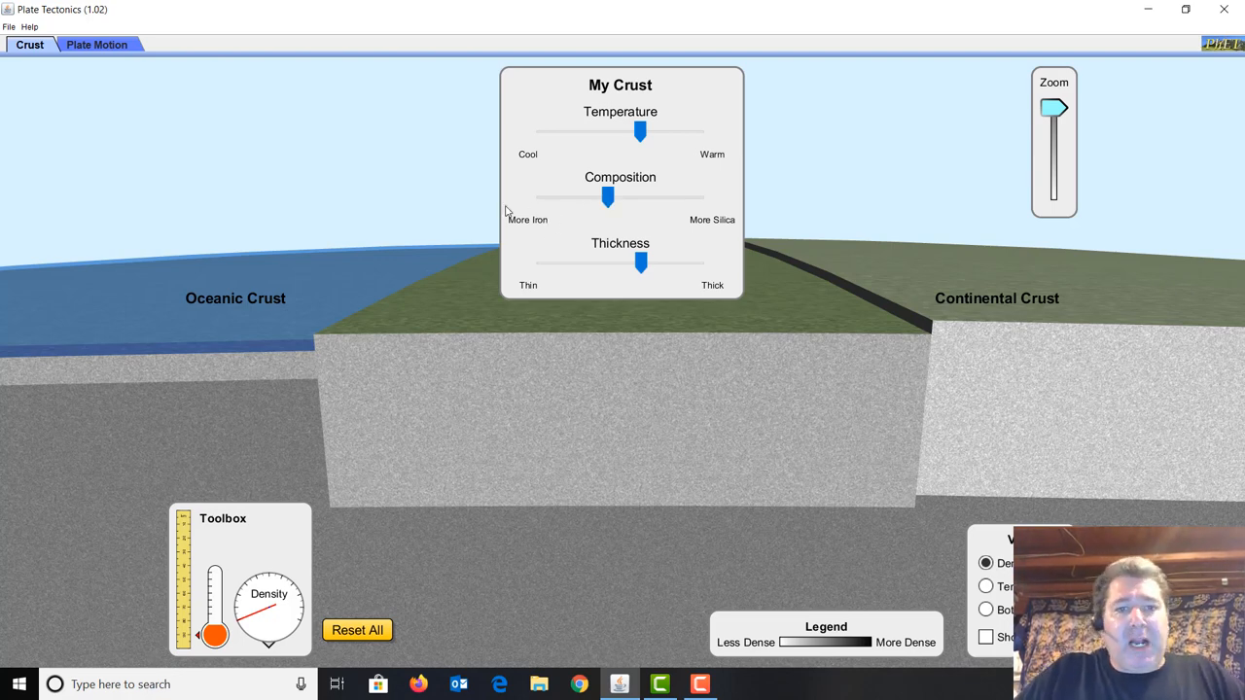
mouse_move(545, 214)
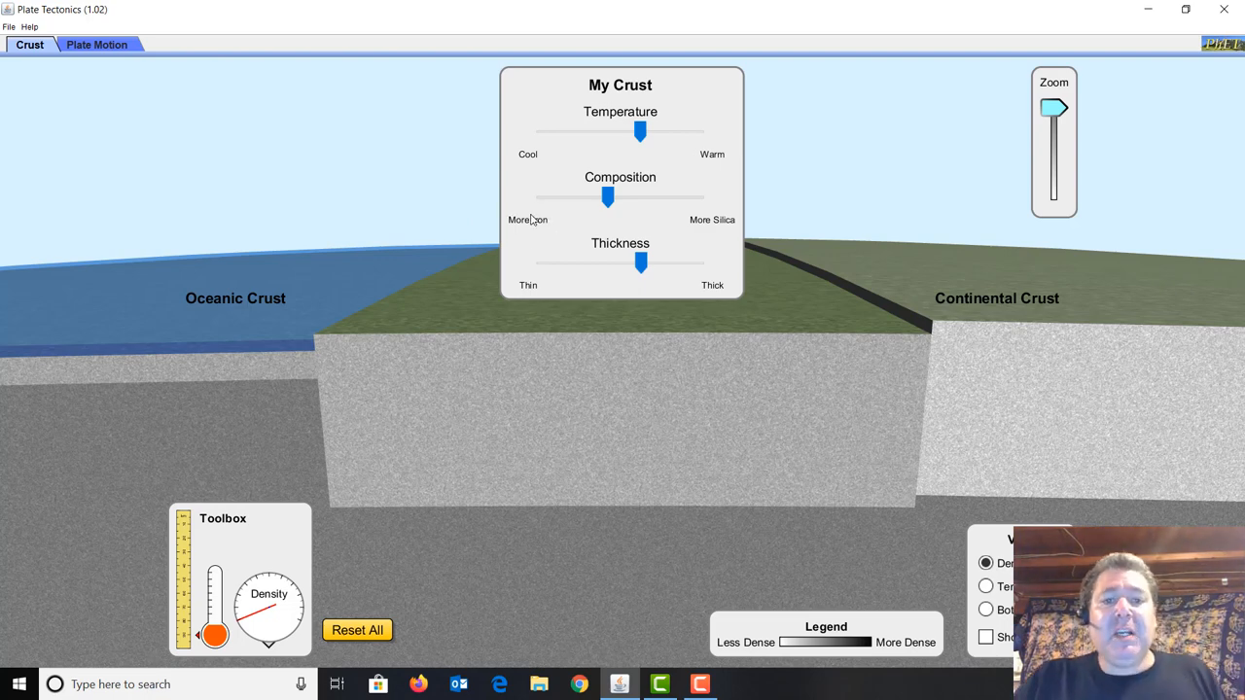
mouse_move(901, 214)
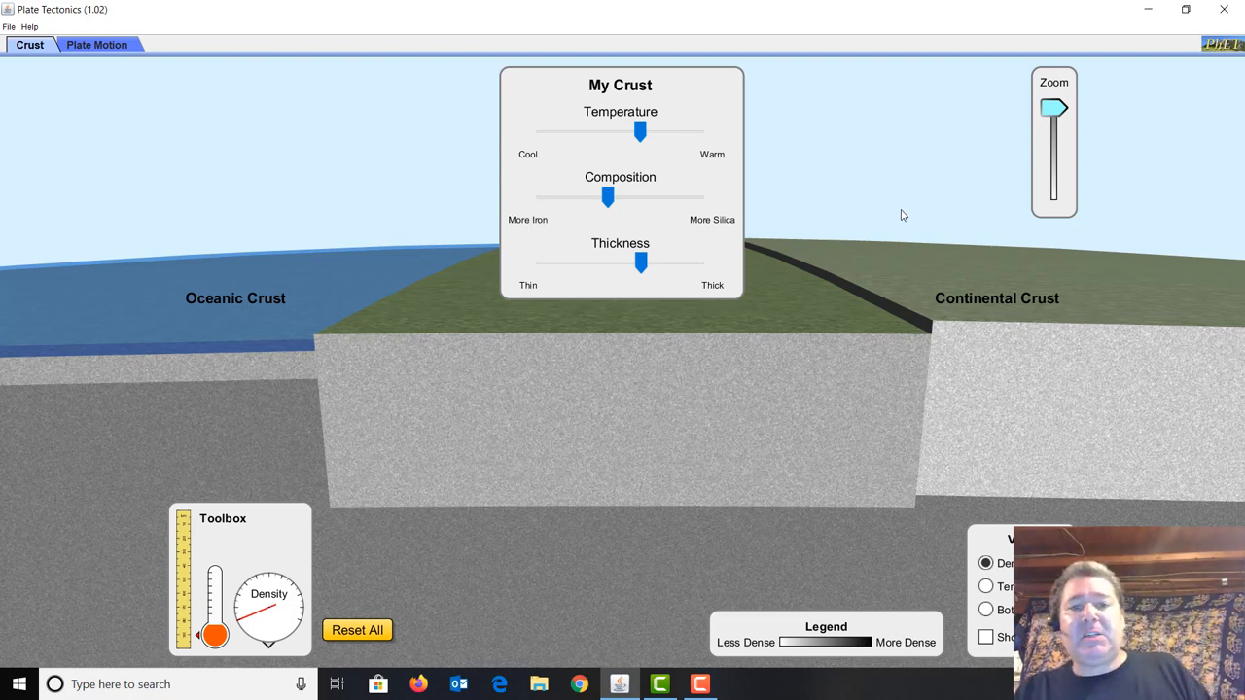
mouse_move(677, 238)
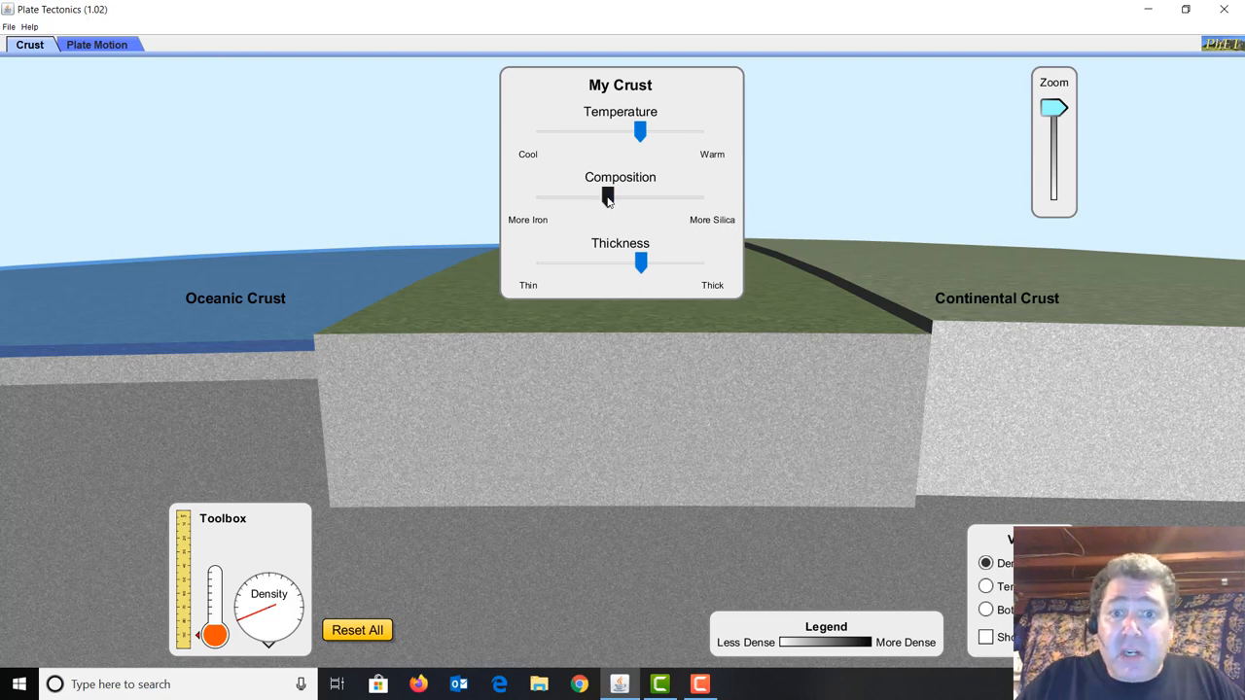
Push My Crust's composition strongly toward More Silica so it rises to continental height
left_click_drag(607, 199, 640, 198)
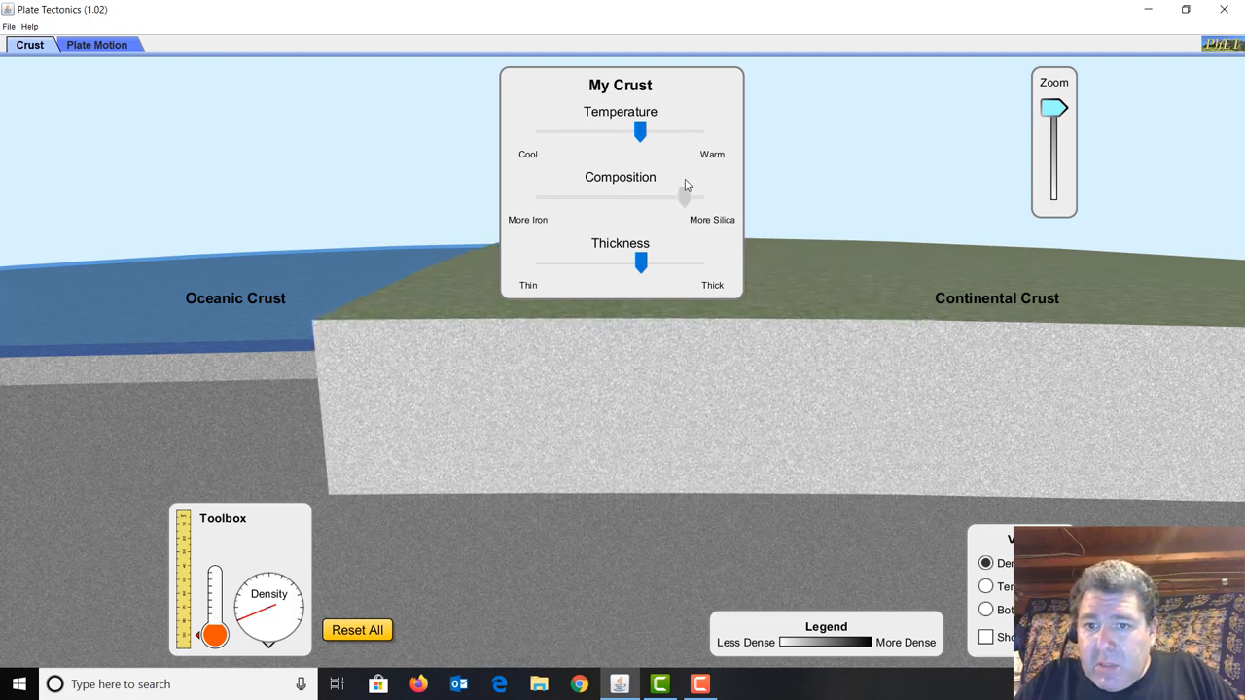
left_click_drag(684, 198, 684, 198)
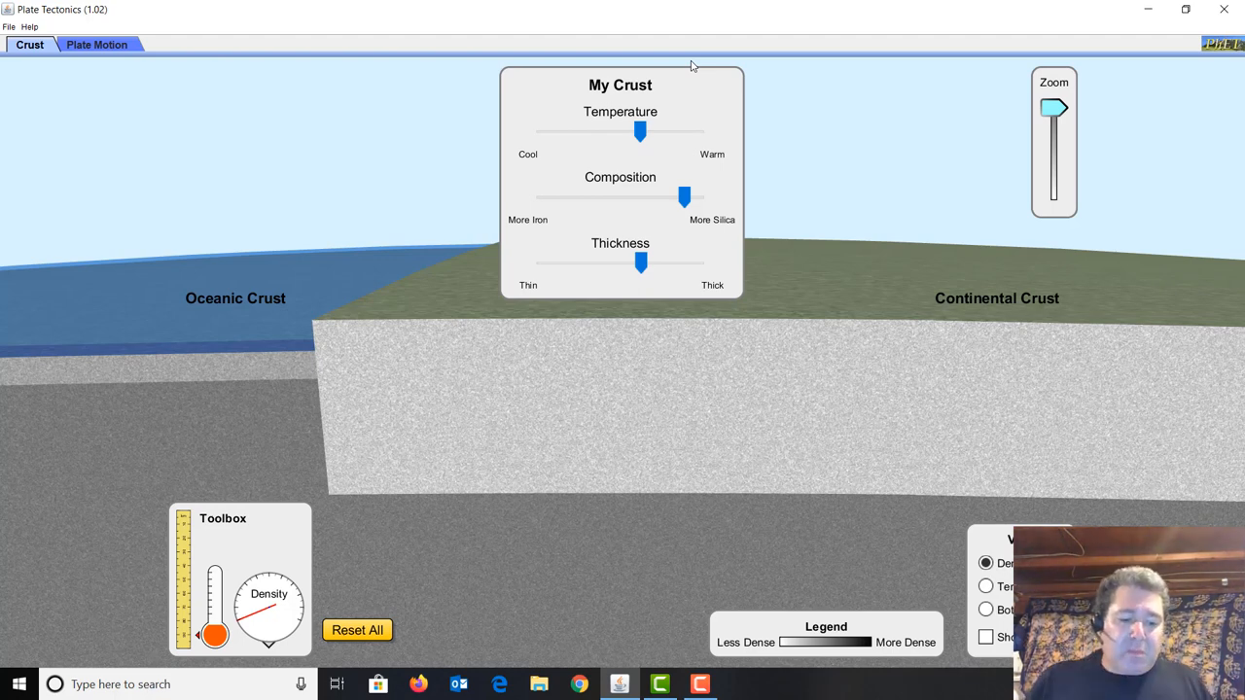
mouse_move(795, 29)
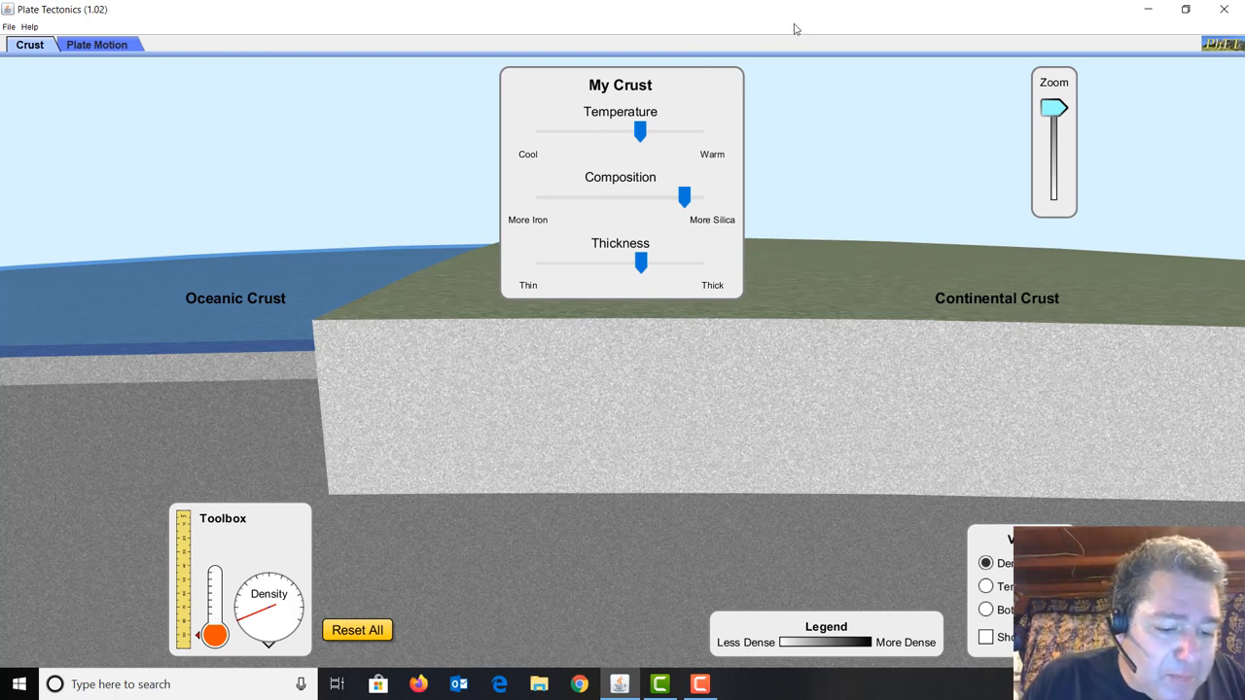
mouse_move(726, 171)
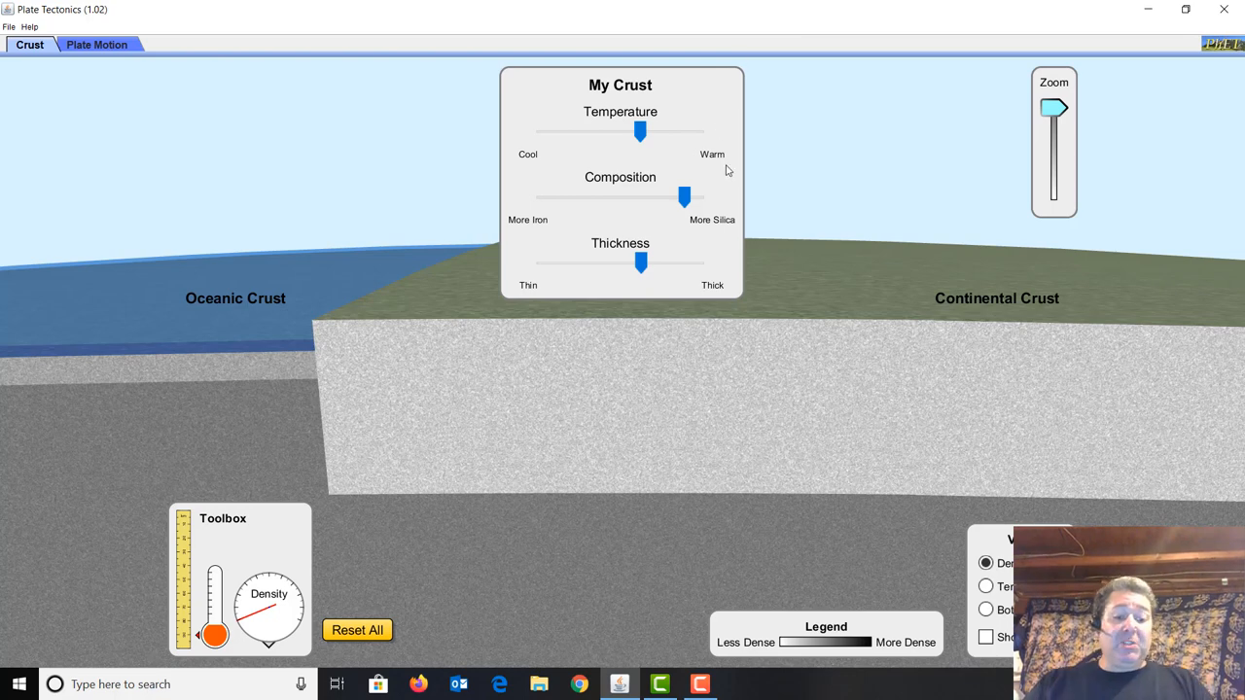
mouse_move(634, 105)
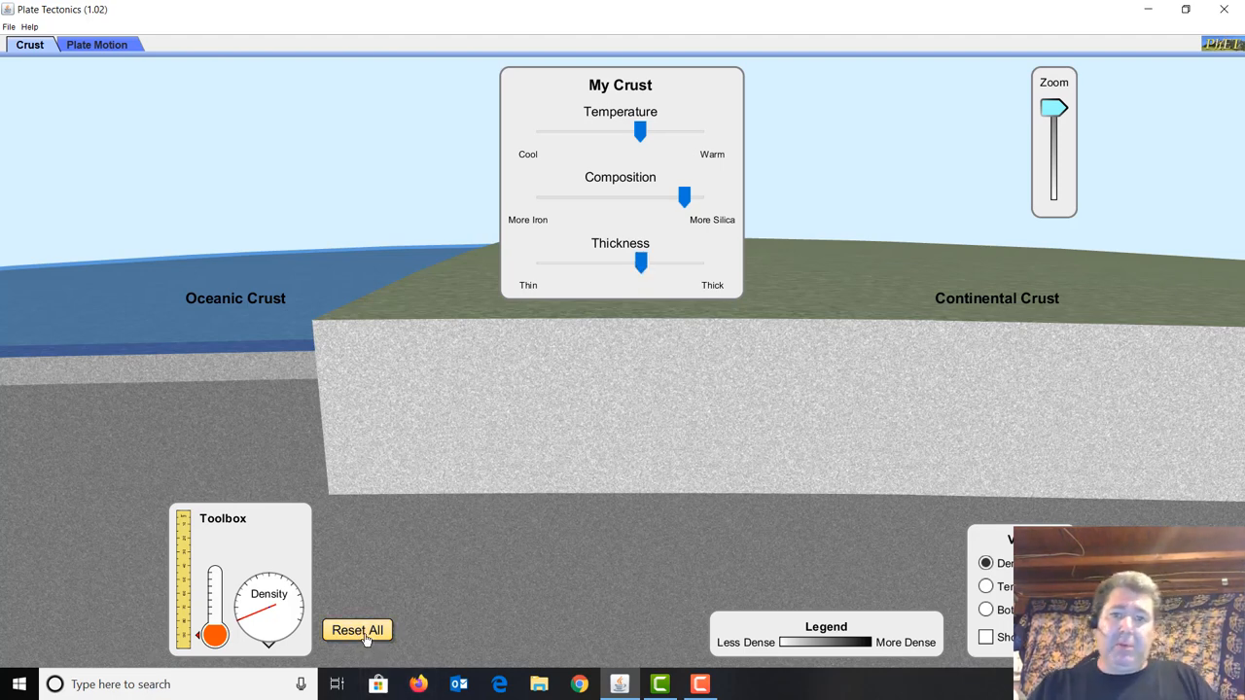
Reset All, then remake My Crust thin, iron-rich and warm so it sits low like oceanic crust
left_click(358, 630)
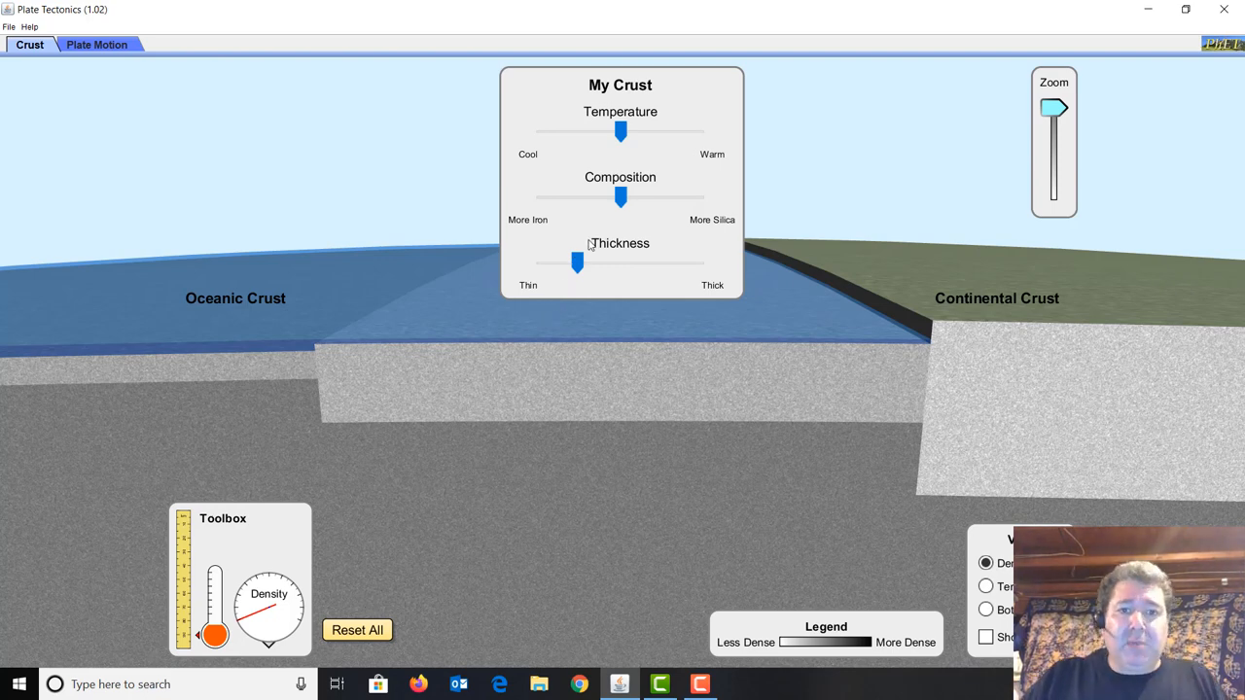
left_click_drag(578, 261, 552, 261)
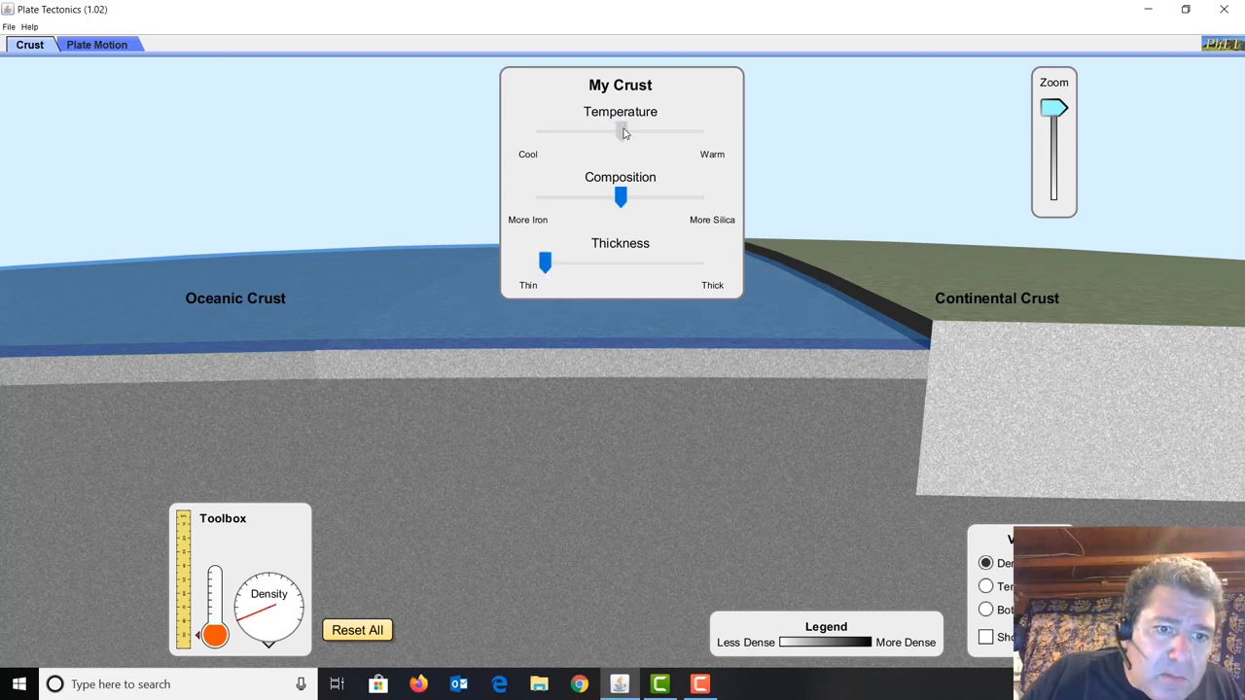
left_click_drag(623, 133, 541, 133)
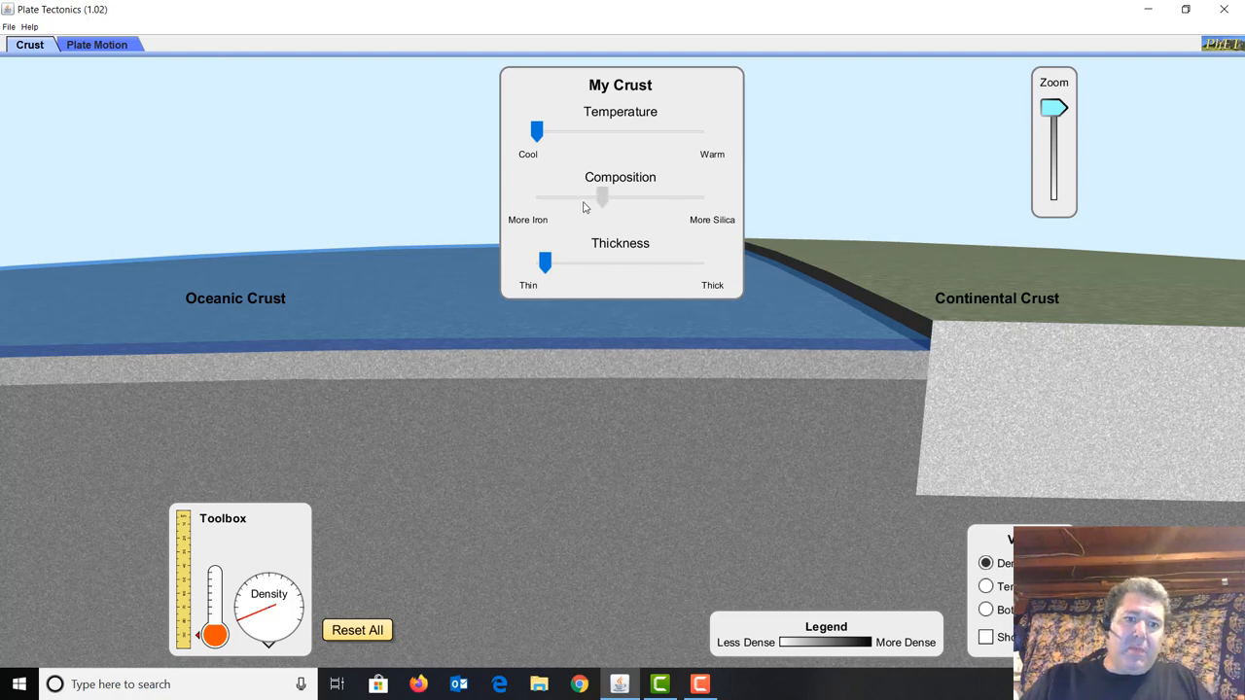
left_click_drag(601, 199, 572, 199)
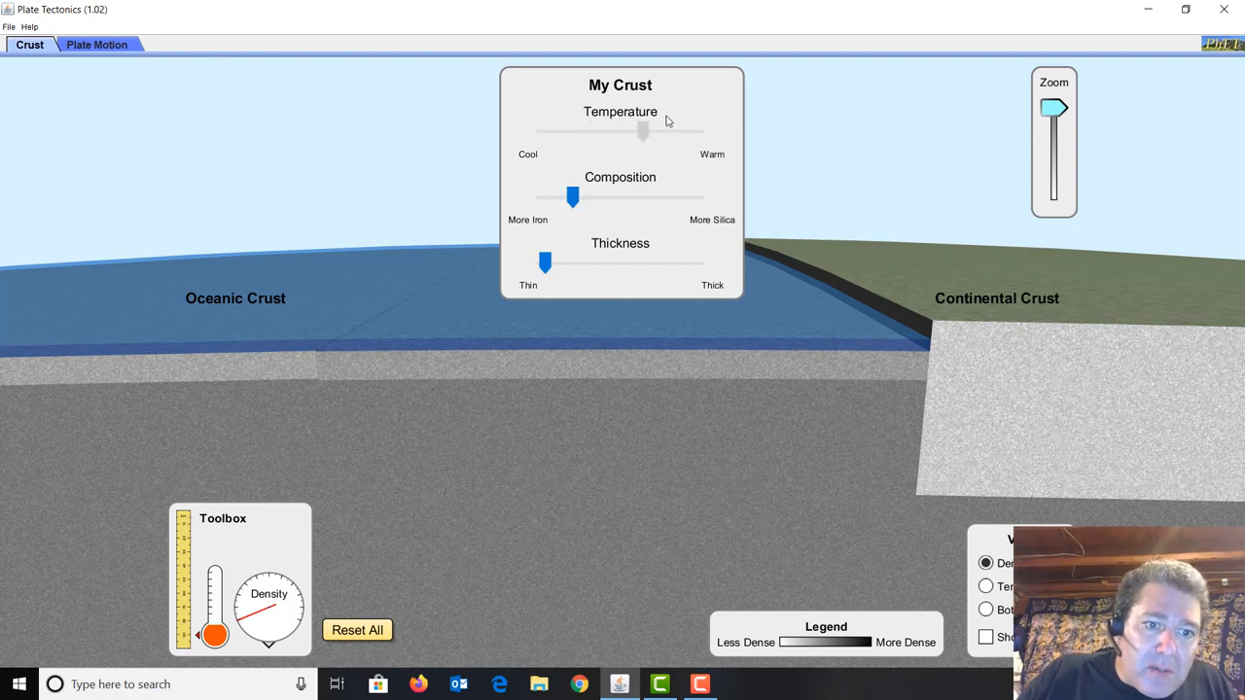
left_click_drag(642, 133, 698, 132)
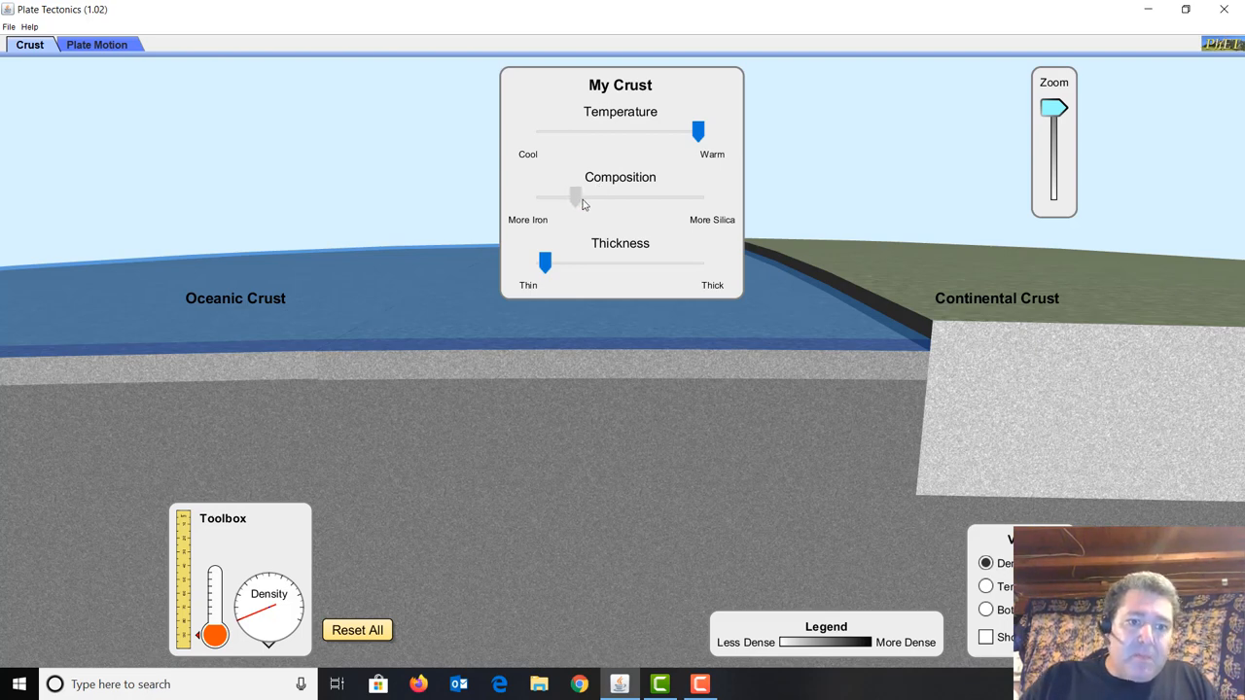
left_click_drag(573, 197, 576, 196)
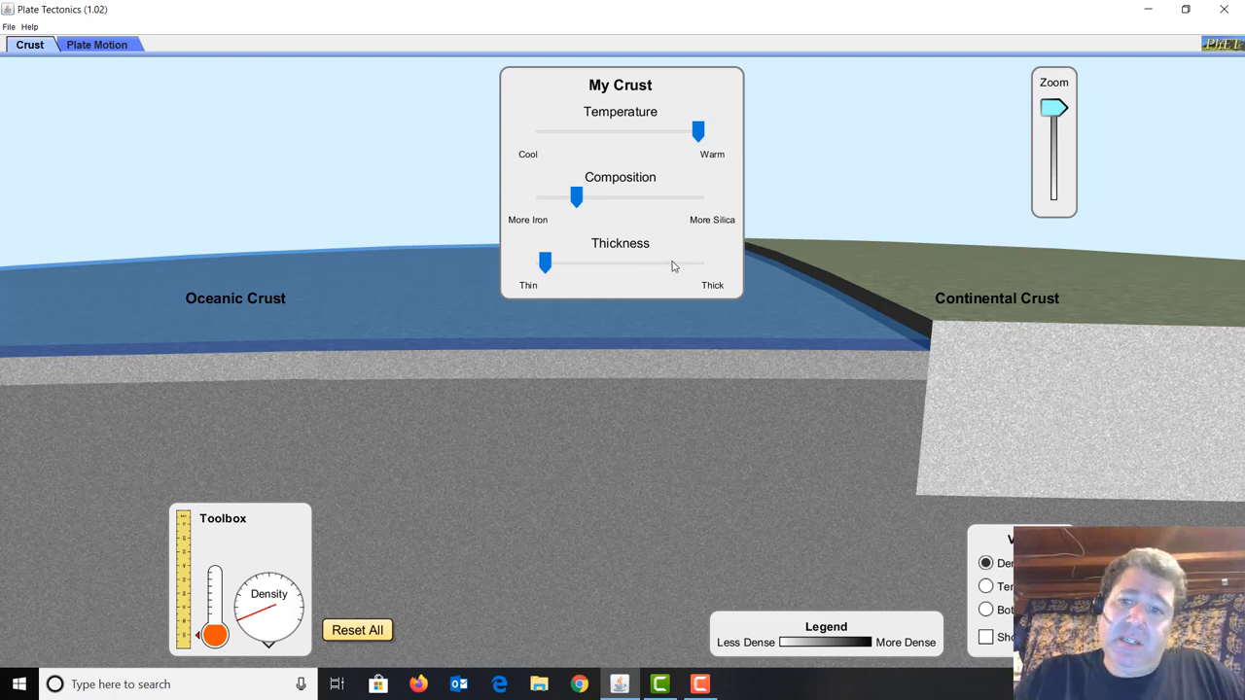
mouse_move(615, 248)
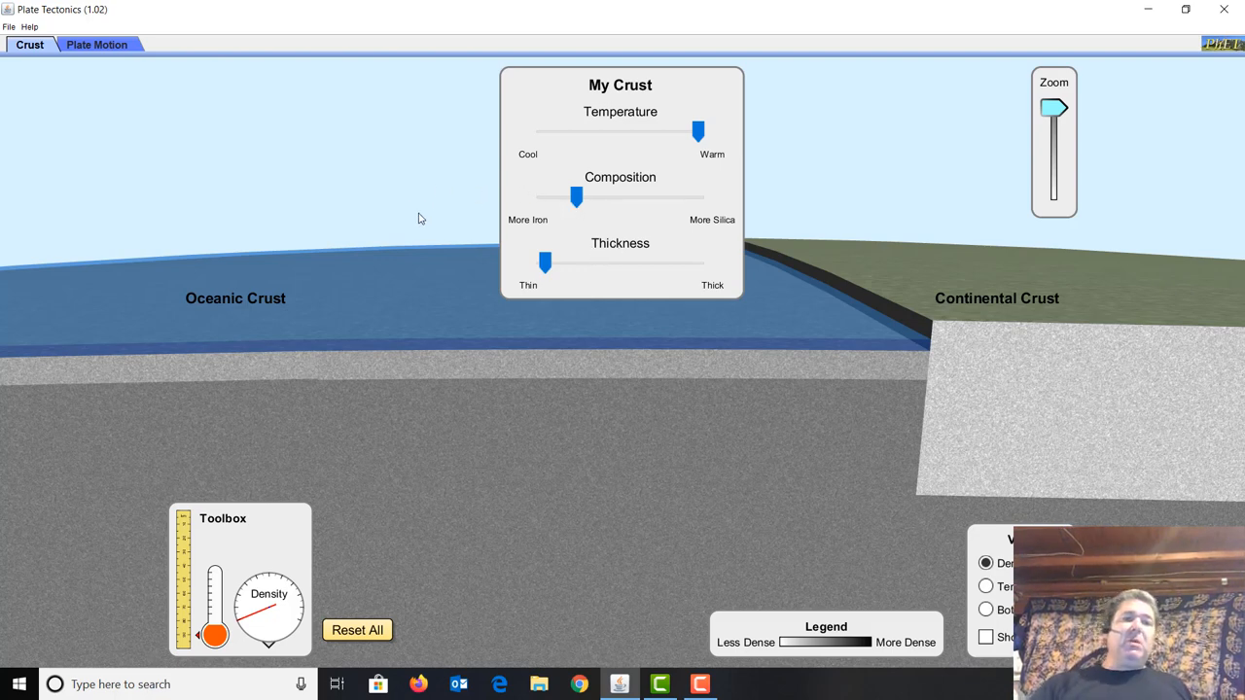
Switch to the Plate Motion screen, then bring up the lab handout in Word
left_click(98, 43)
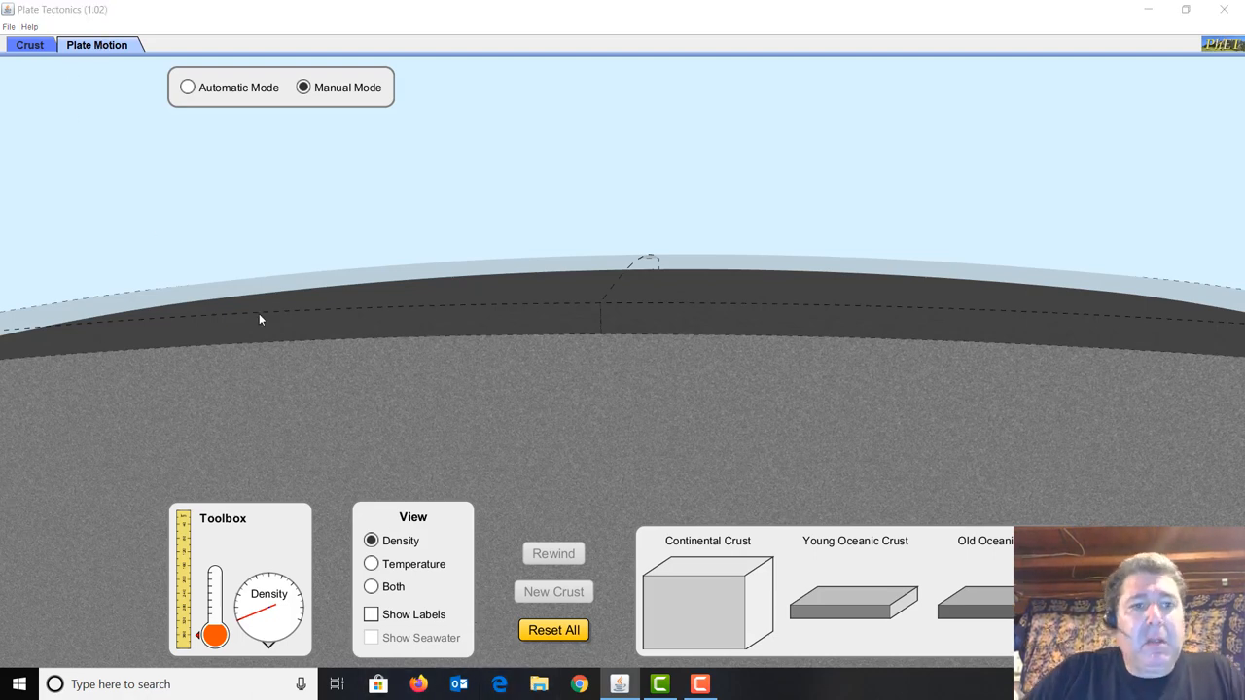
left_click(739, 685)
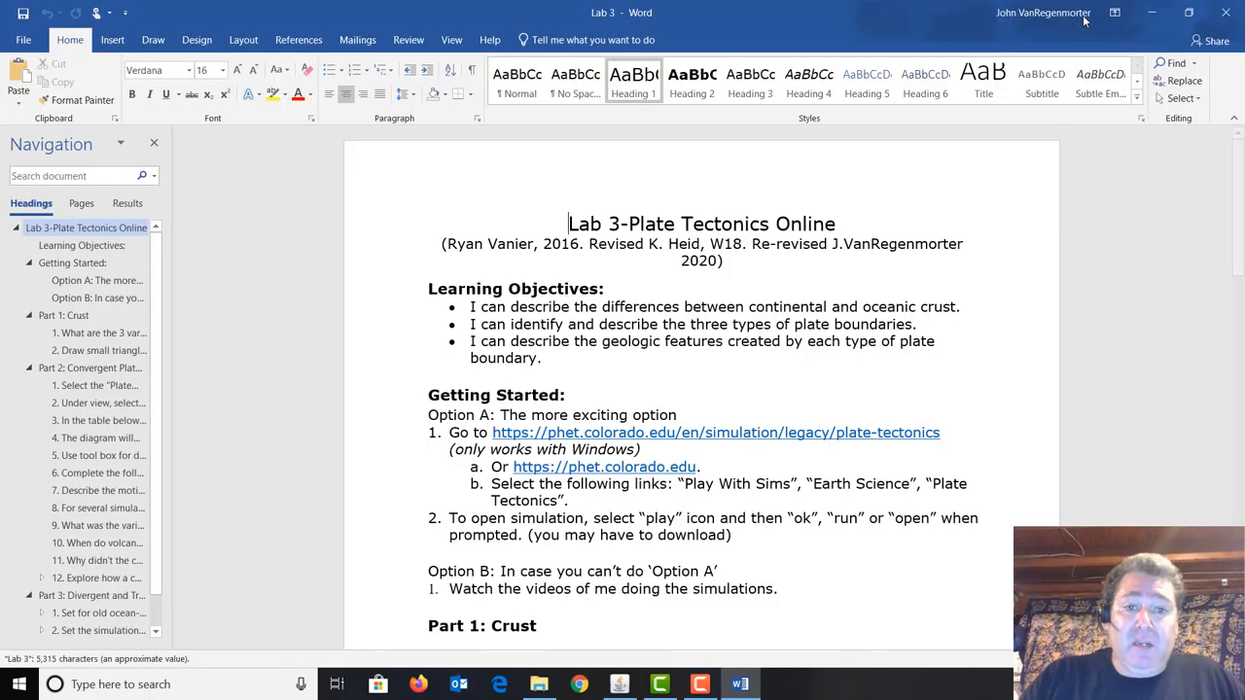
Jump to step 6 in the handout and scroll to the crust pairing table
left_click(112, 39)
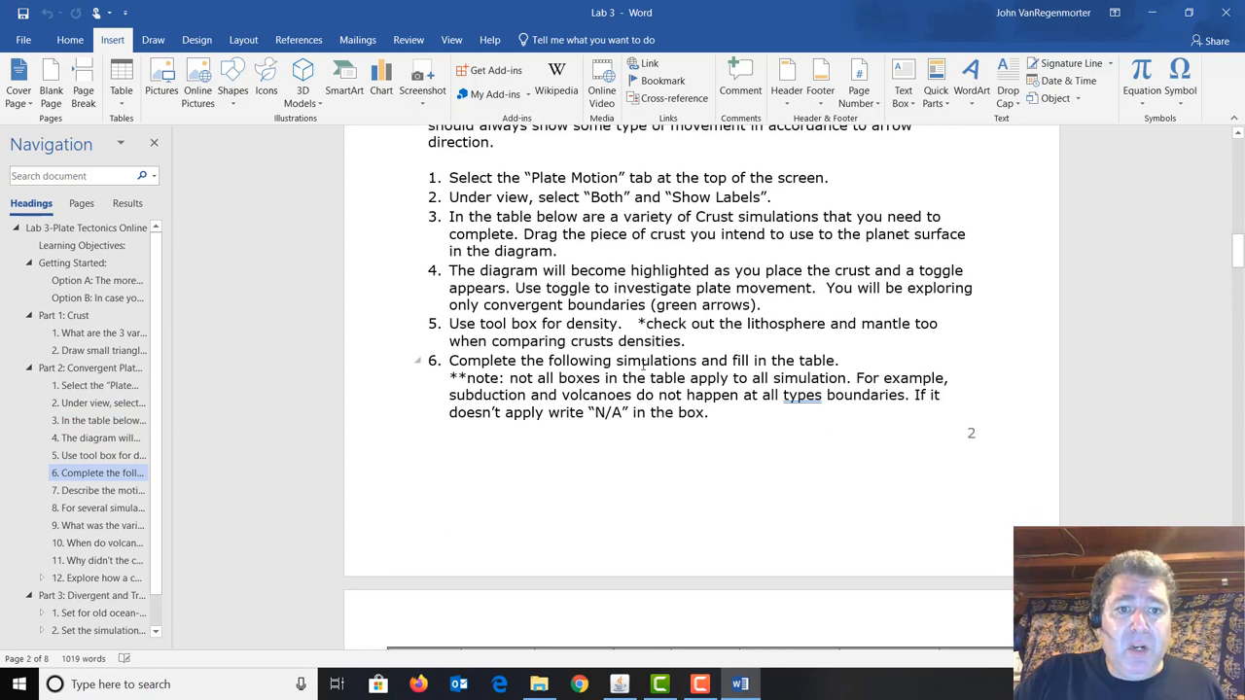
scroll("down", 3)
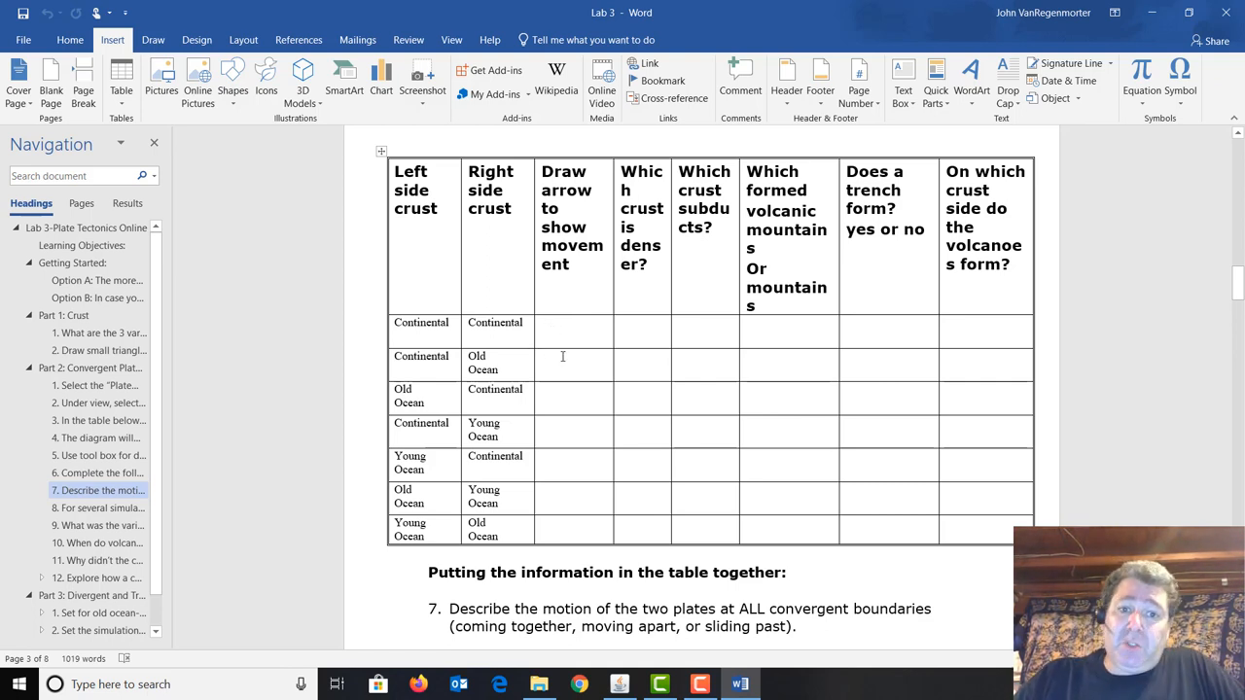
mouse_move(607, 262)
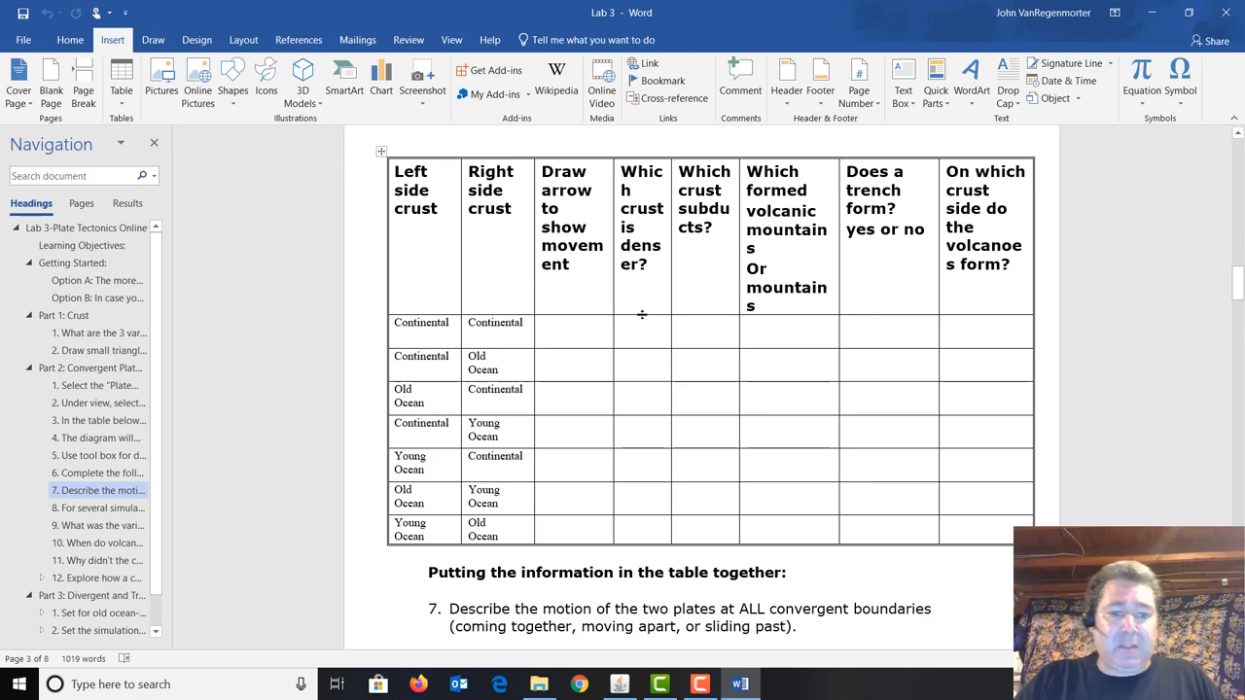
scroll("down", 3)
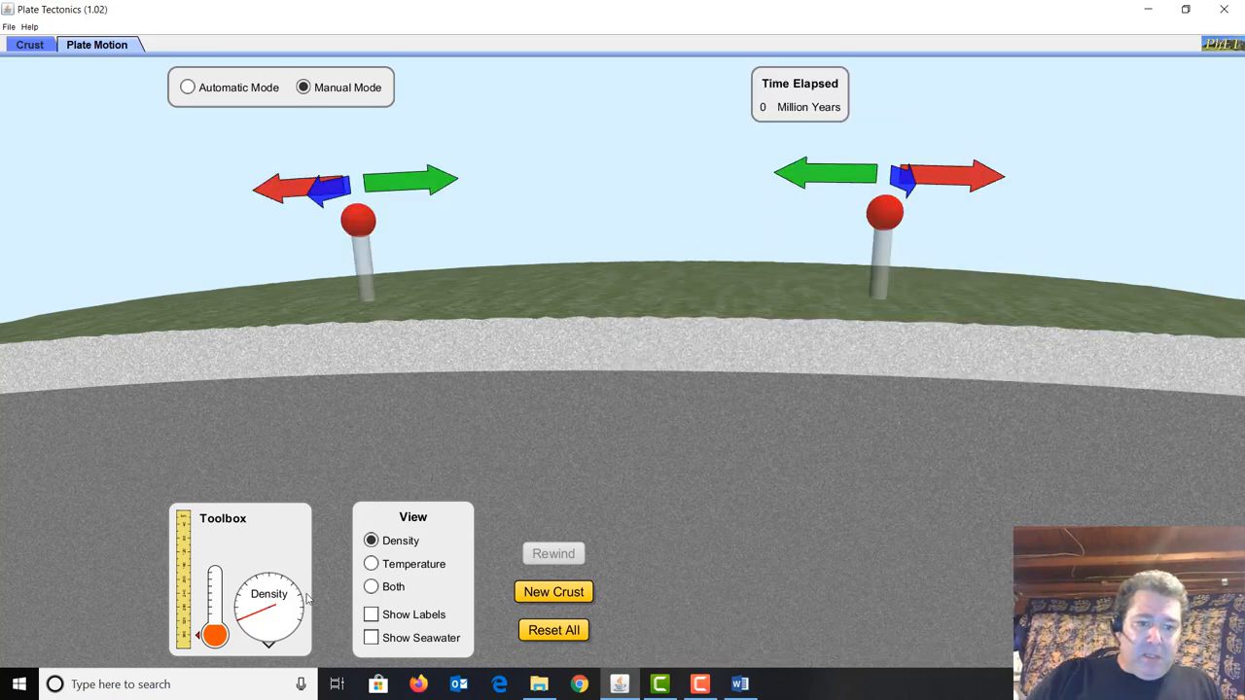
Show layer labels and shade the colliding continental plates by both density and temperature
left_click(369, 615)
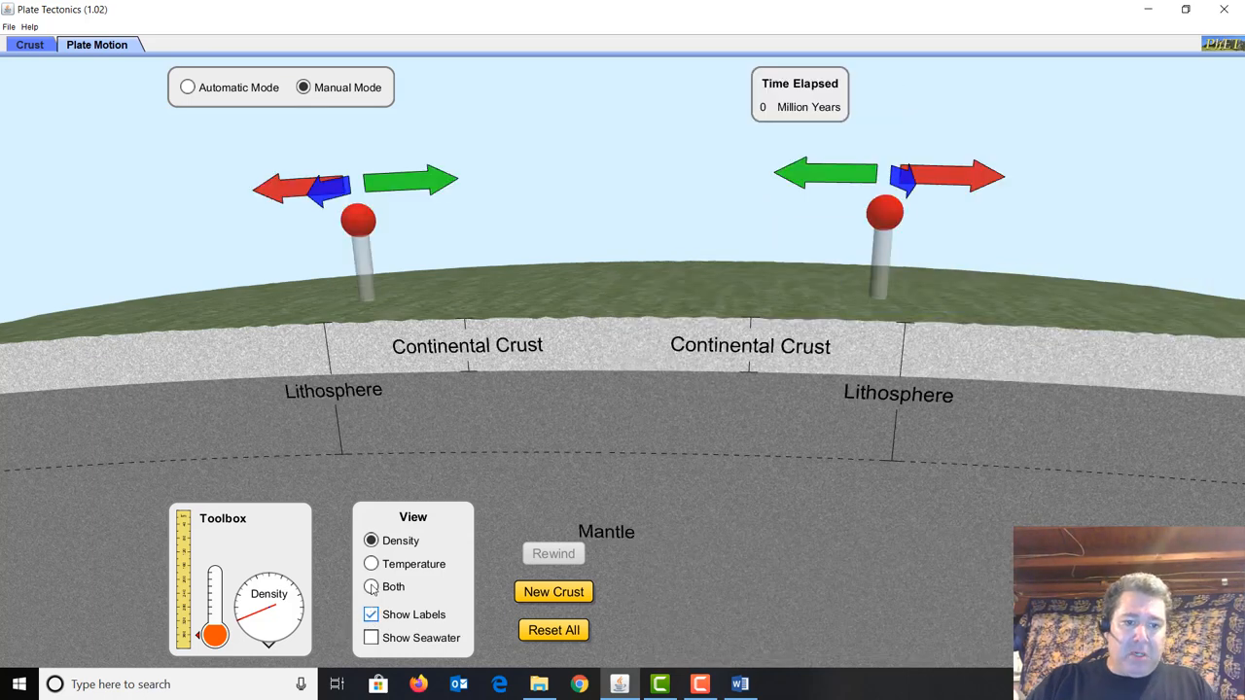
left_click(369, 587)
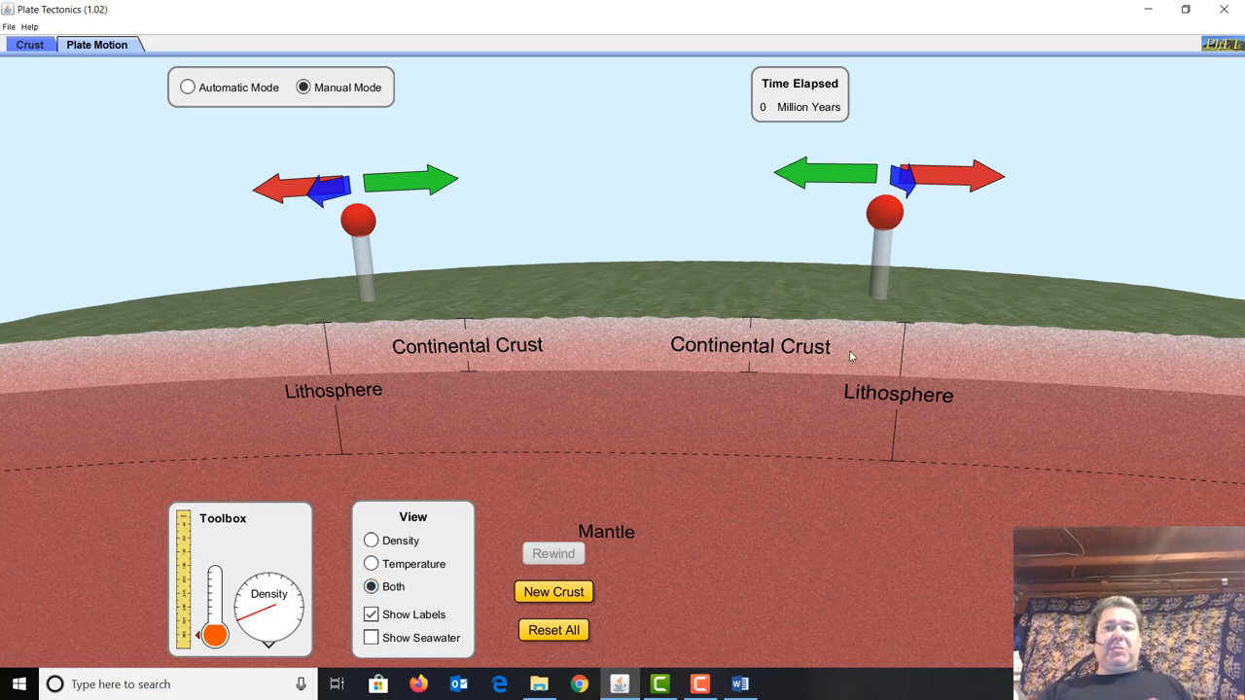
mouse_move(780, 198)
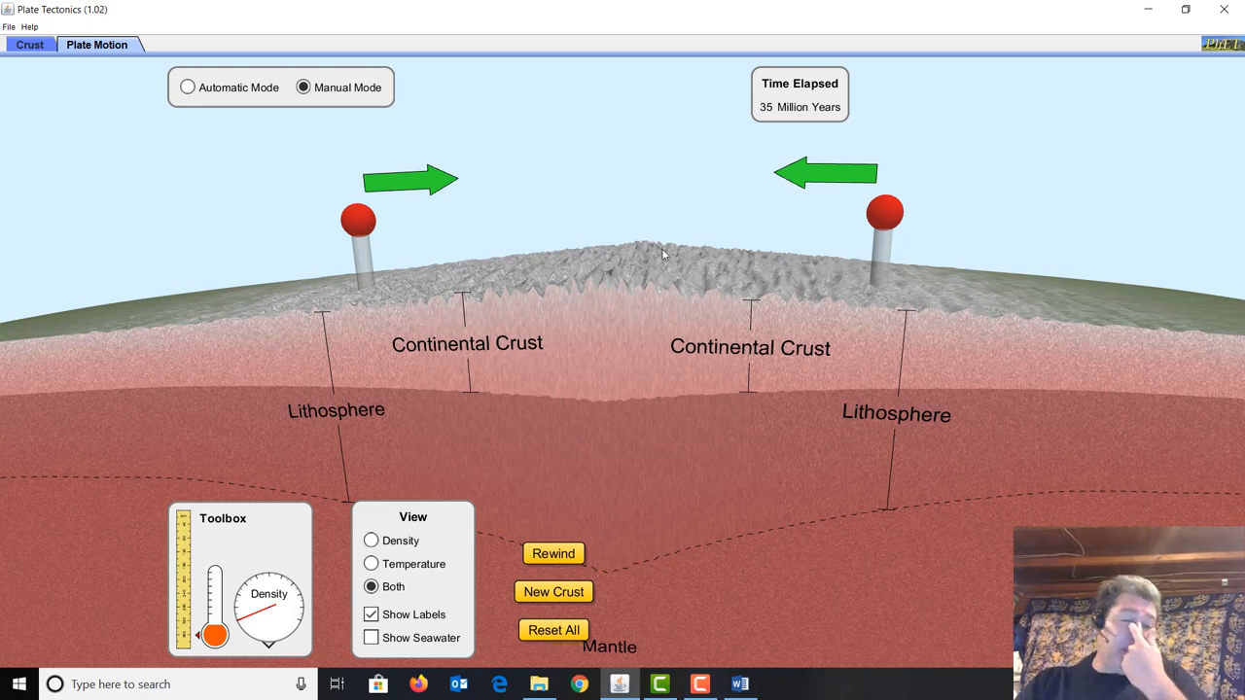
mouse_move(650, 290)
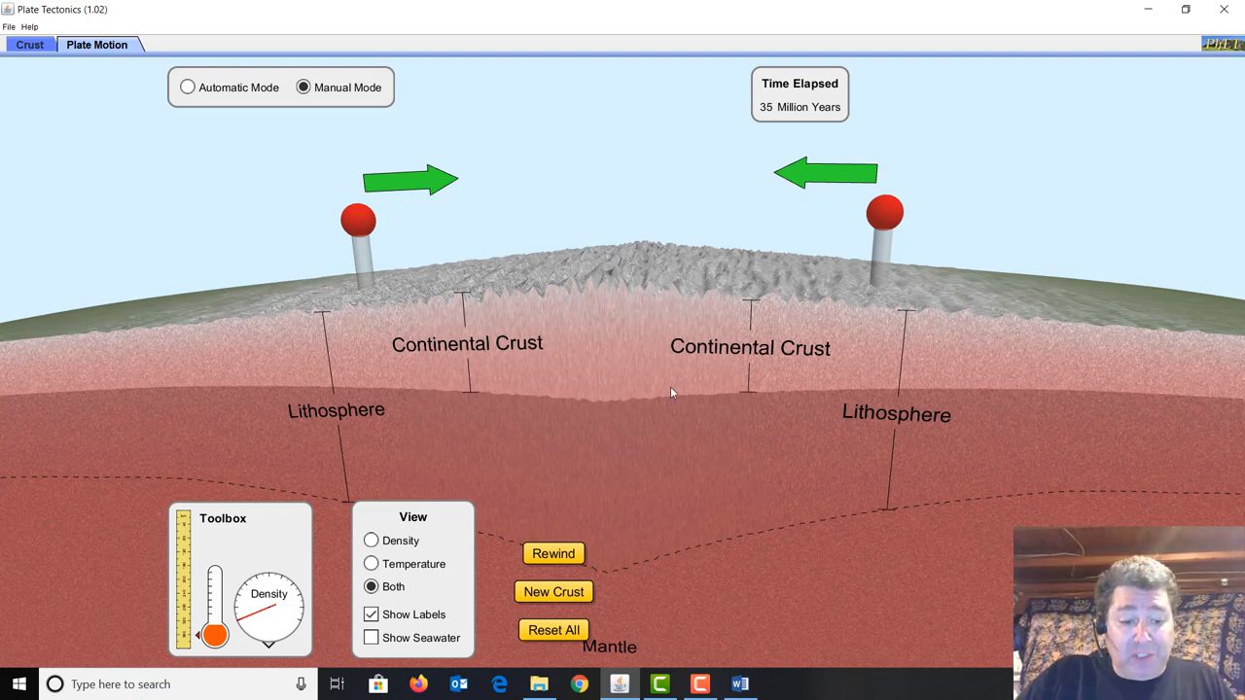
mouse_move(731, 330)
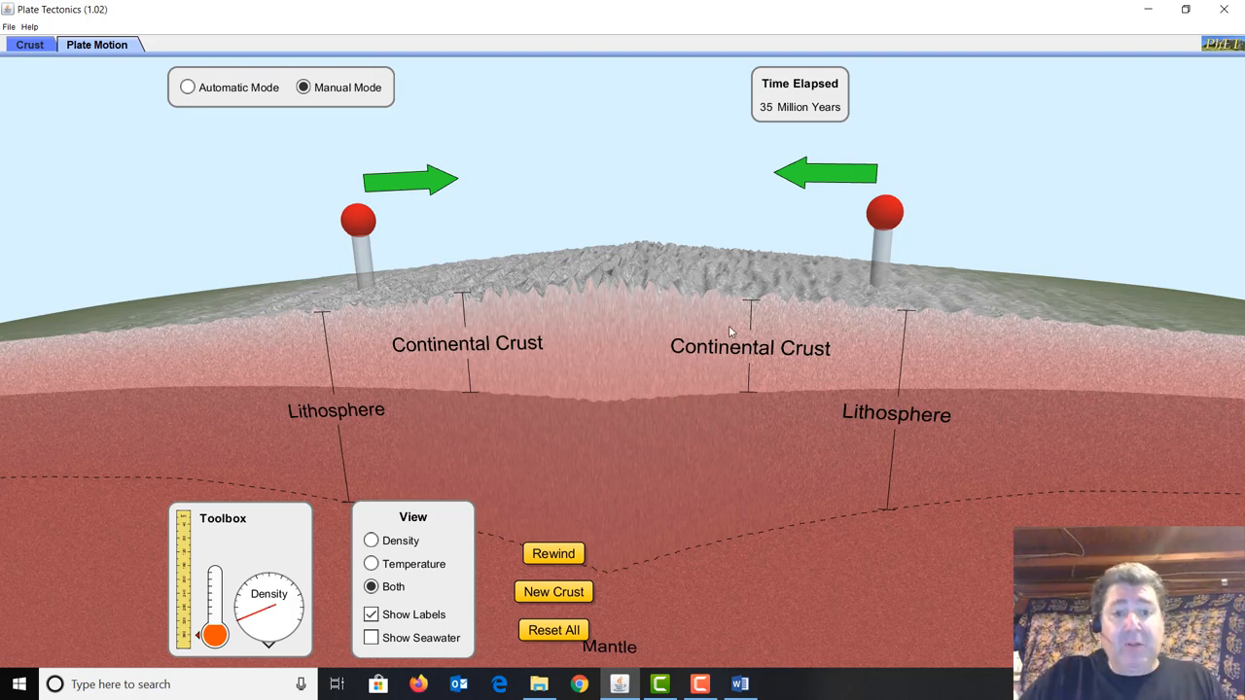
mouse_move(723, 319)
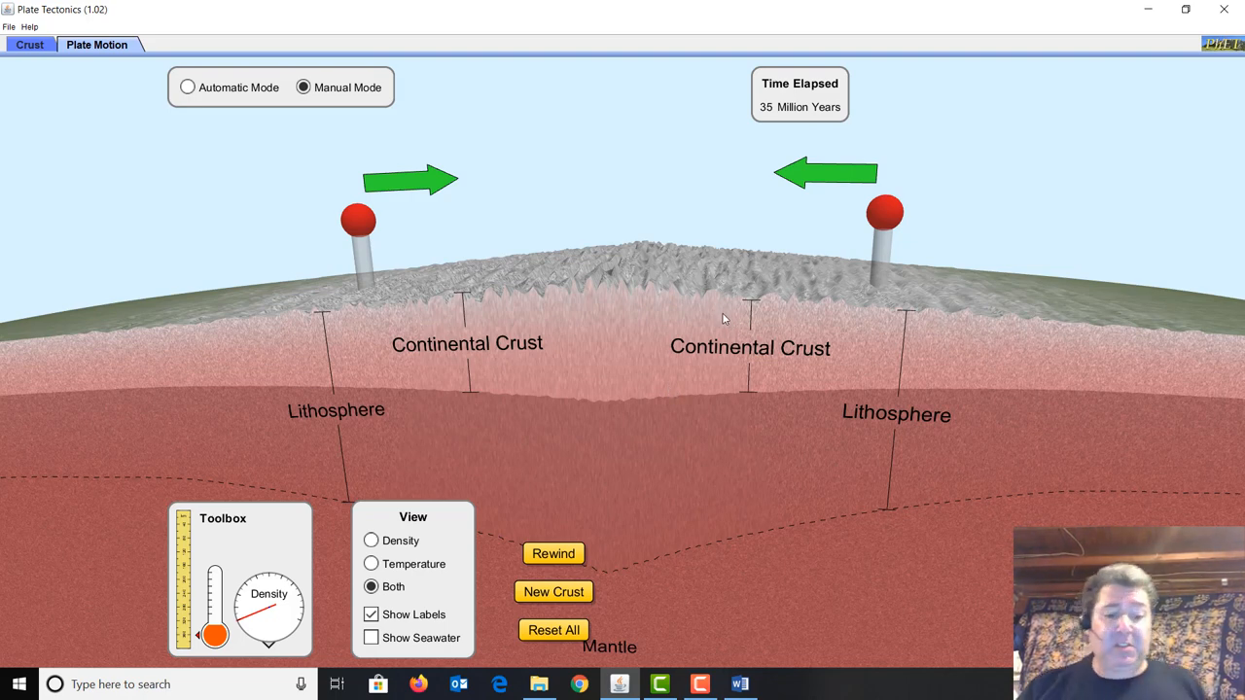
mouse_move(611, 317)
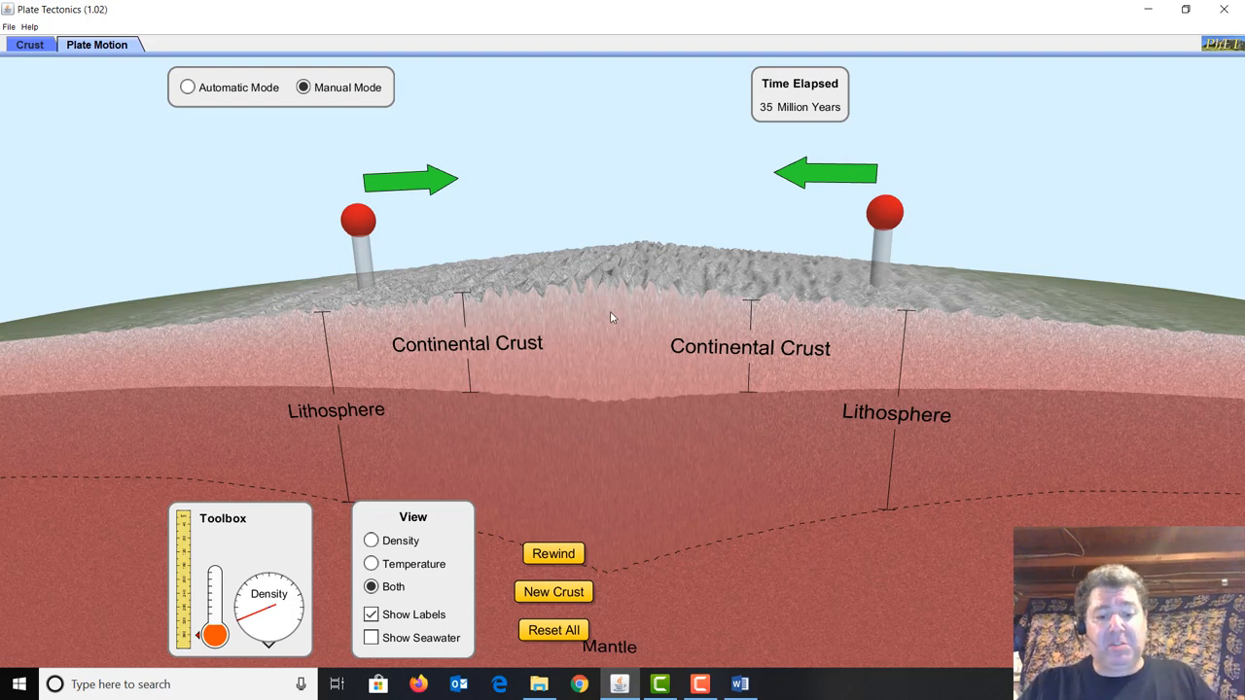
mouse_move(650, 341)
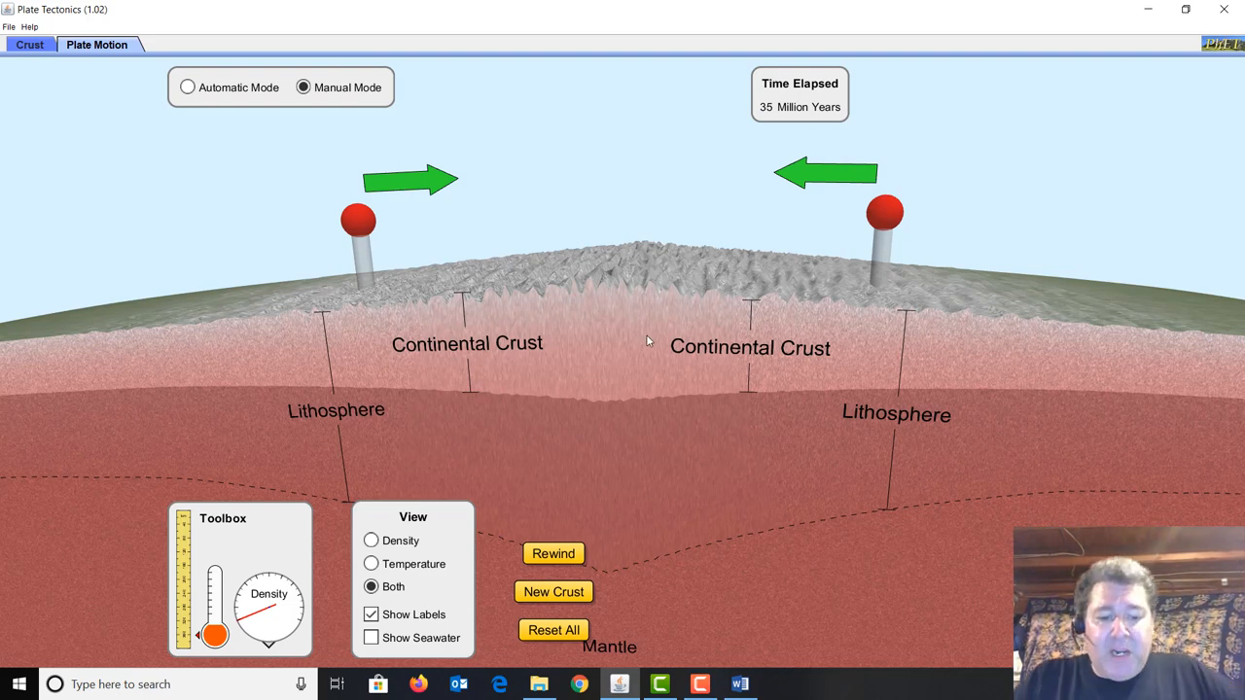
mouse_move(545, 291)
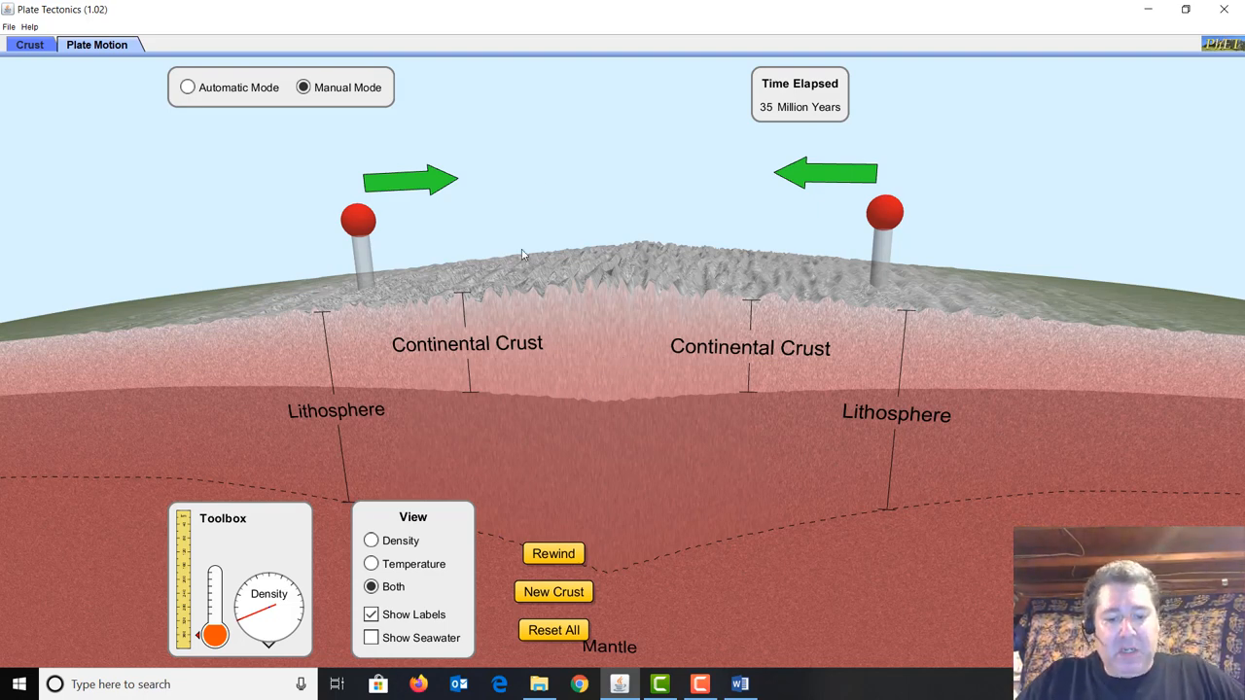
mouse_move(626, 326)
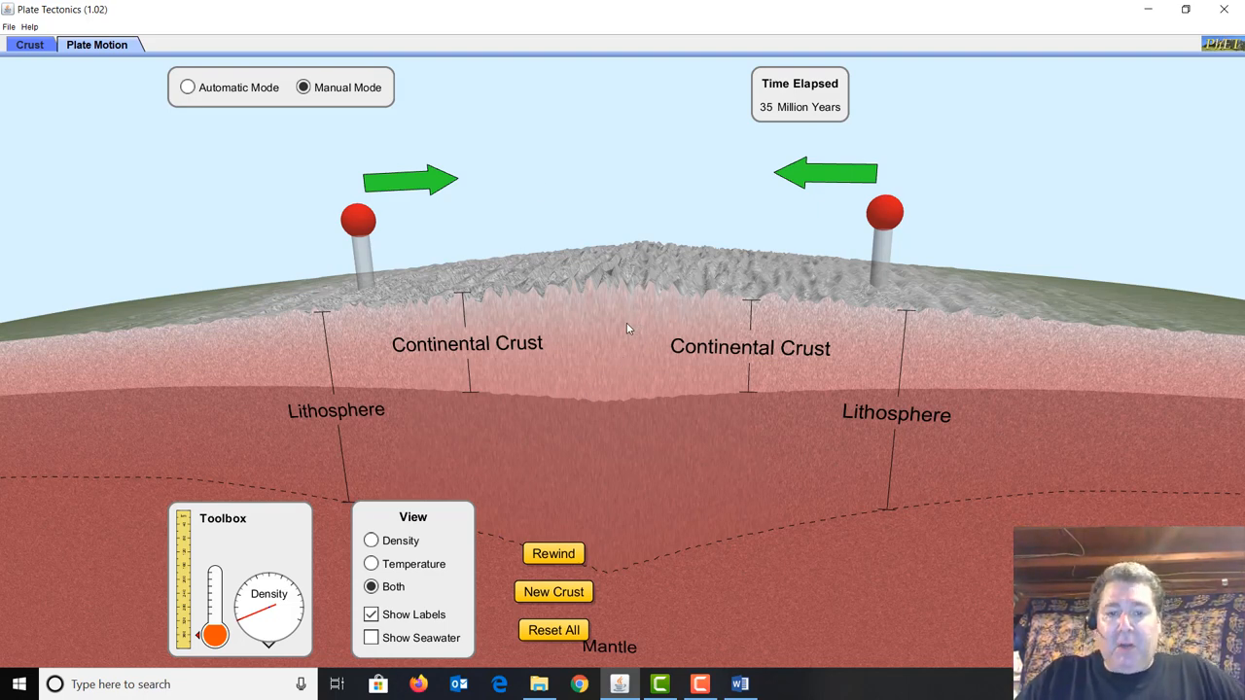
mouse_move(533, 296)
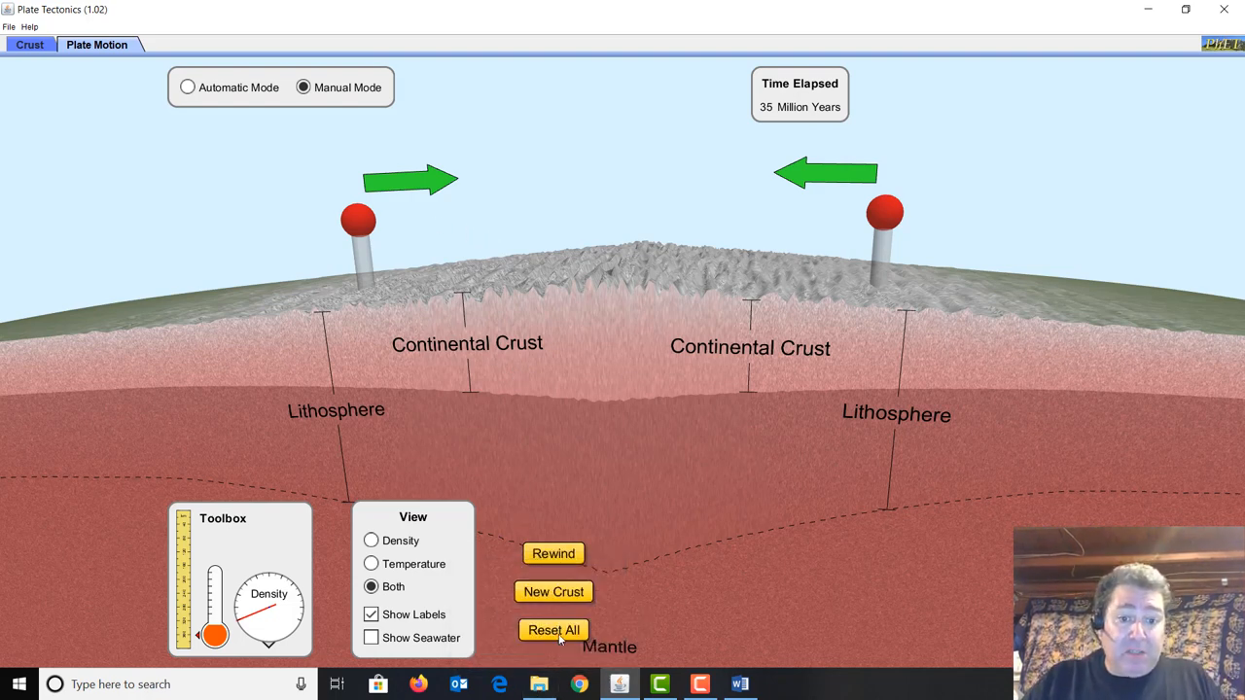
Reset All to clear the collision and shade the new setup by both density and temperature
left_click(552, 630)
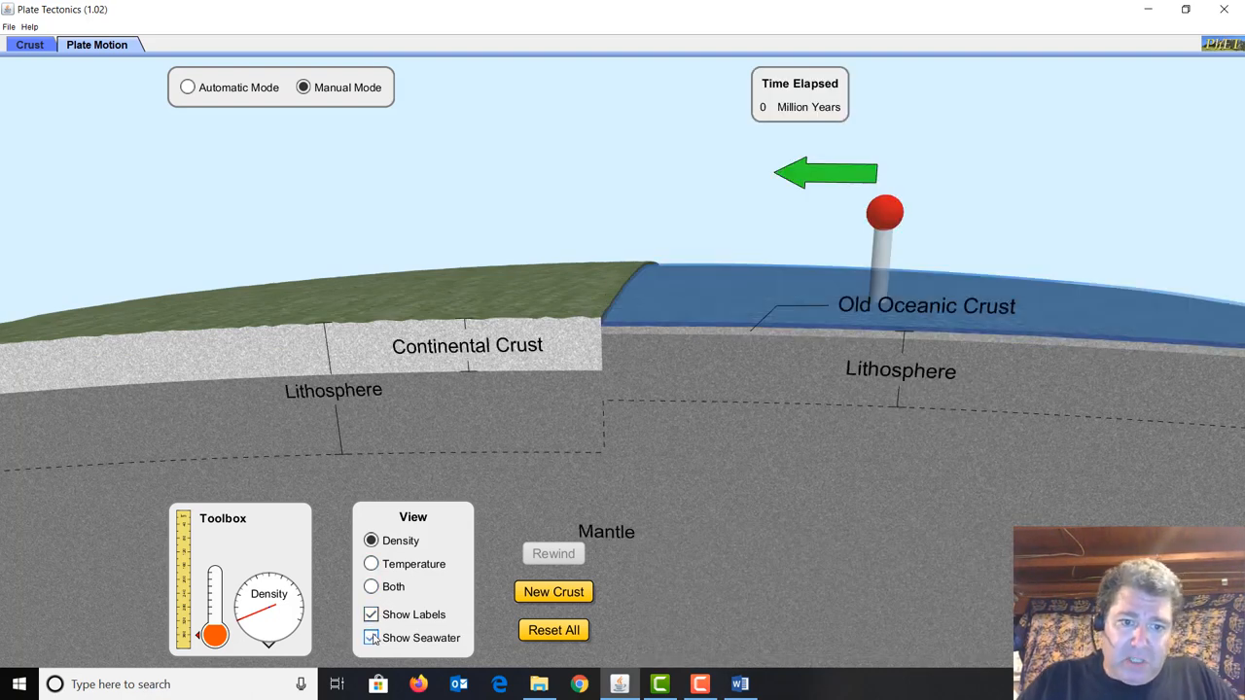
left_click(369, 587)
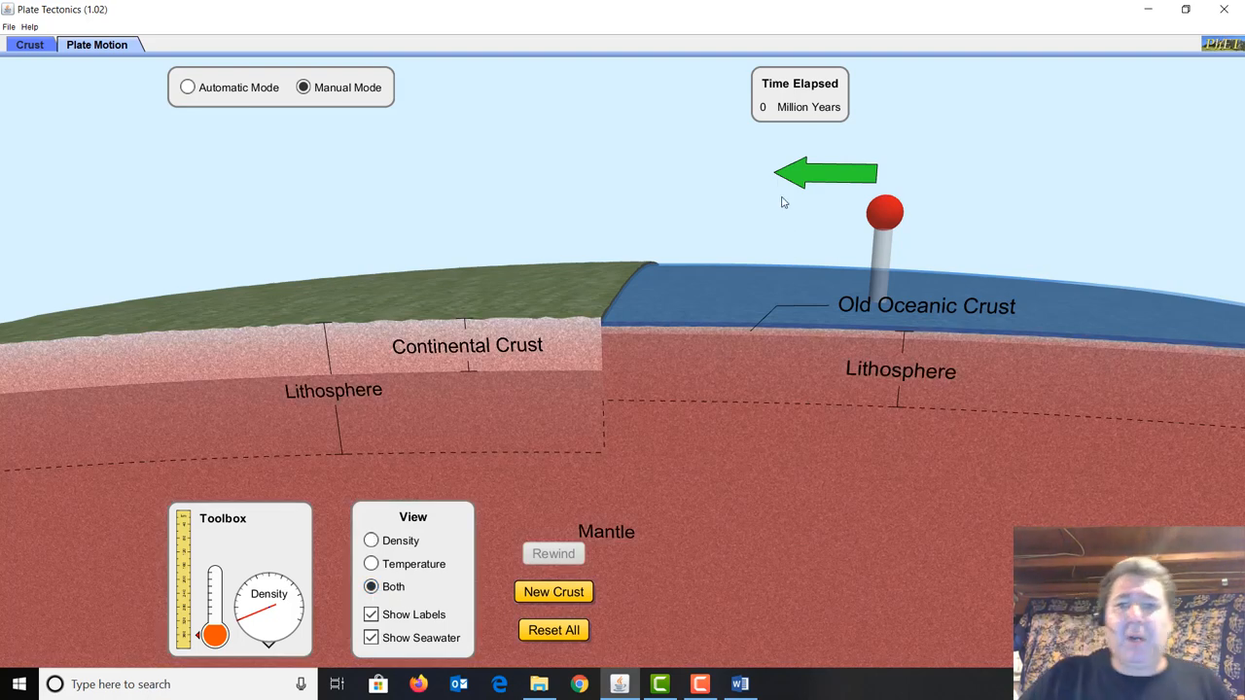
mouse_move(797, 179)
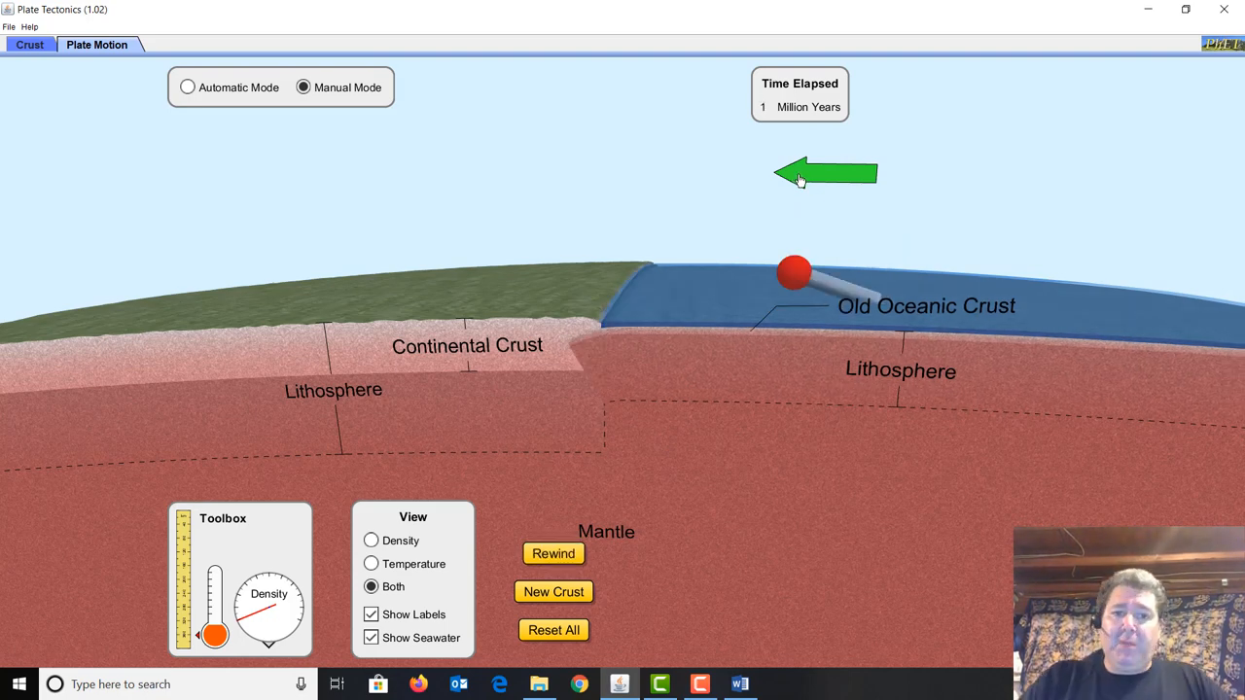
Push the old oceanic plate under the continent until 50 million years have elapsed
left_click(825, 173)
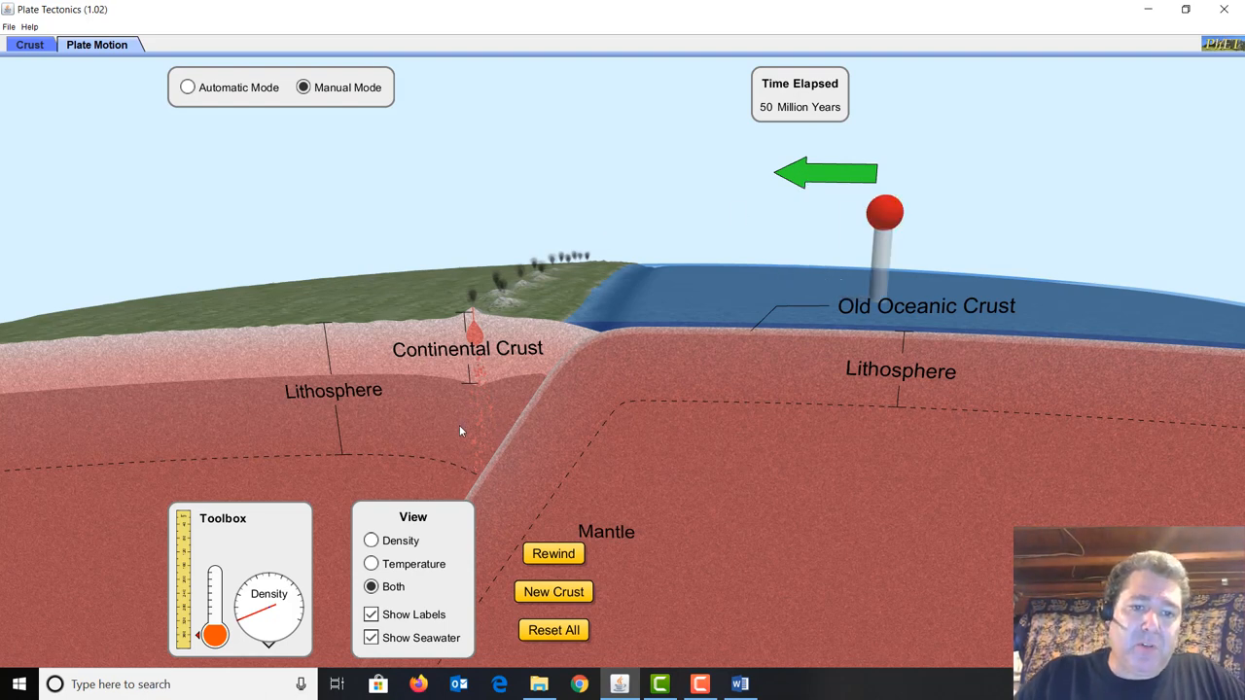
mouse_move(487, 416)
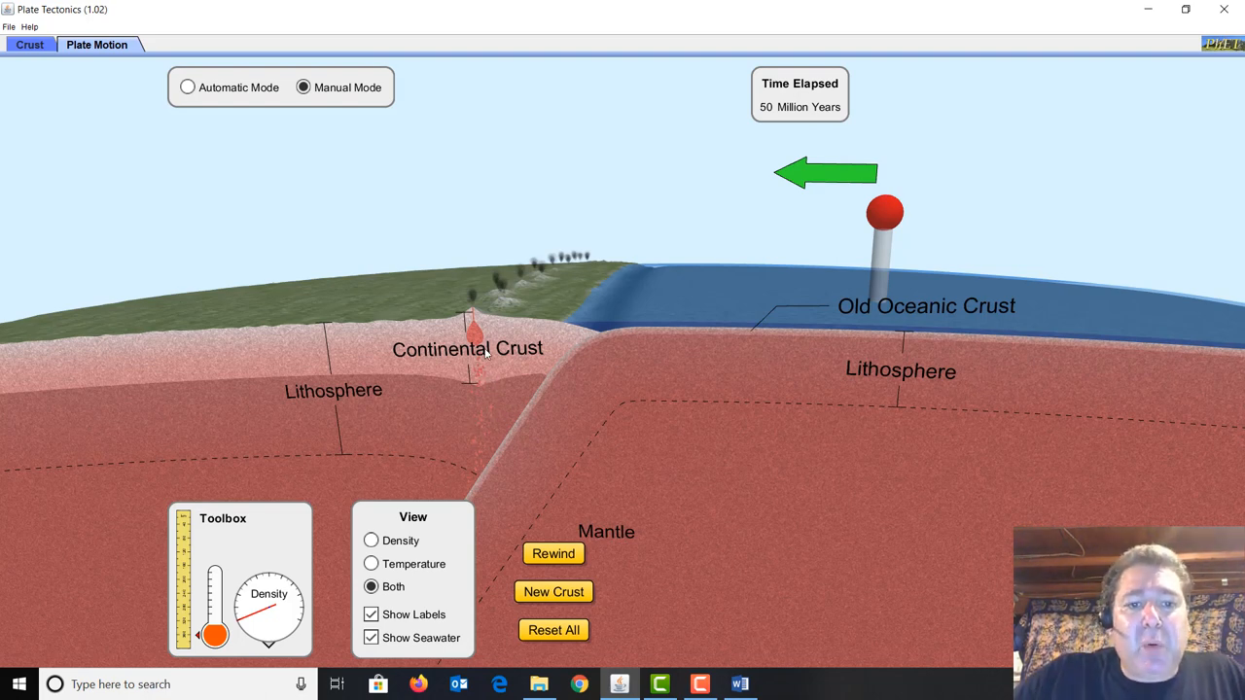
mouse_move(486, 295)
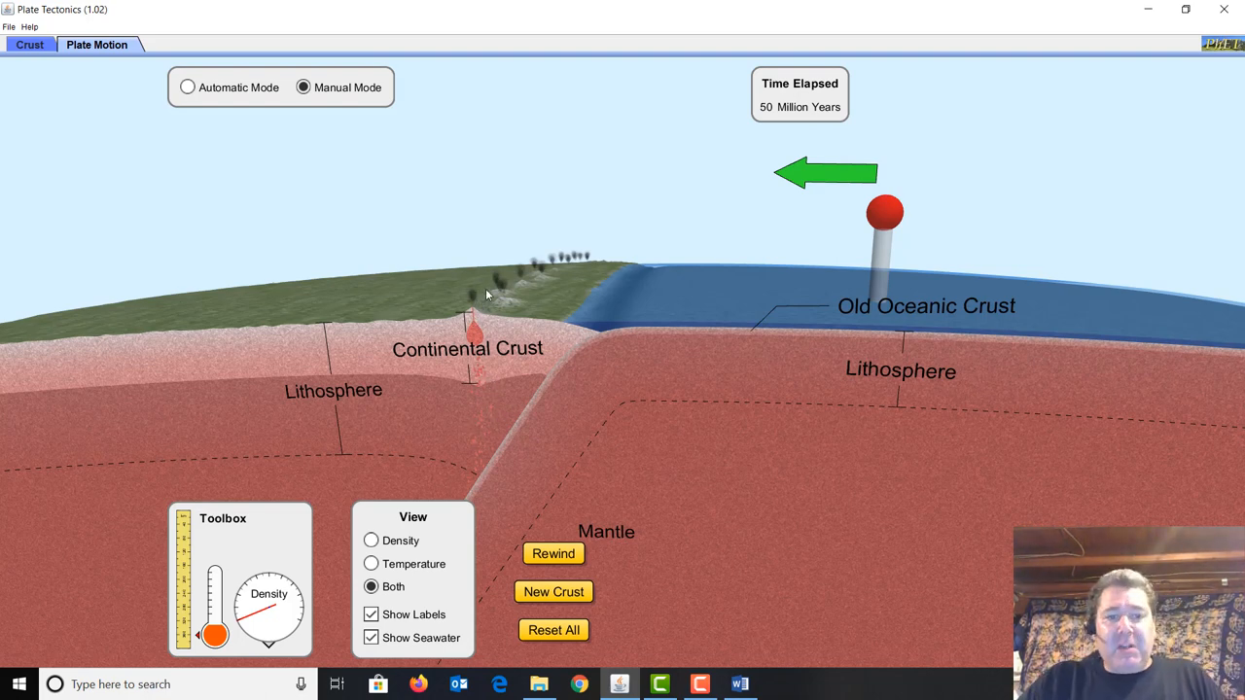
mouse_move(541, 282)
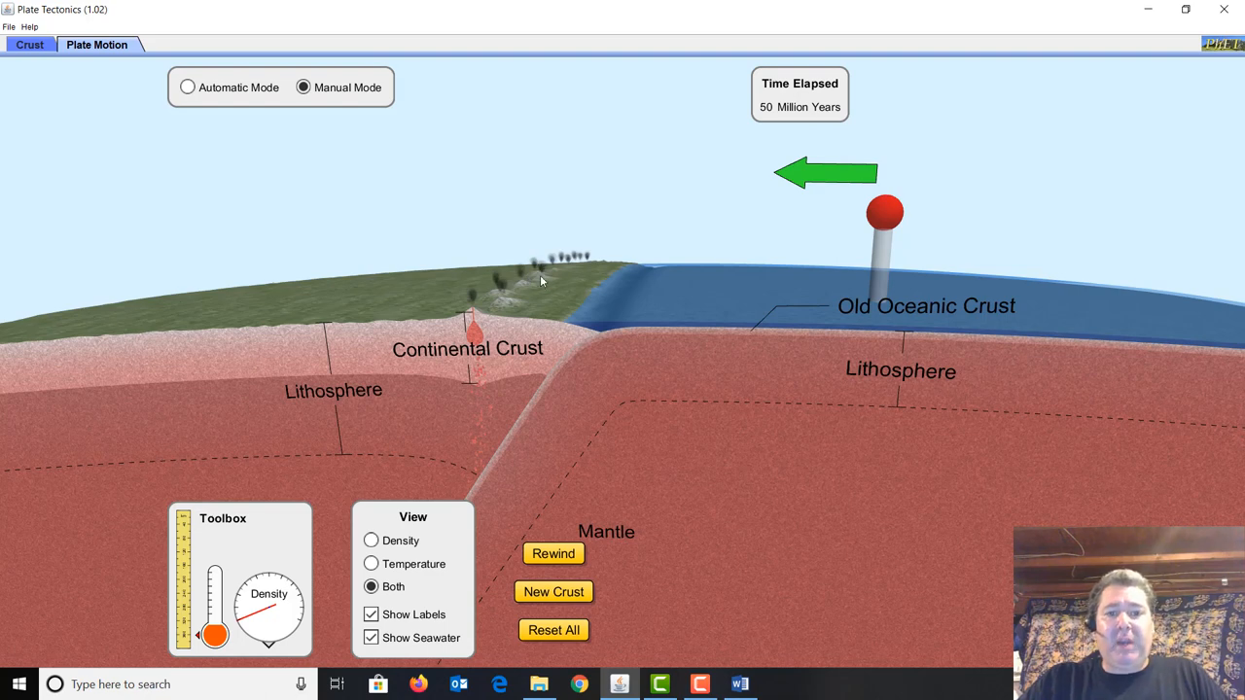
mouse_move(459, 288)
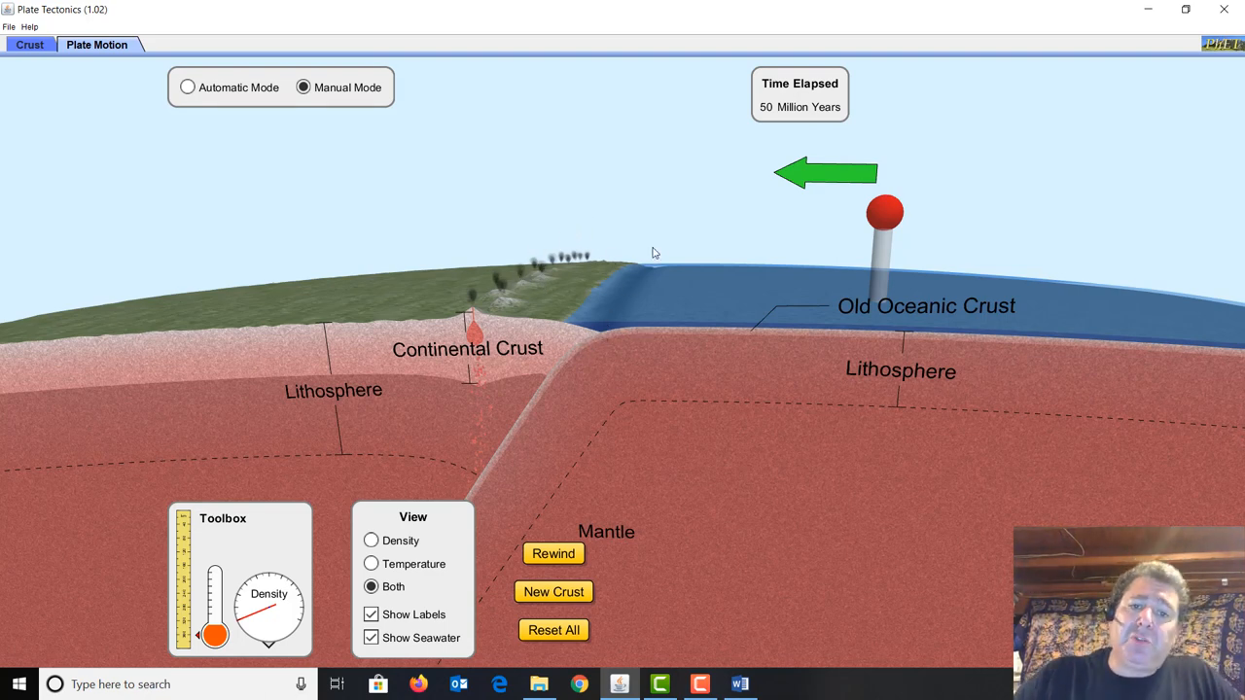
mouse_move(671, 272)
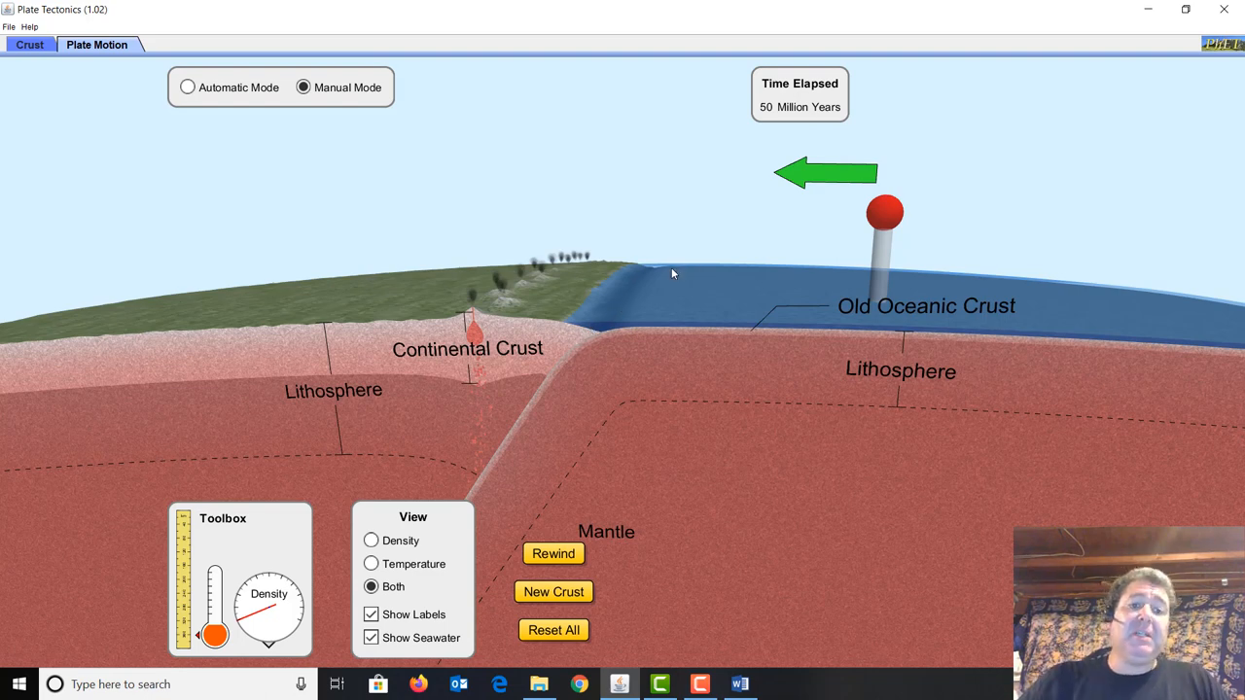
mouse_move(560, 370)
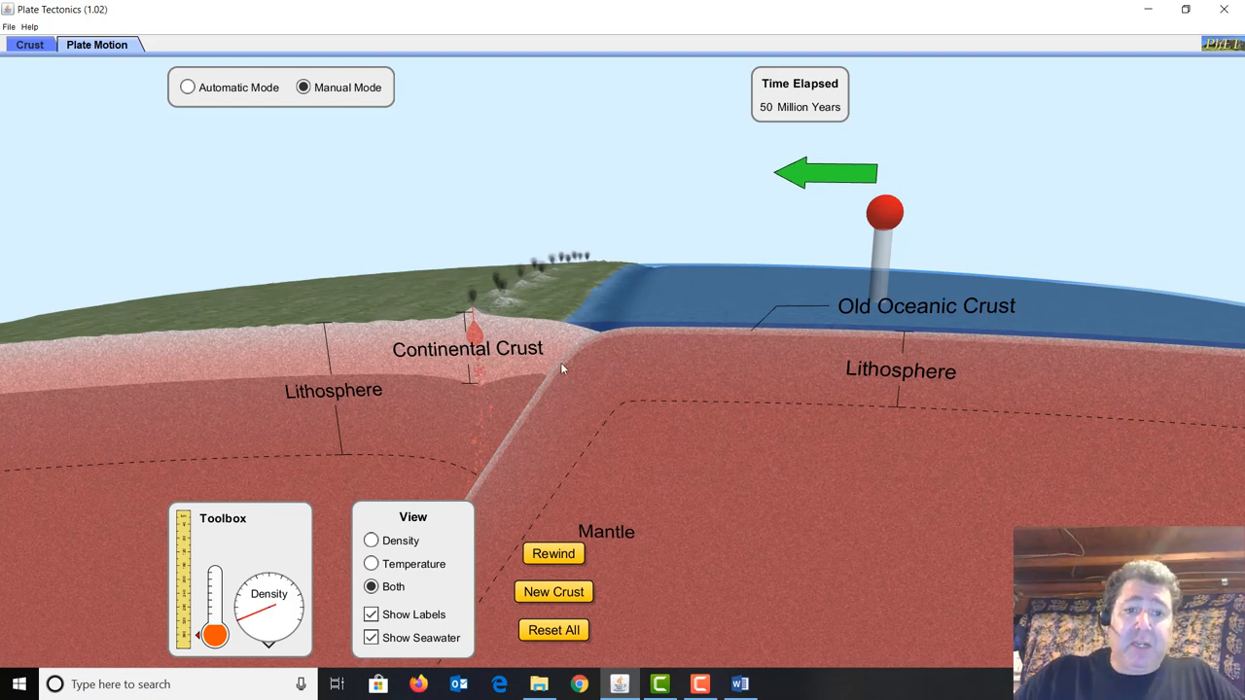
mouse_move(630, 327)
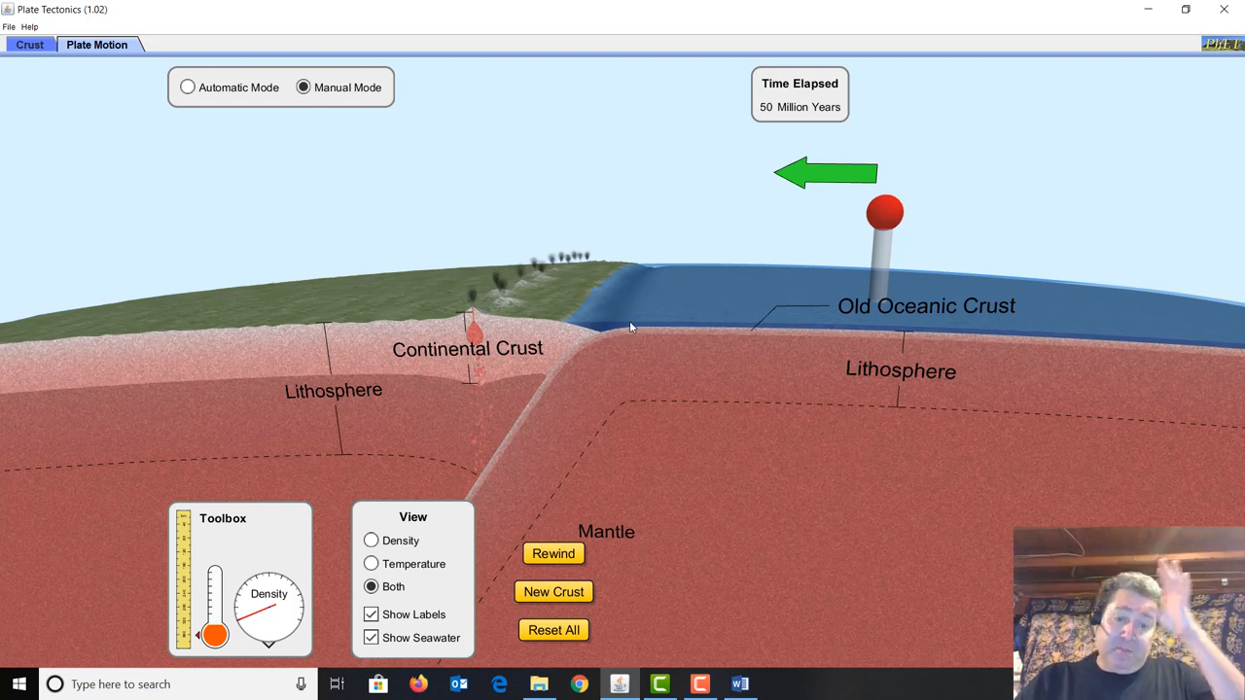
mouse_move(644, 385)
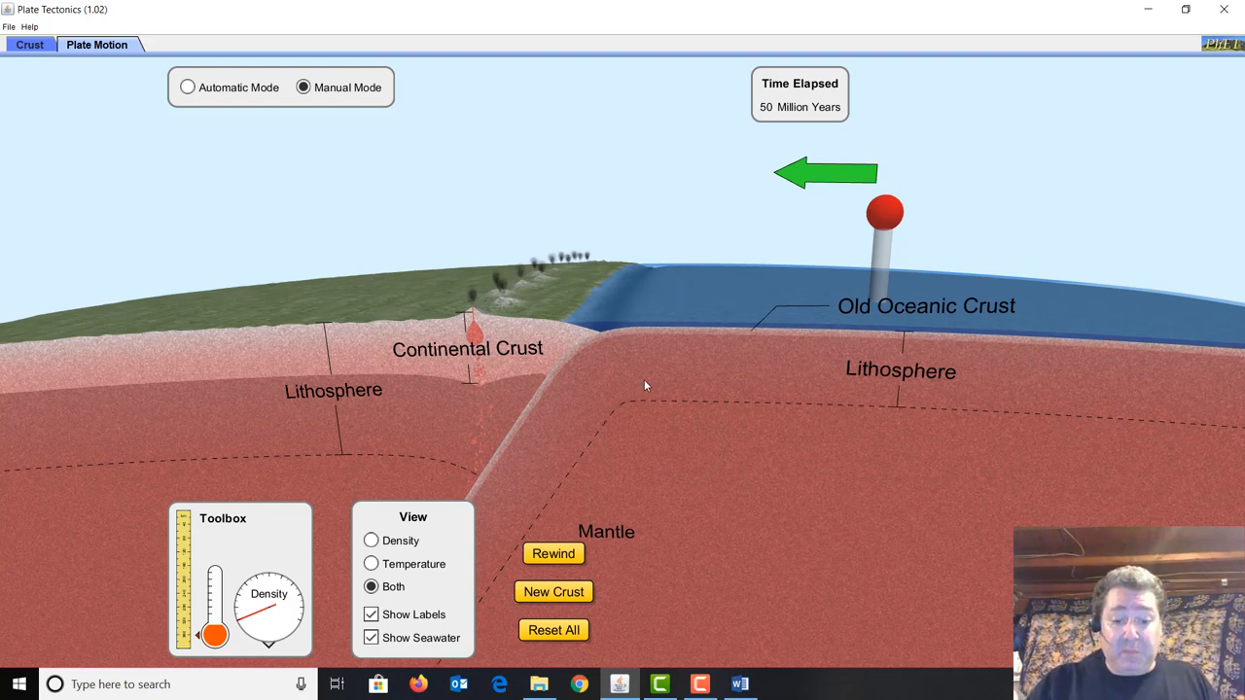
mouse_move(583, 401)
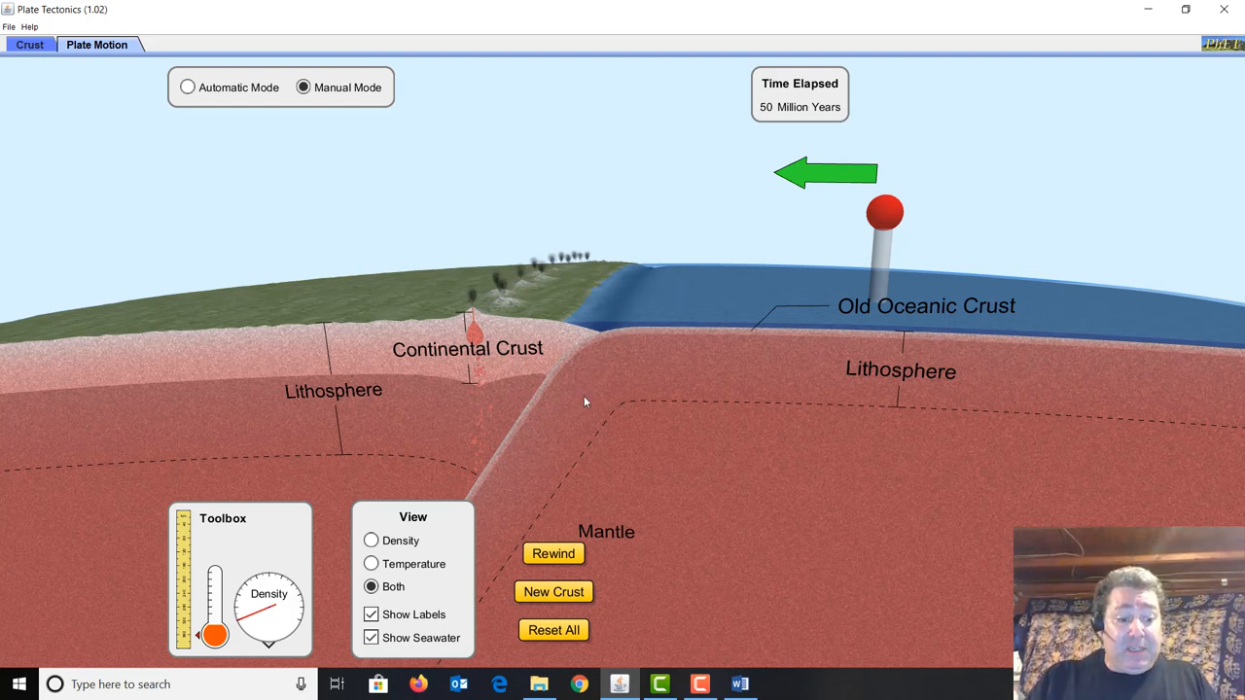
mouse_move(620, 379)
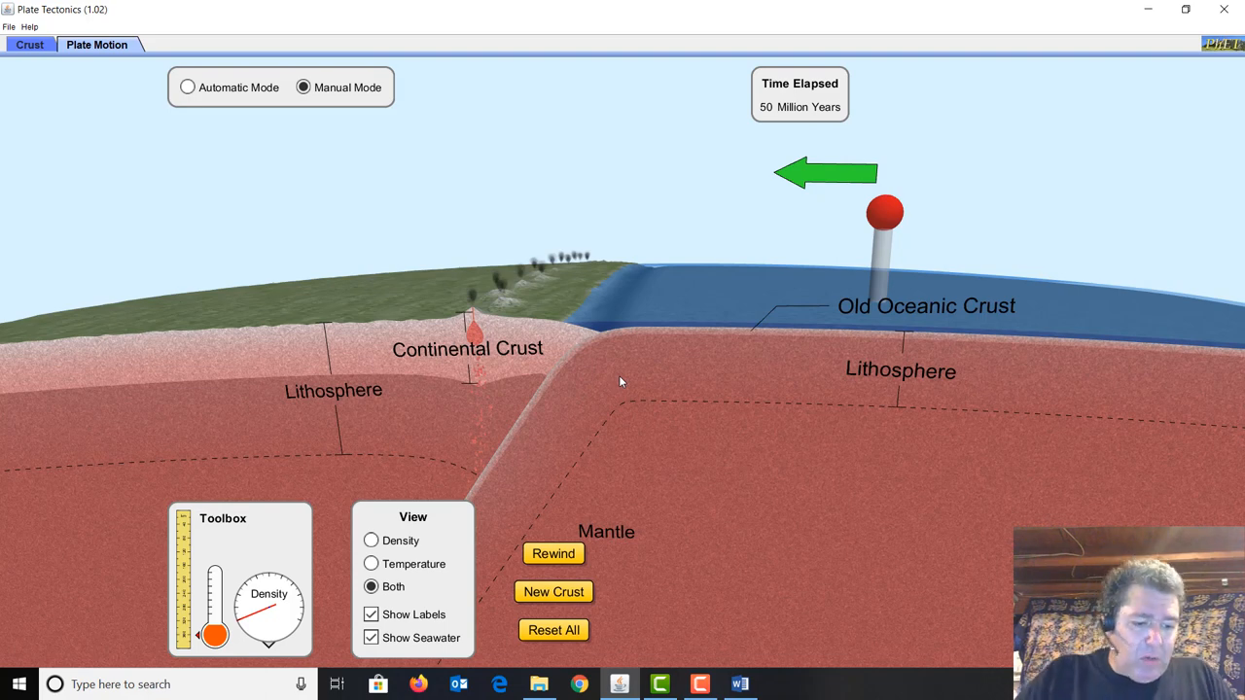
mouse_move(658, 327)
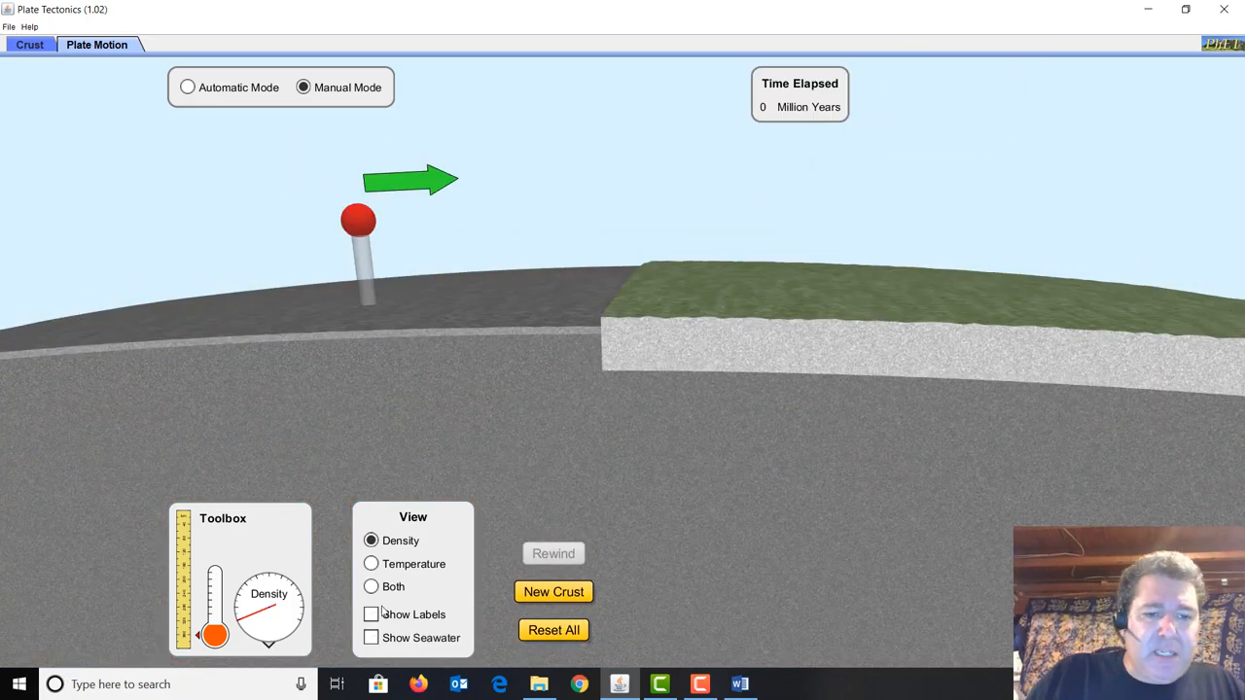
Label the layers, drive the left oceanic plate under the continent to 50 million years, then Reset All
left_click(370, 638)
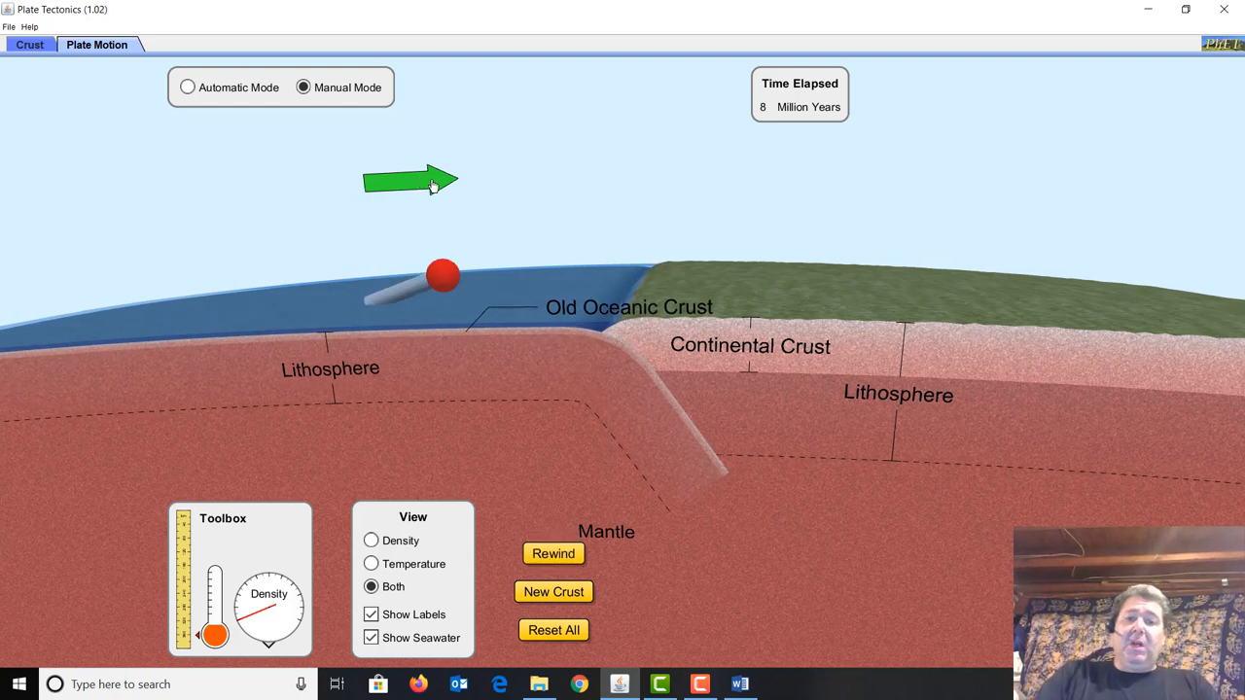
left_click(411, 180)
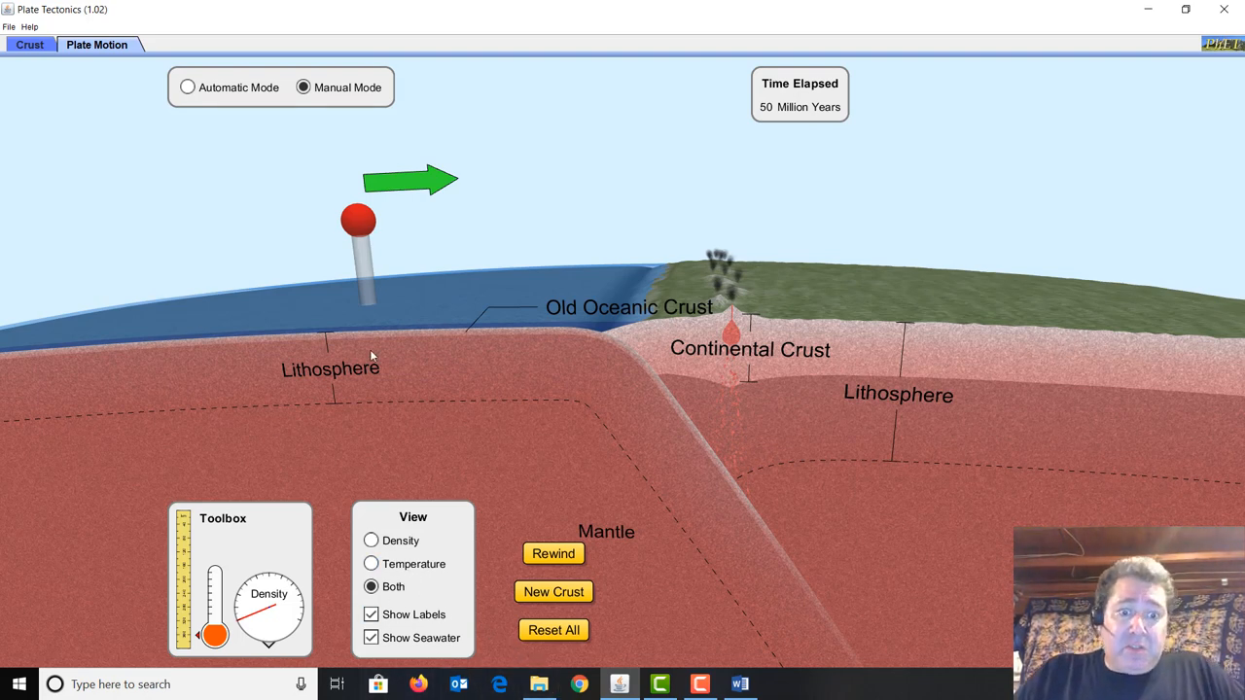
left_click(553, 591)
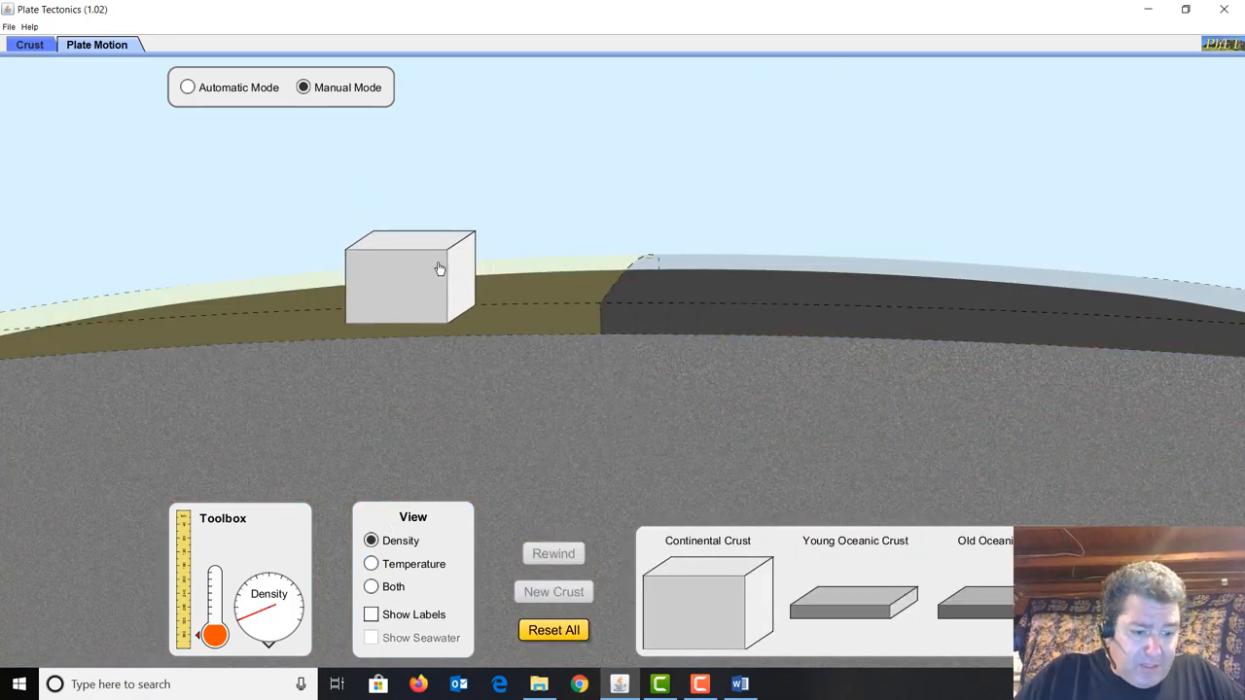
left_click(552, 591)
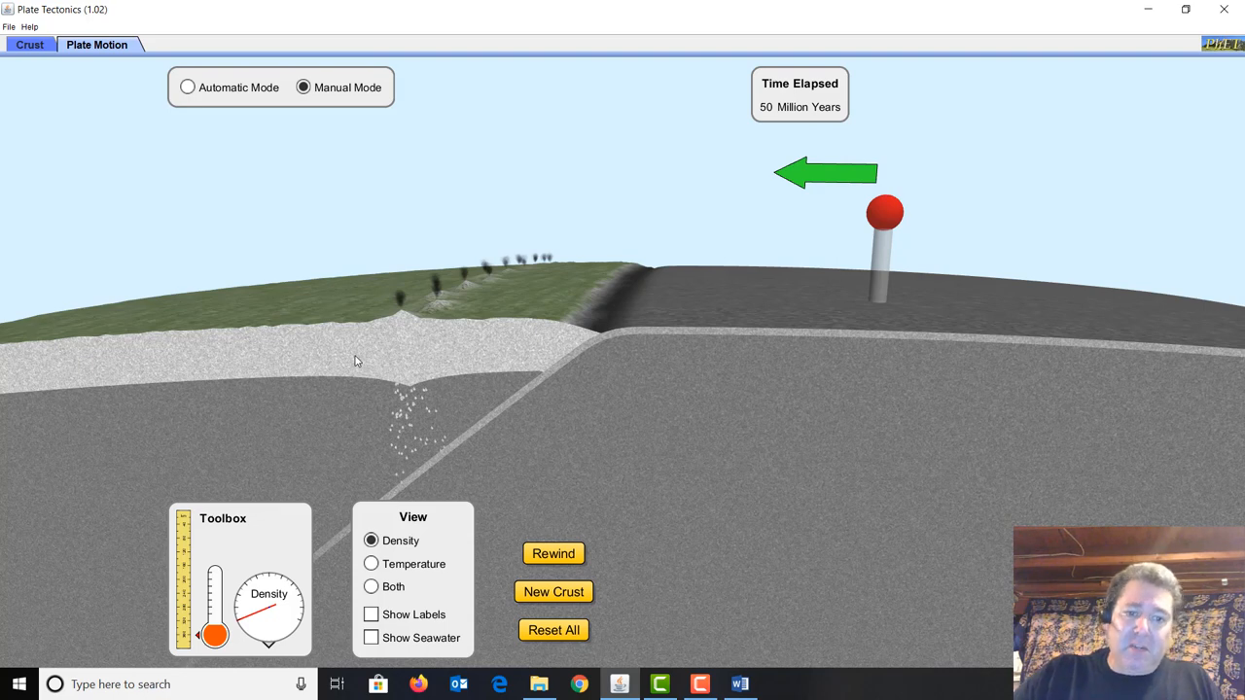
mouse_move(471, 406)
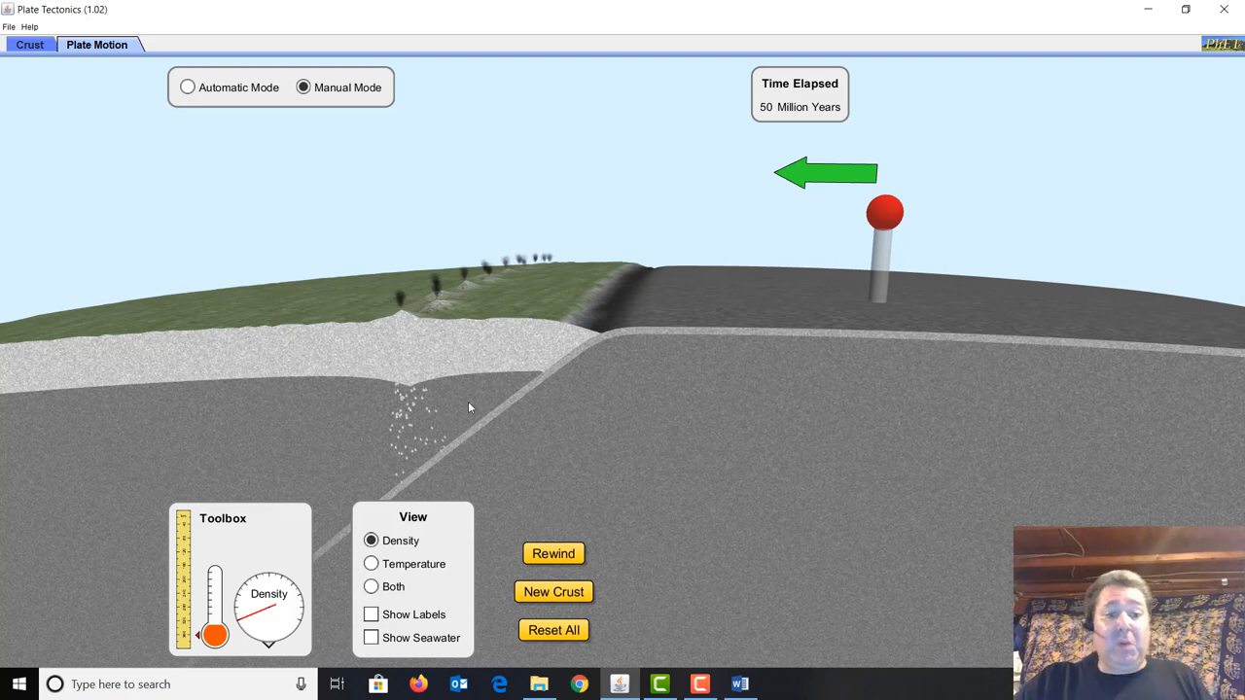
mouse_move(474, 455)
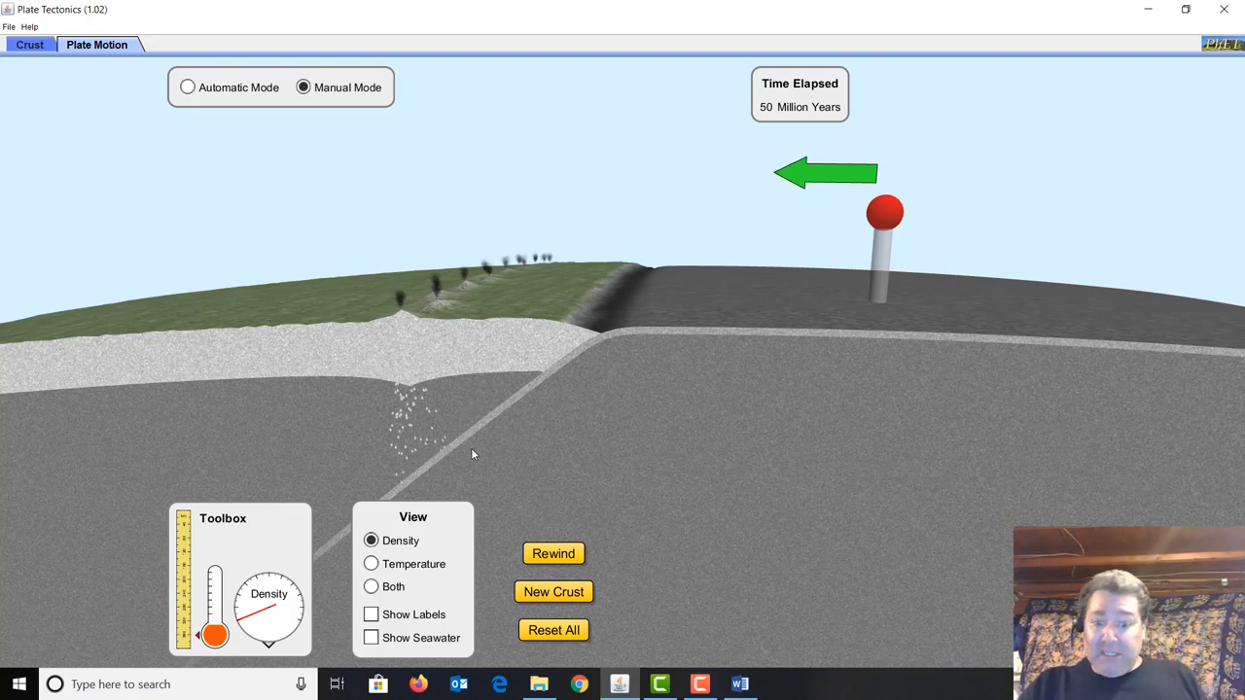
mouse_move(597, 436)
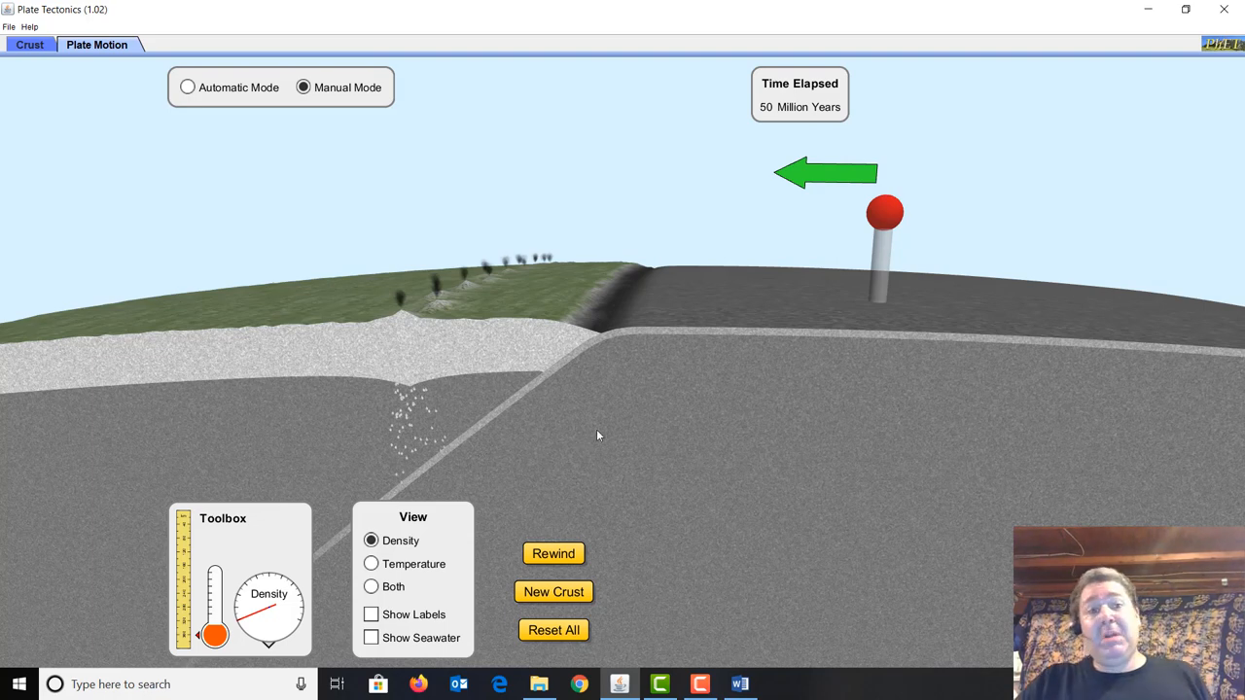
mouse_move(525, 490)
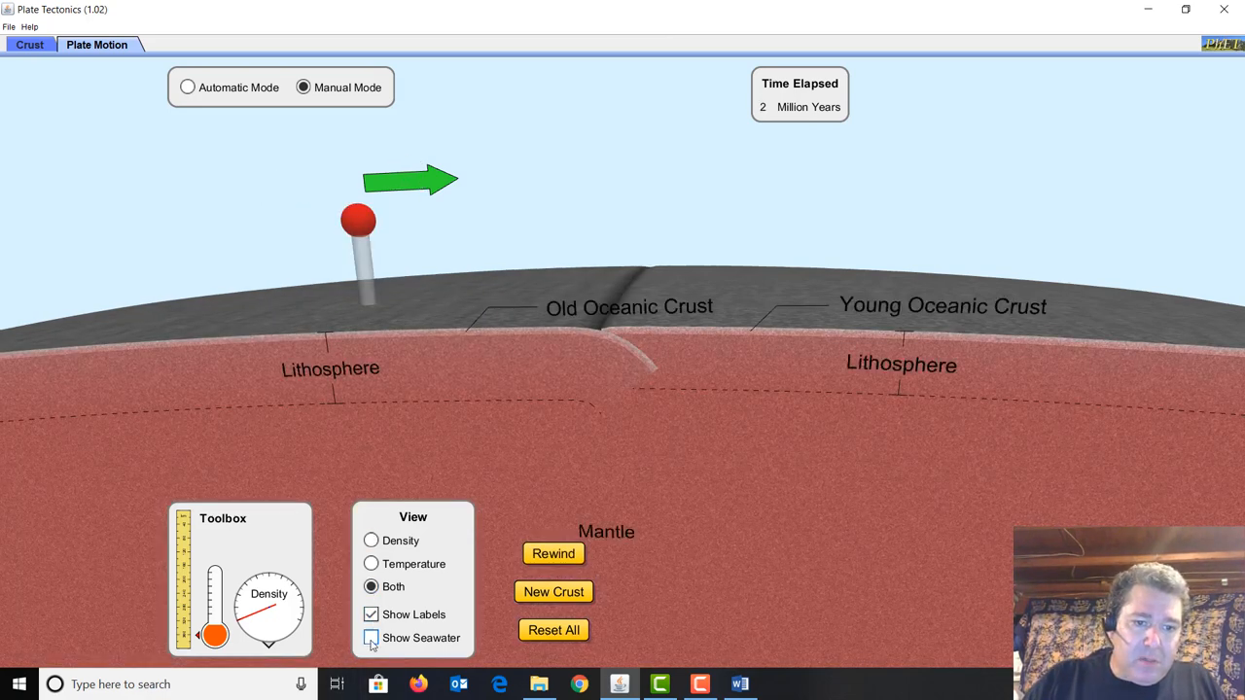
Show seawater and converge the old and young oceanic plates so the old one subducts
left_click(370, 638)
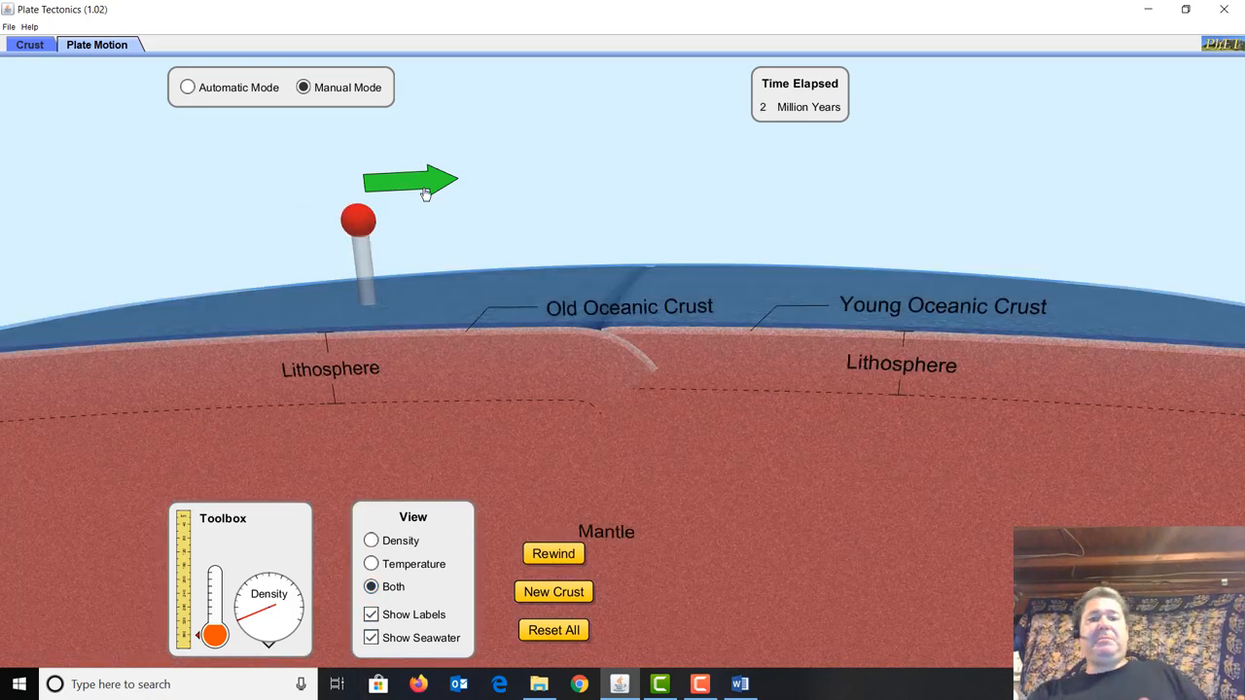
left_click_drag(358, 220, 444, 272)
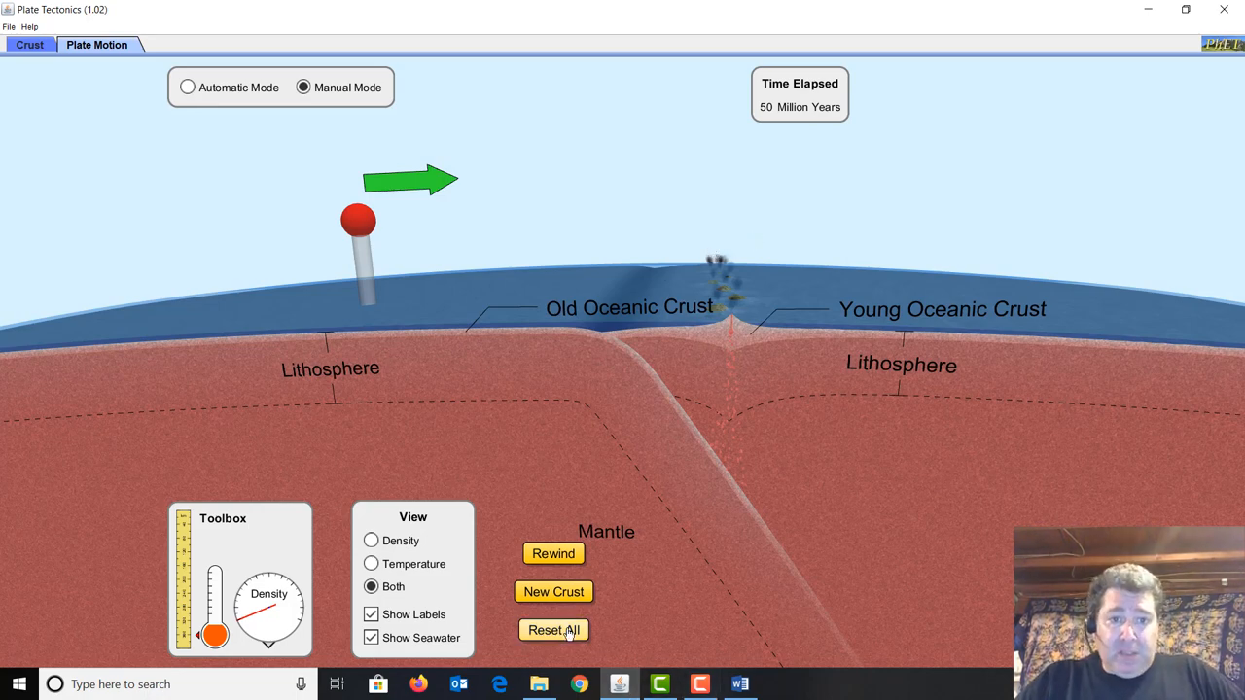
left_click(553, 630)
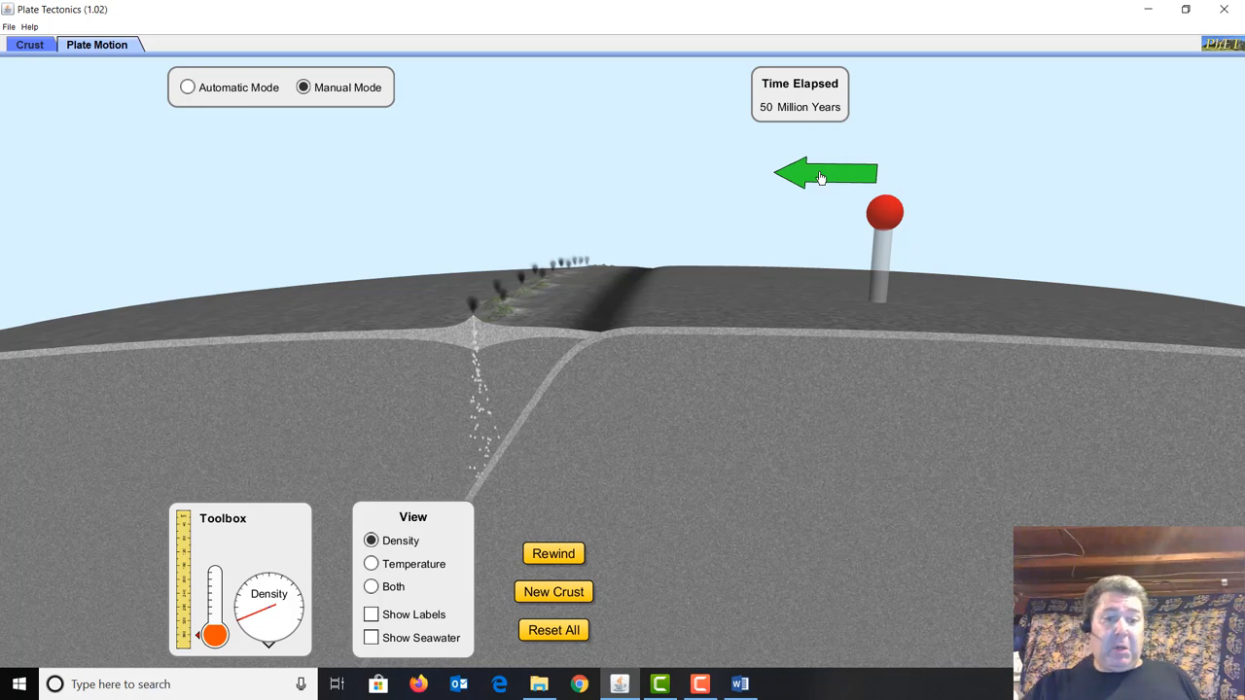
Reset All and set old oceanic crust on both plates under seawater
left_click(553, 630)
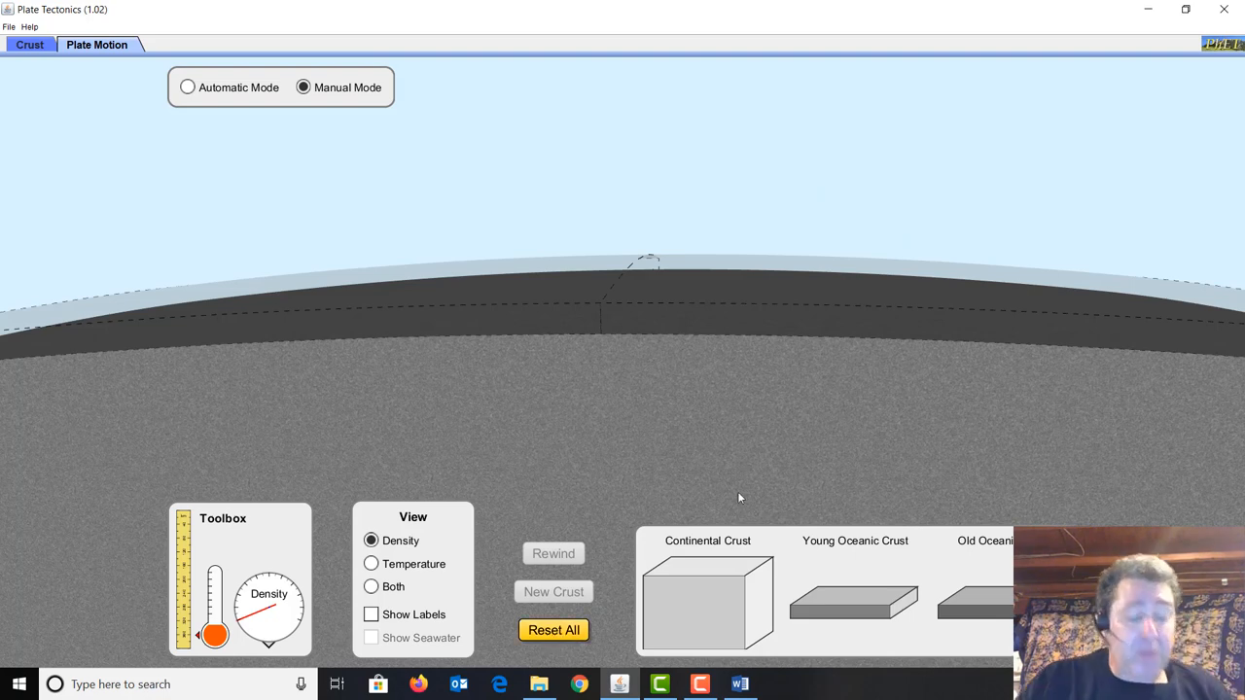
mouse_move(914, 173)
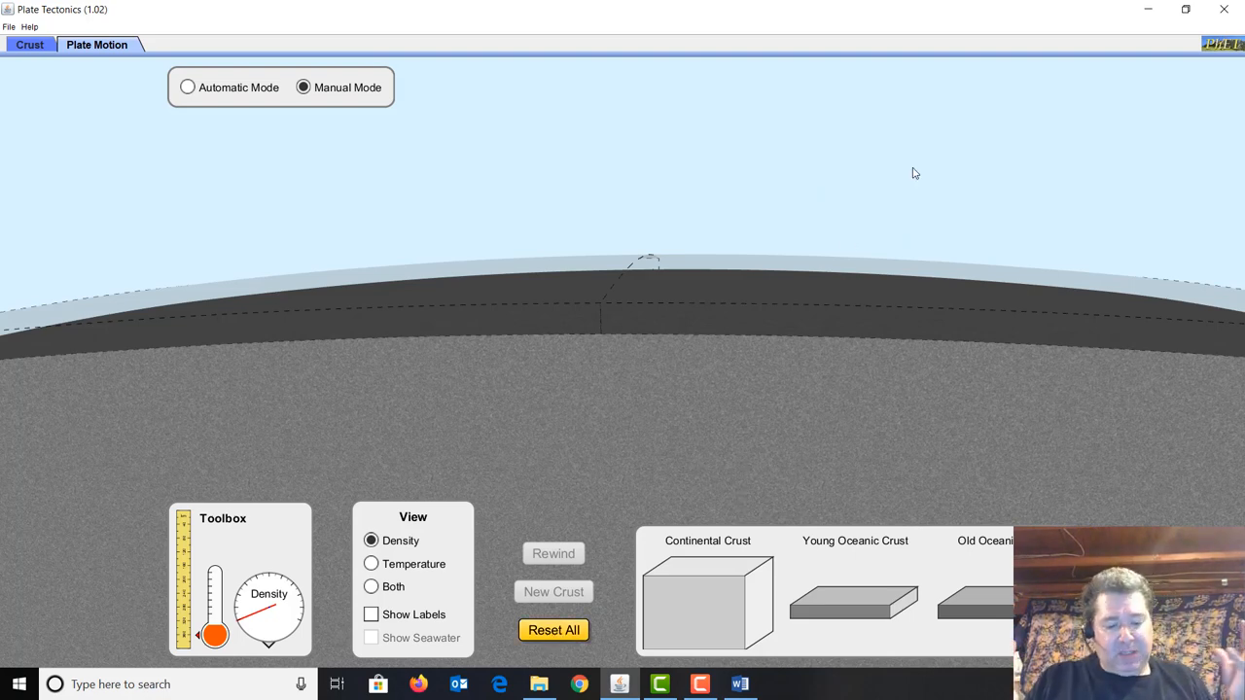
mouse_move(1034, 295)
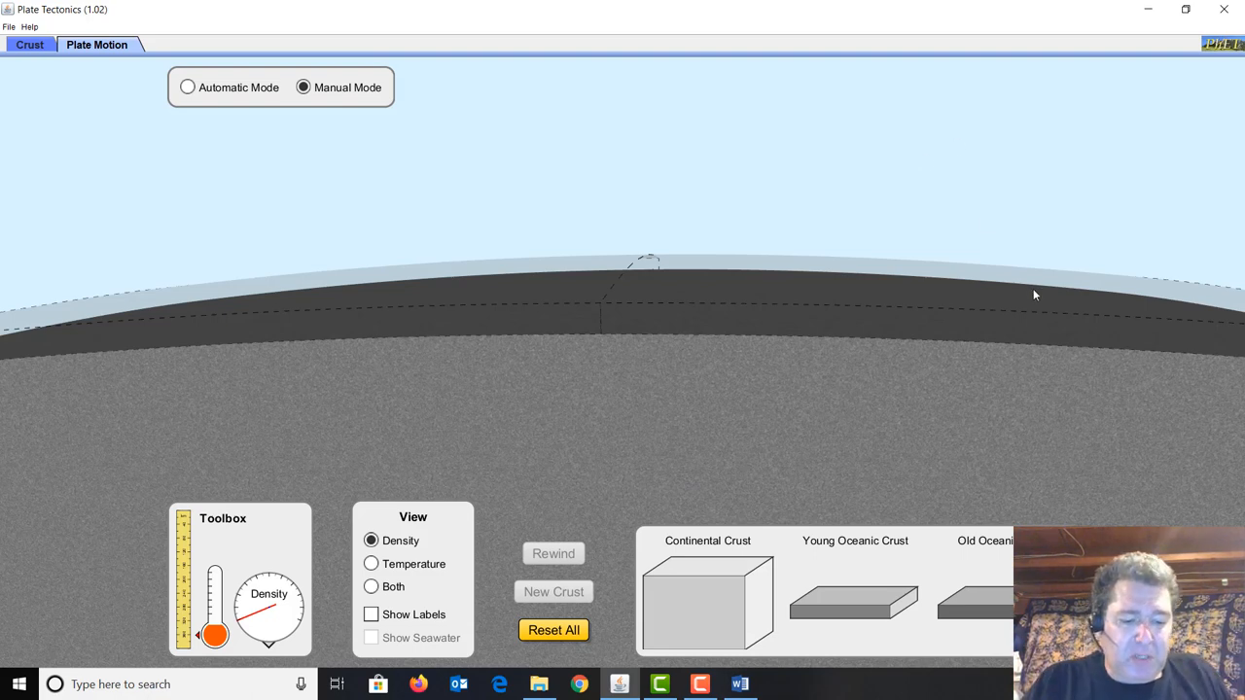
mouse_move(1171, 451)
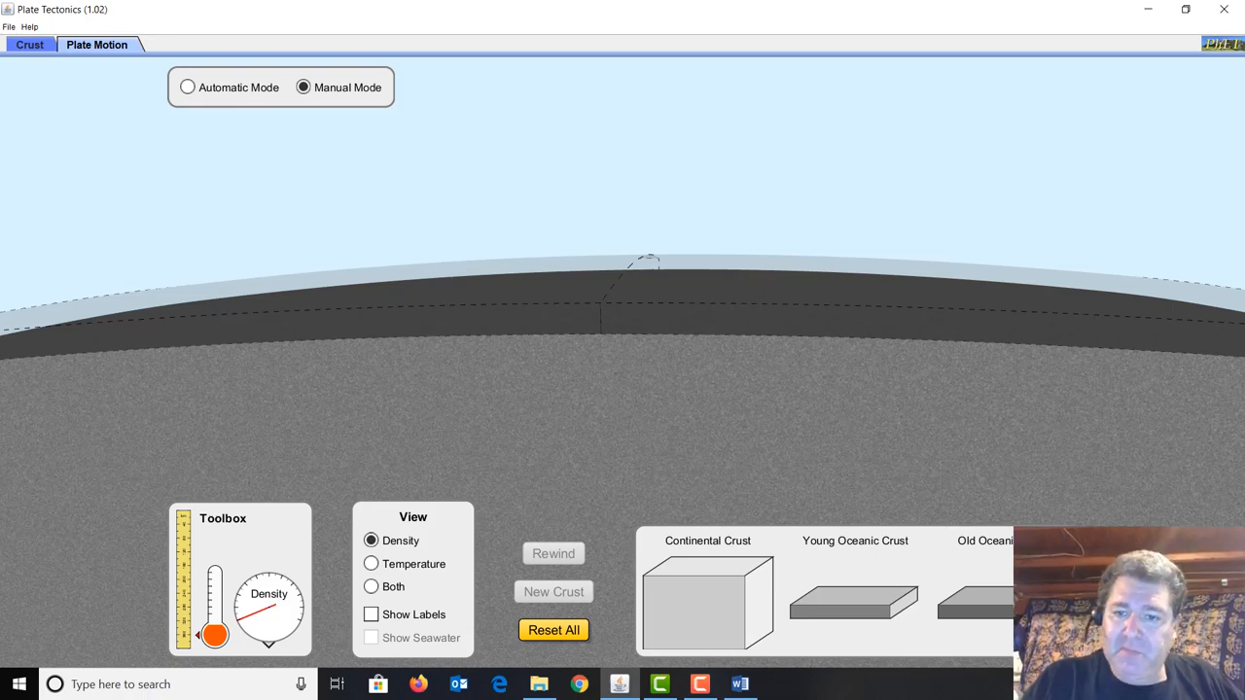
left_click(552, 591)
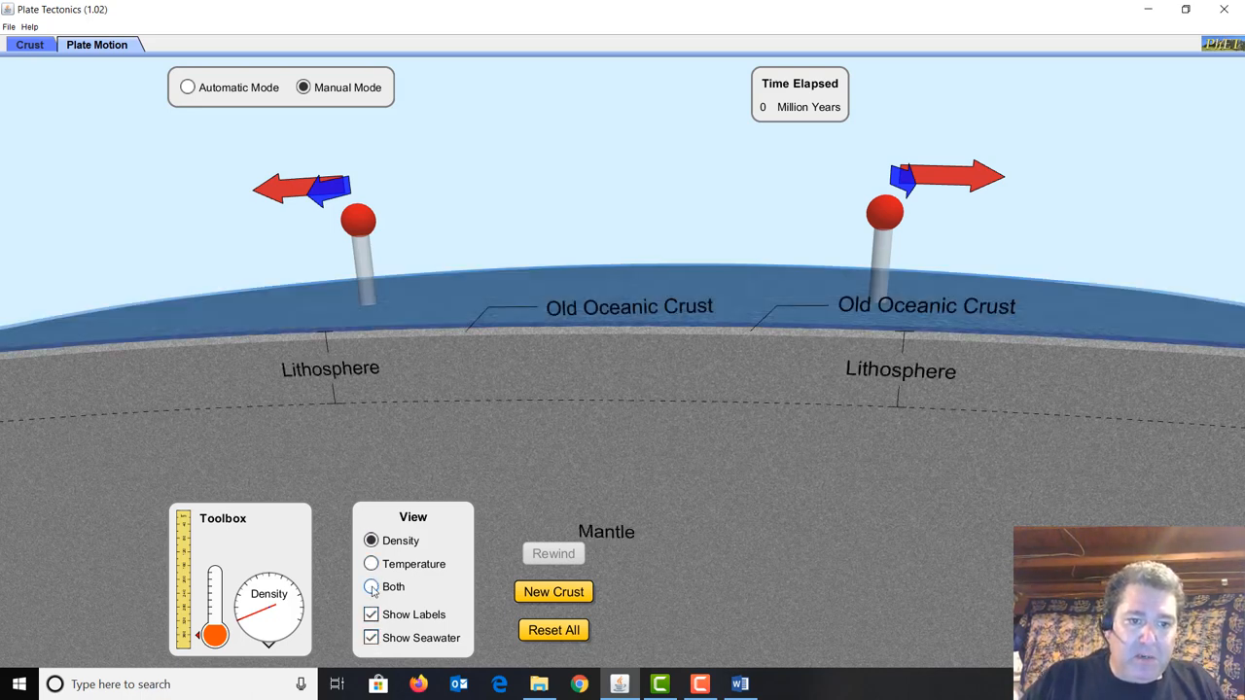
Show density and temperature together and spread the plates apart to 35 million years
left_click(370, 588)
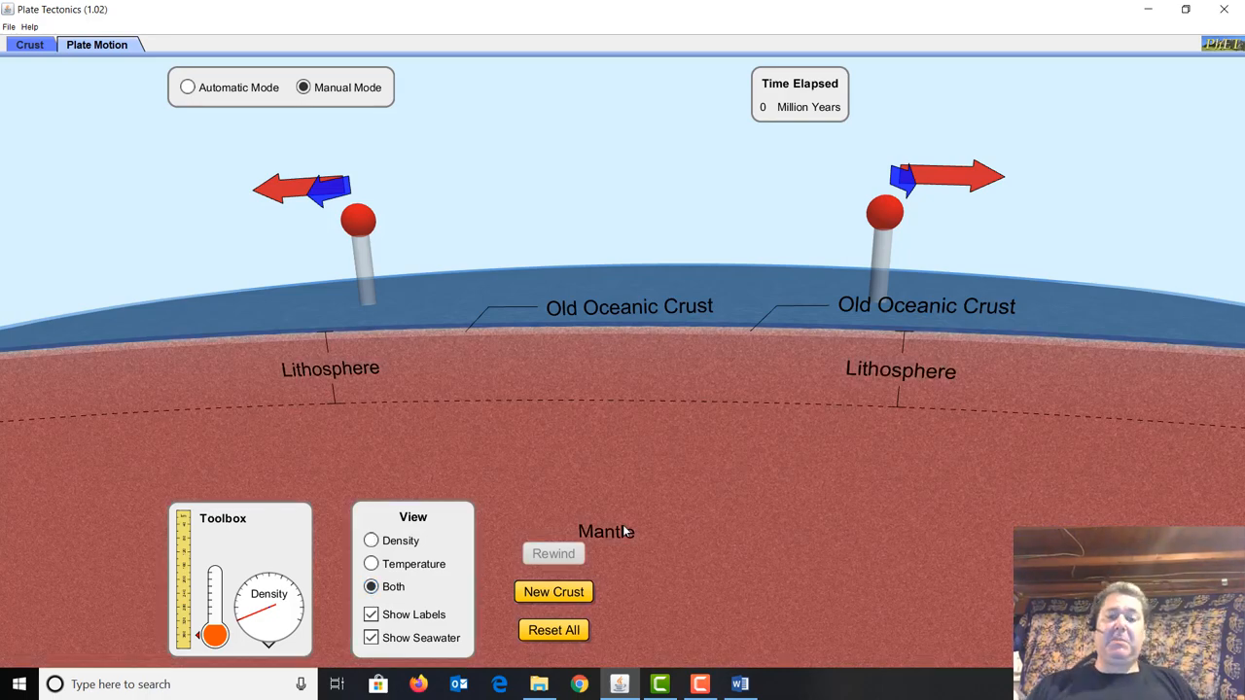
mouse_move(898, 97)
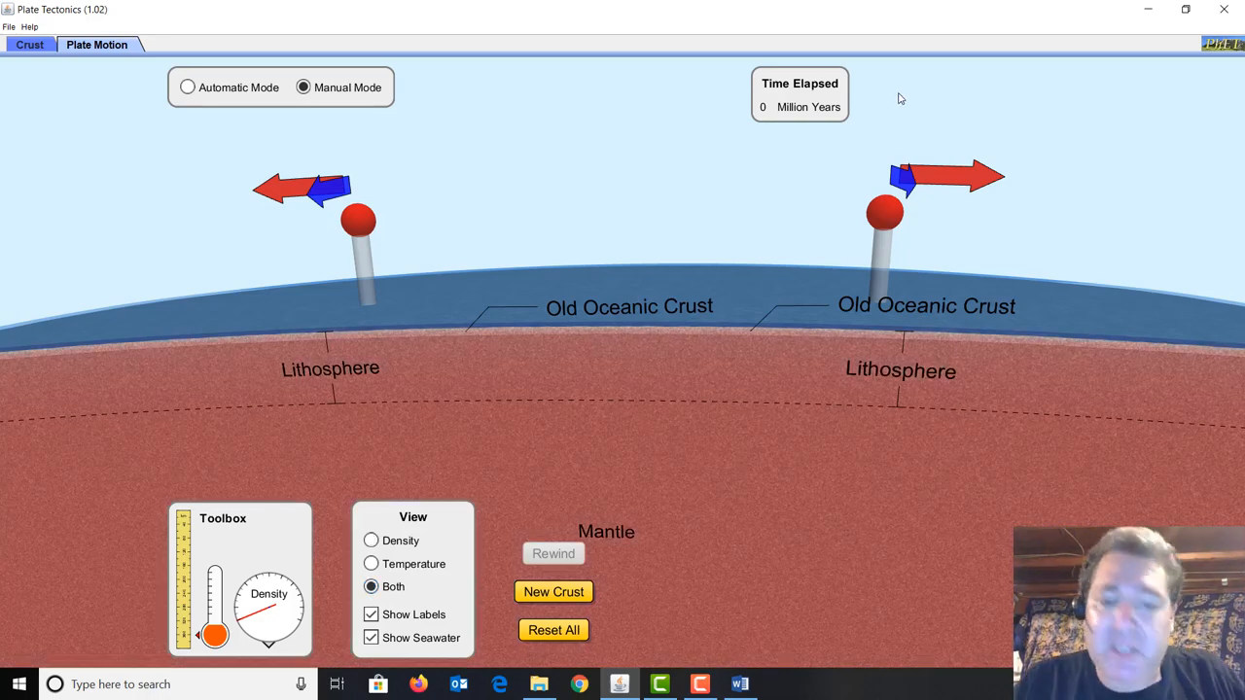
mouse_move(983, 179)
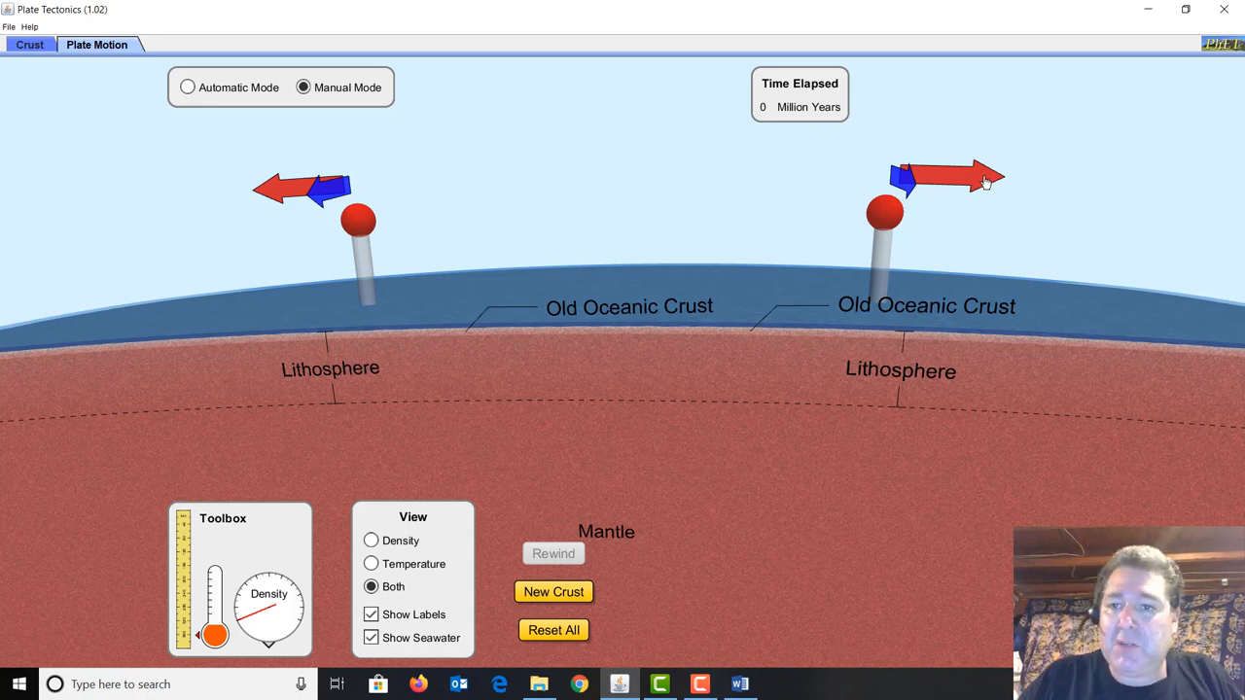
mouse_move(976, 178)
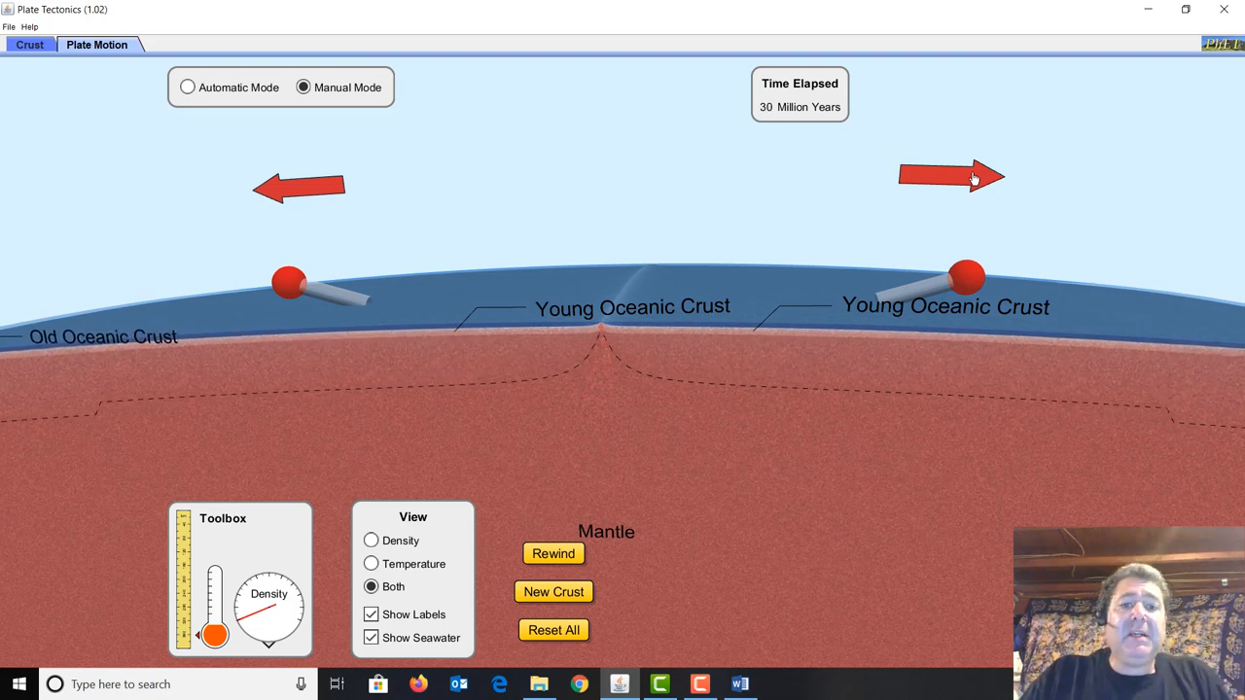
left_click(951, 175)
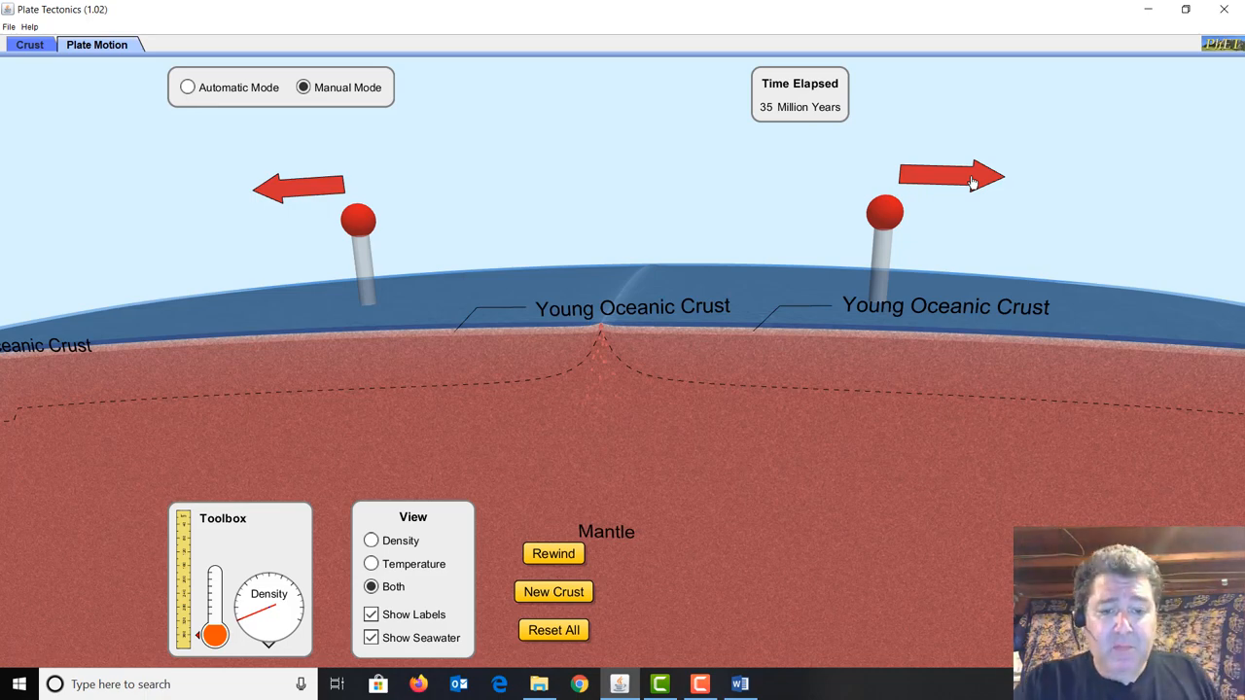
mouse_move(860, 361)
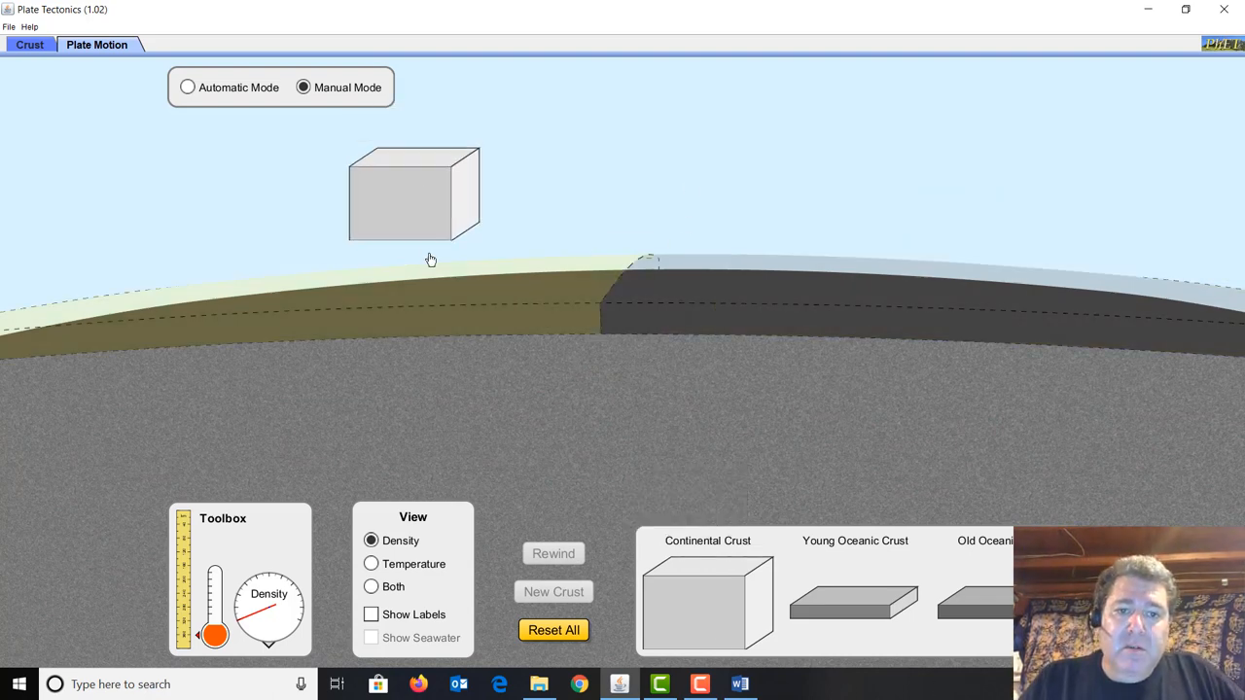
Place continental crust on the left plate of the fresh setup
left_click_drag(412, 194, 758, 282)
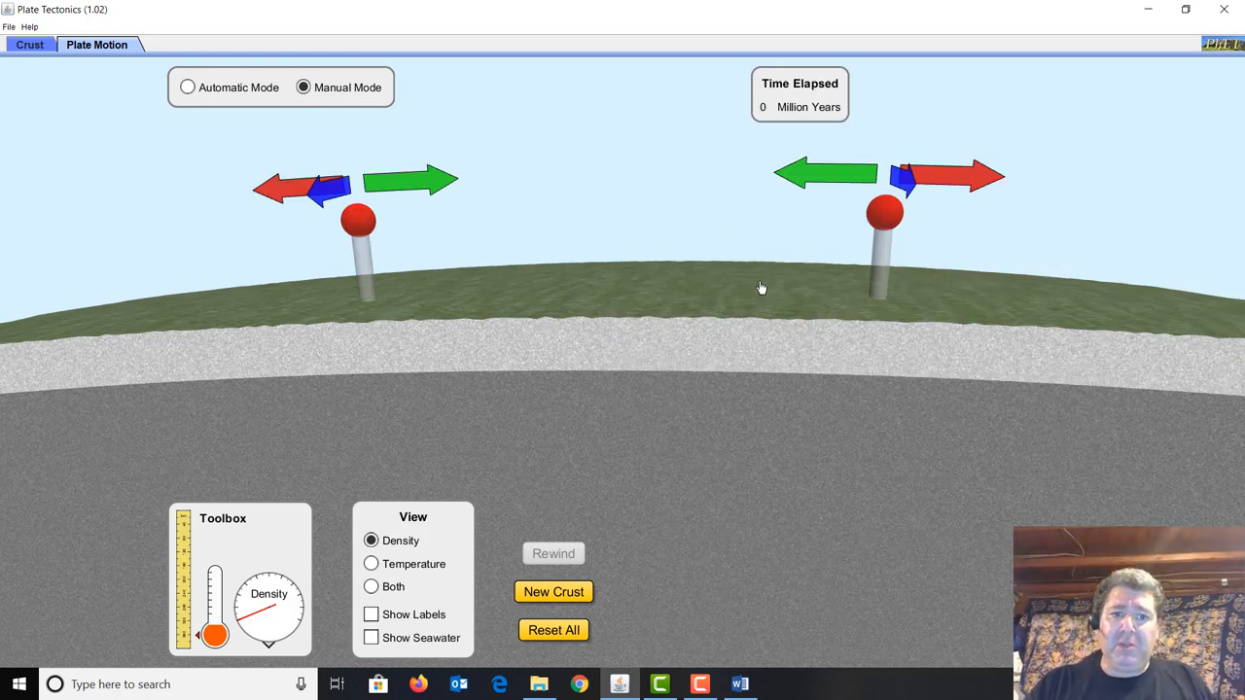
mouse_move(961, 152)
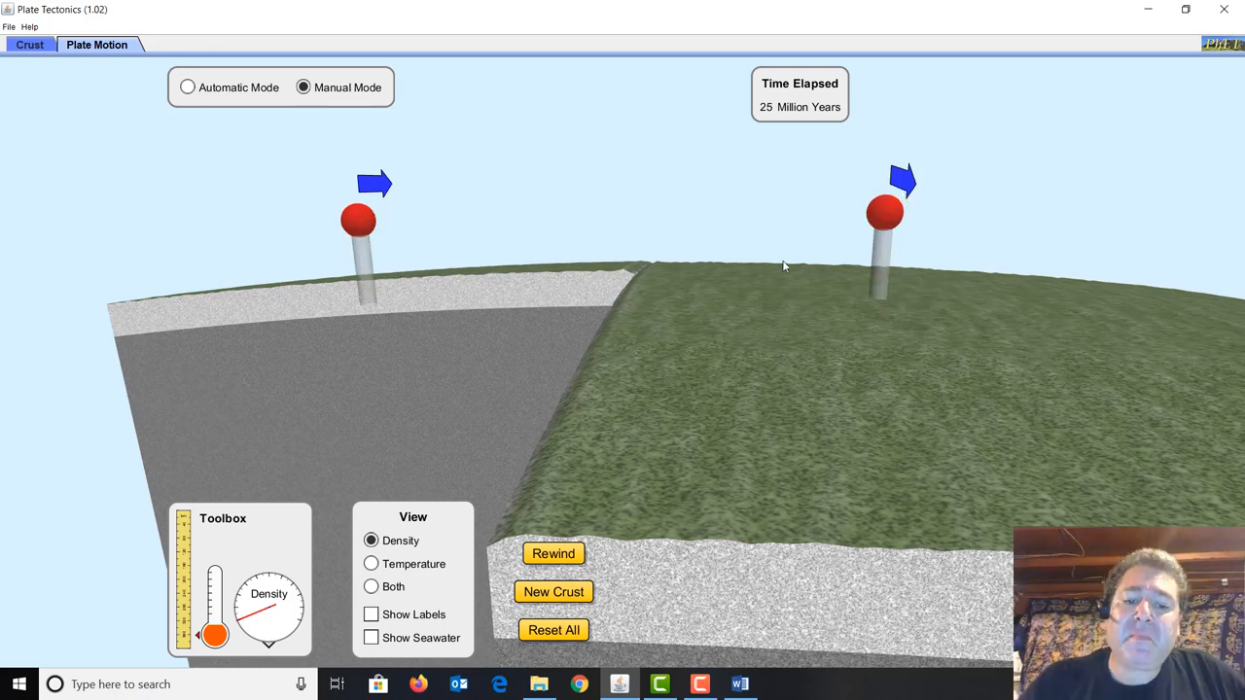
mouse_move(950, 354)
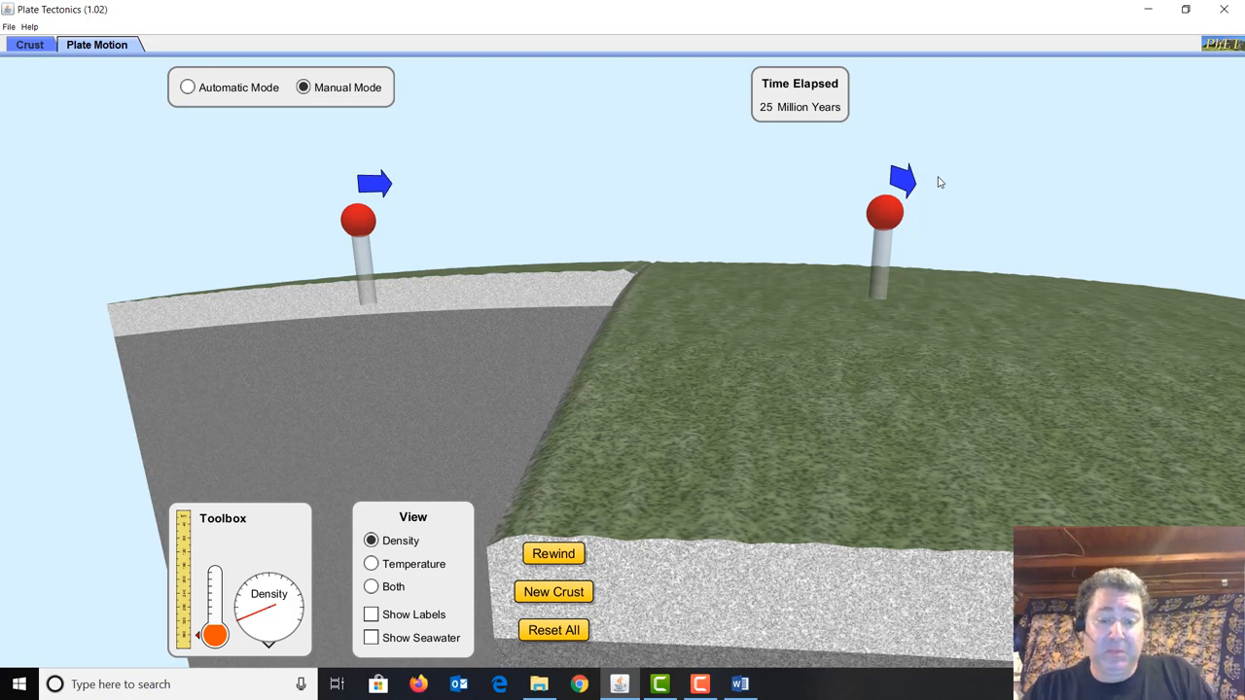
mouse_move(871, 4)
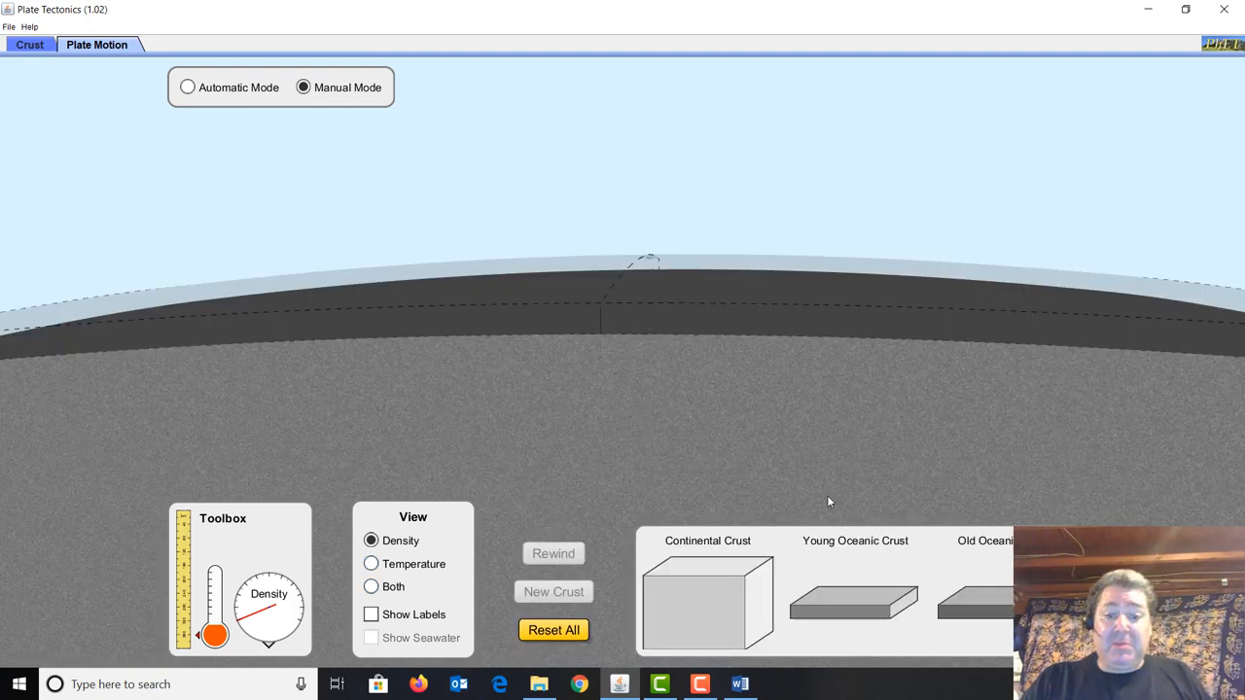
mouse_move(677, 595)
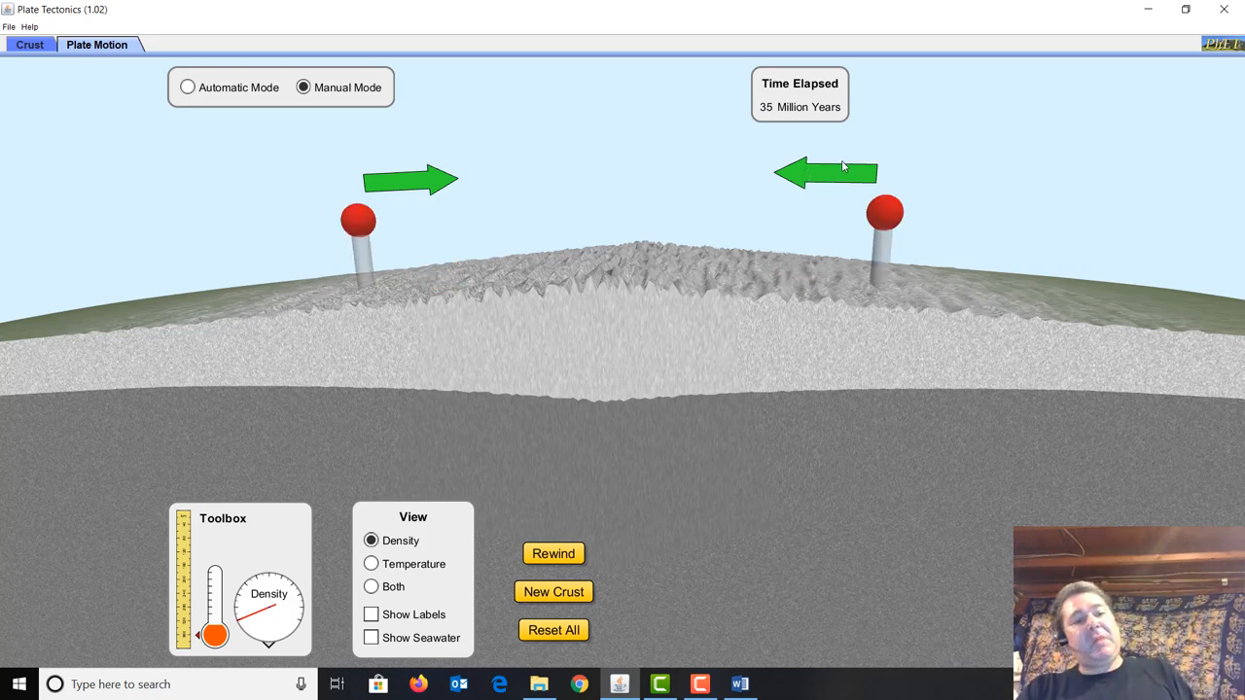
mouse_move(1130, 373)
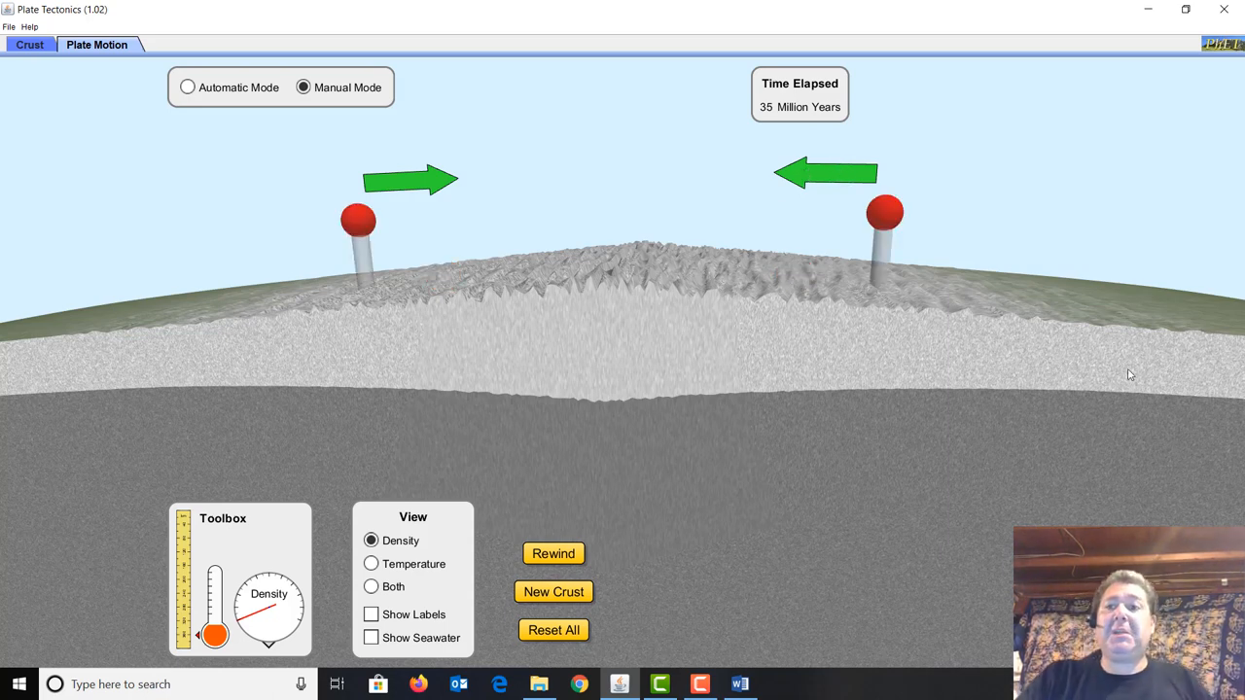